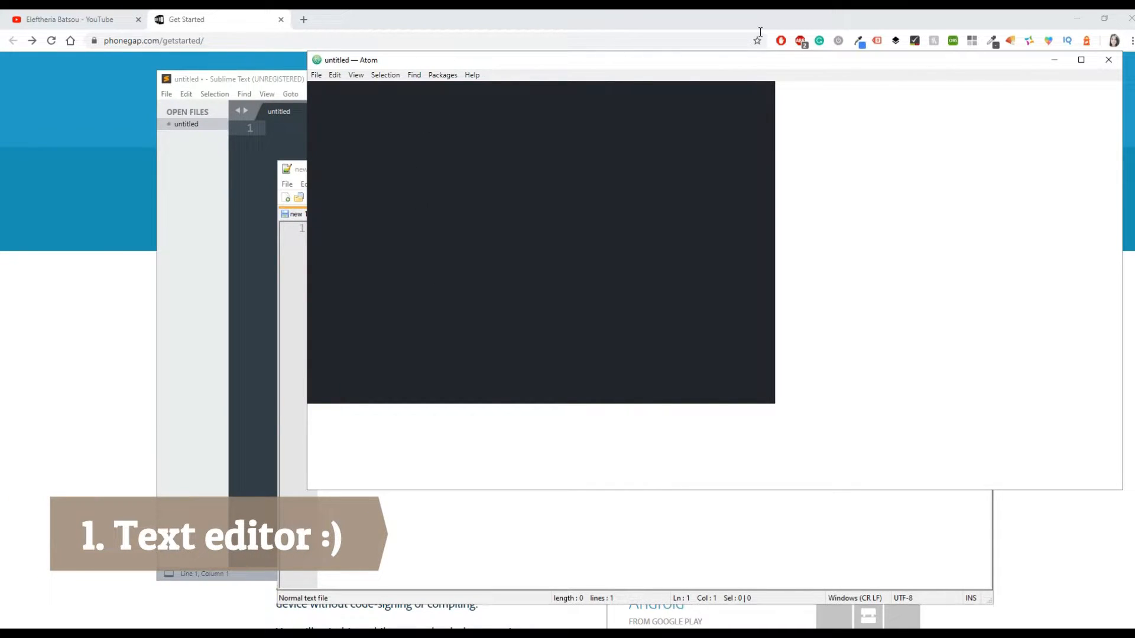
# Step: Close the Atom and Notepad++ editors and focus the empty untitled Sublime Text document
pyautogui.write('html')
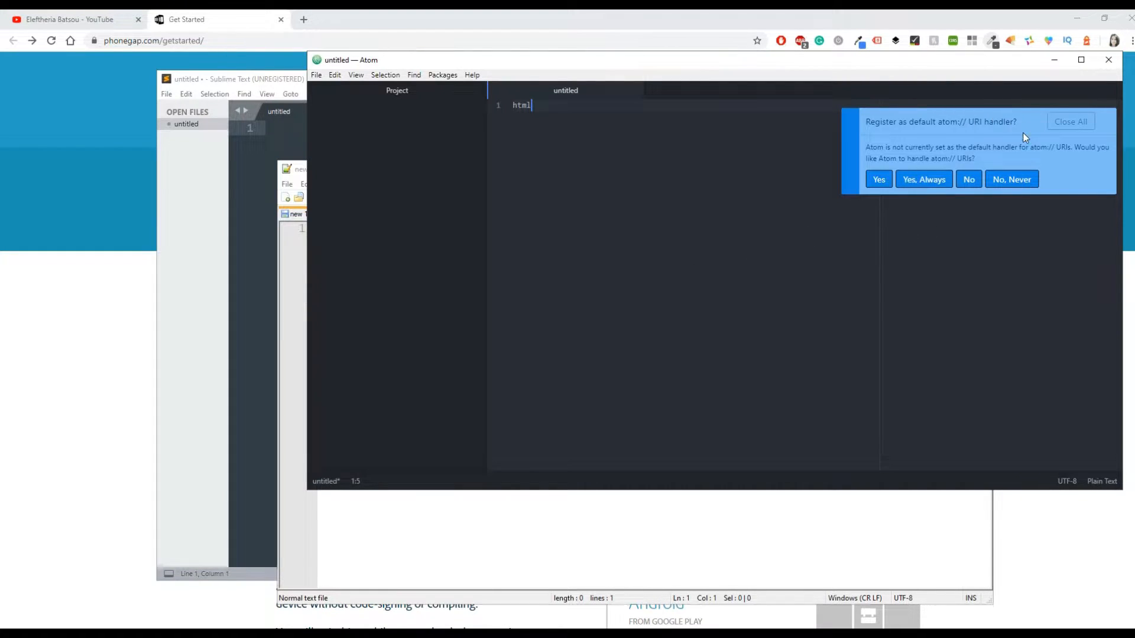
pyautogui.click(1011, 179)
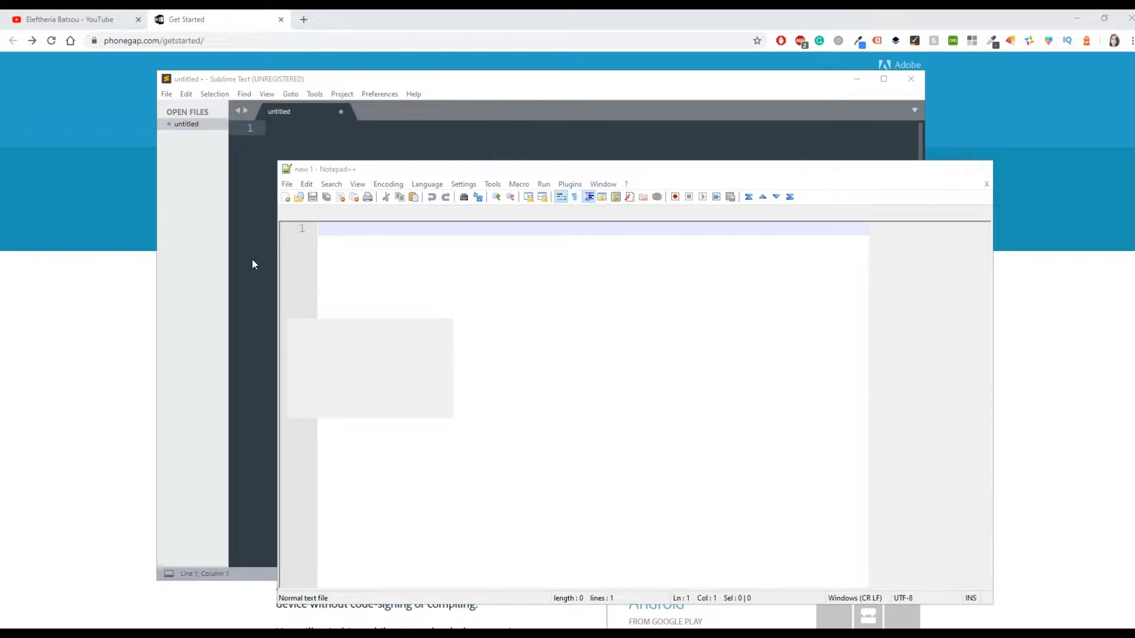
pyautogui.click(986, 184)
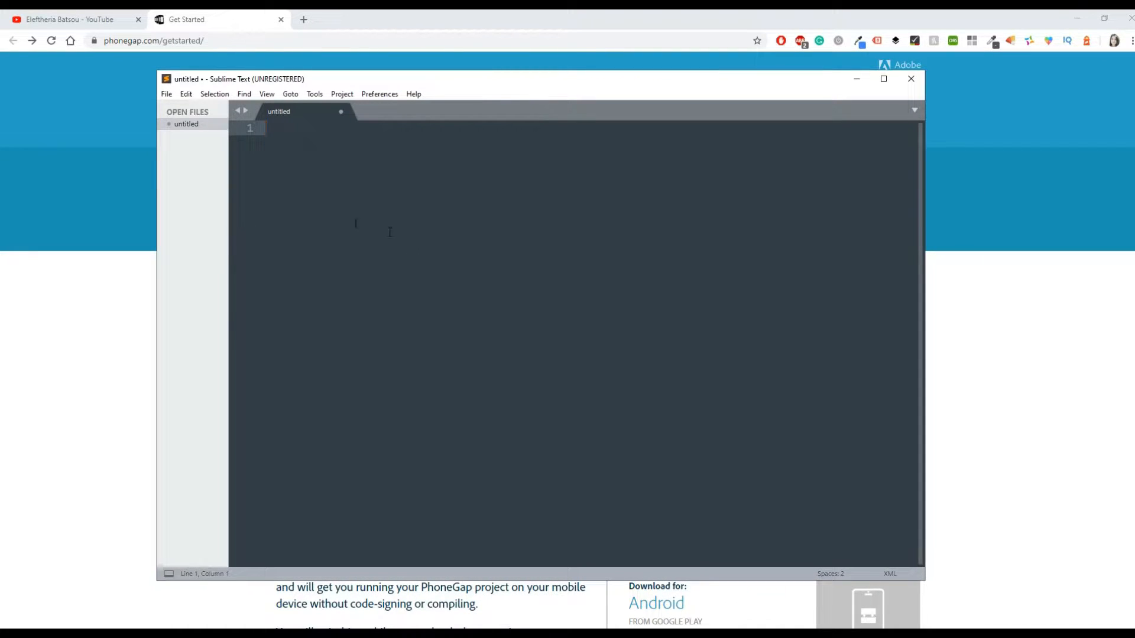
pyautogui.click(68, 19)
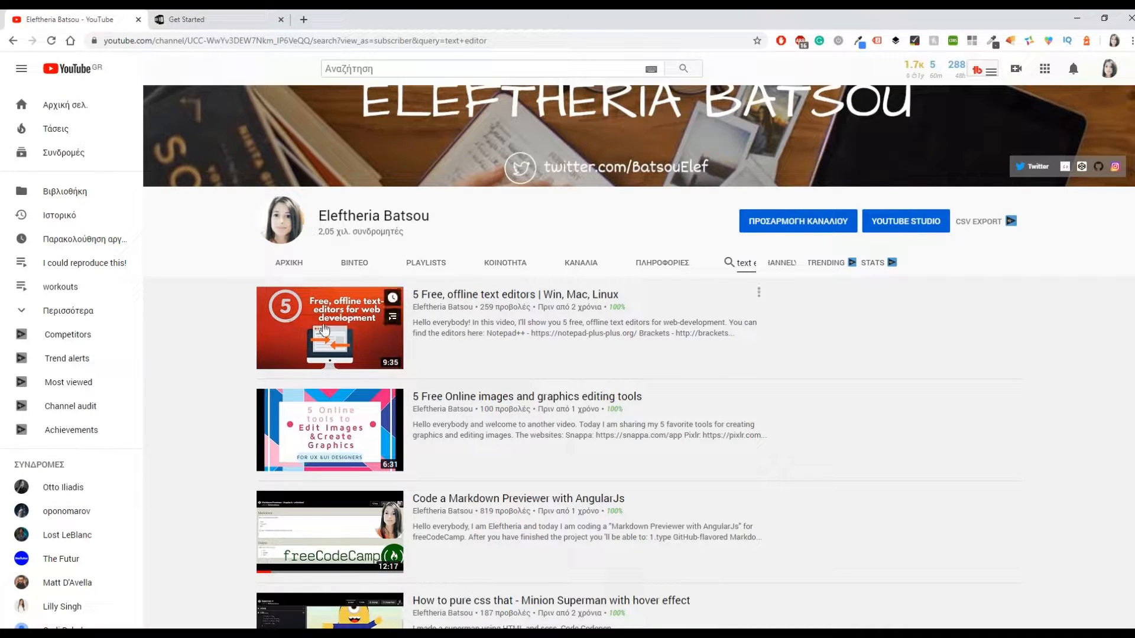
pyautogui.moveTo(474, 294)
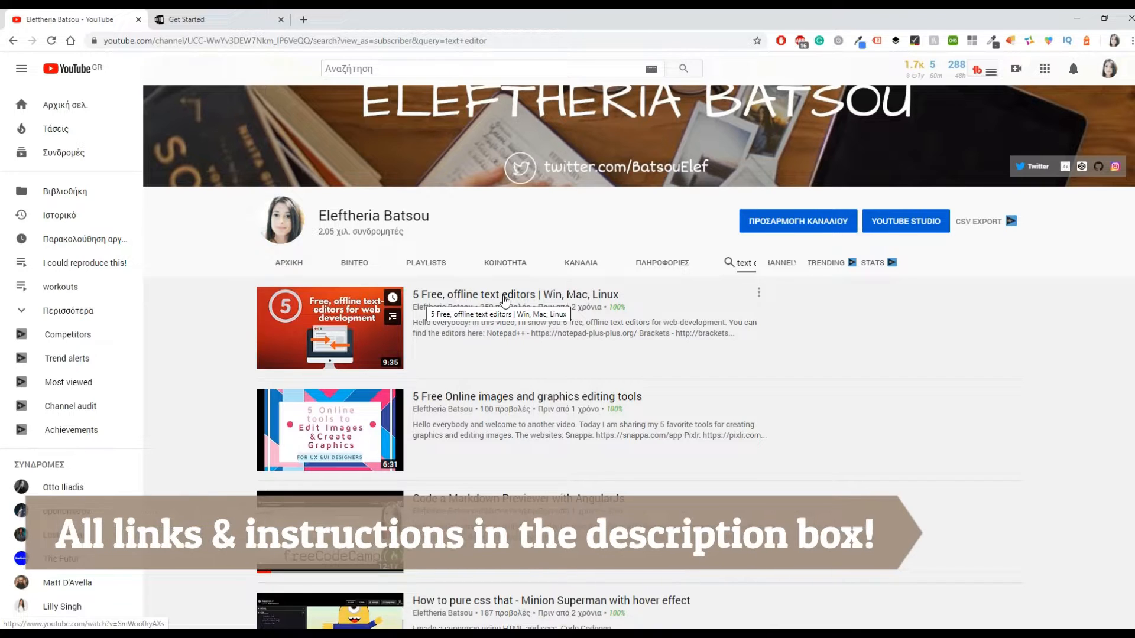
pyautogui.moveTo(316, 334)
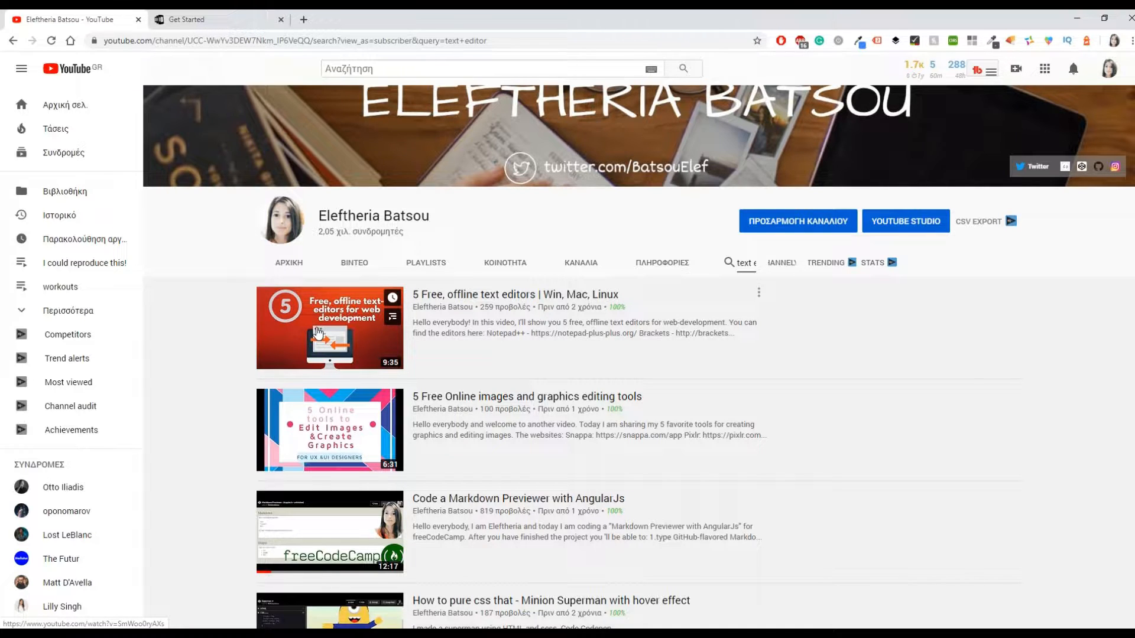
# Step: Open the PhoneGap Build Configuring docs and select the Example config.xml code block
pyautogui.click(217, 20)
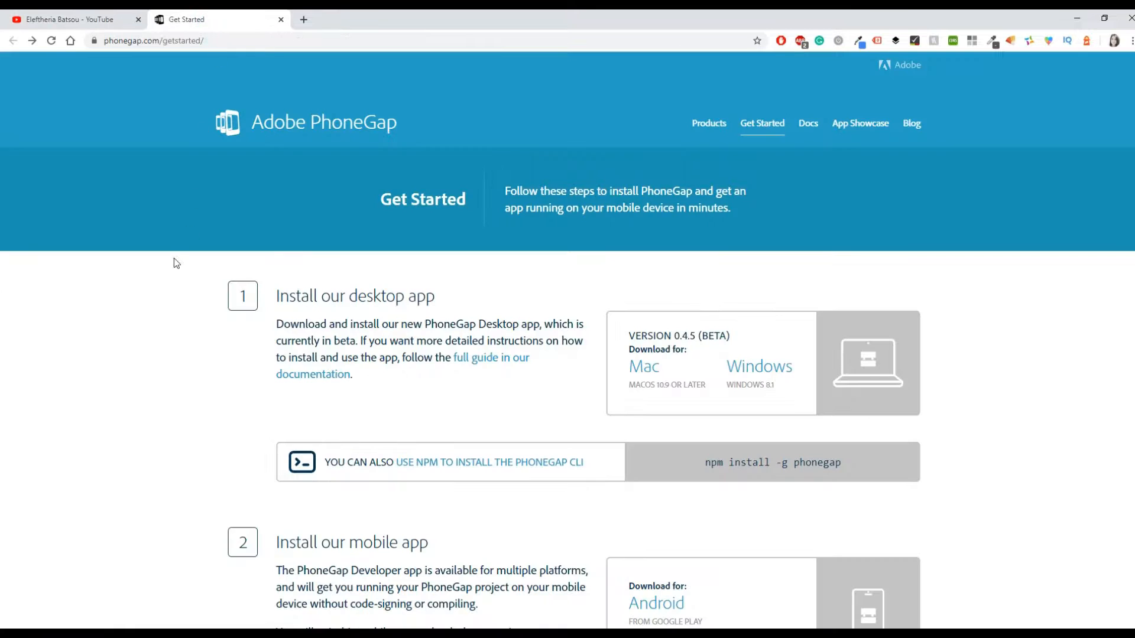
pyautogui.moveTo(157, 329)
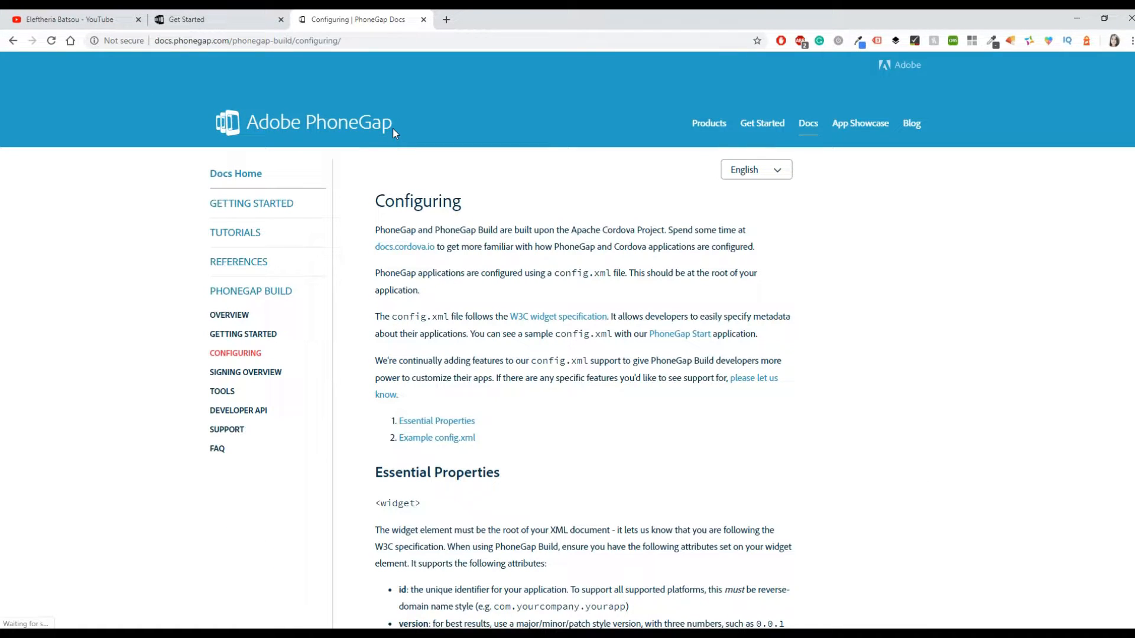
pyautogui.moveTo(249, 311)
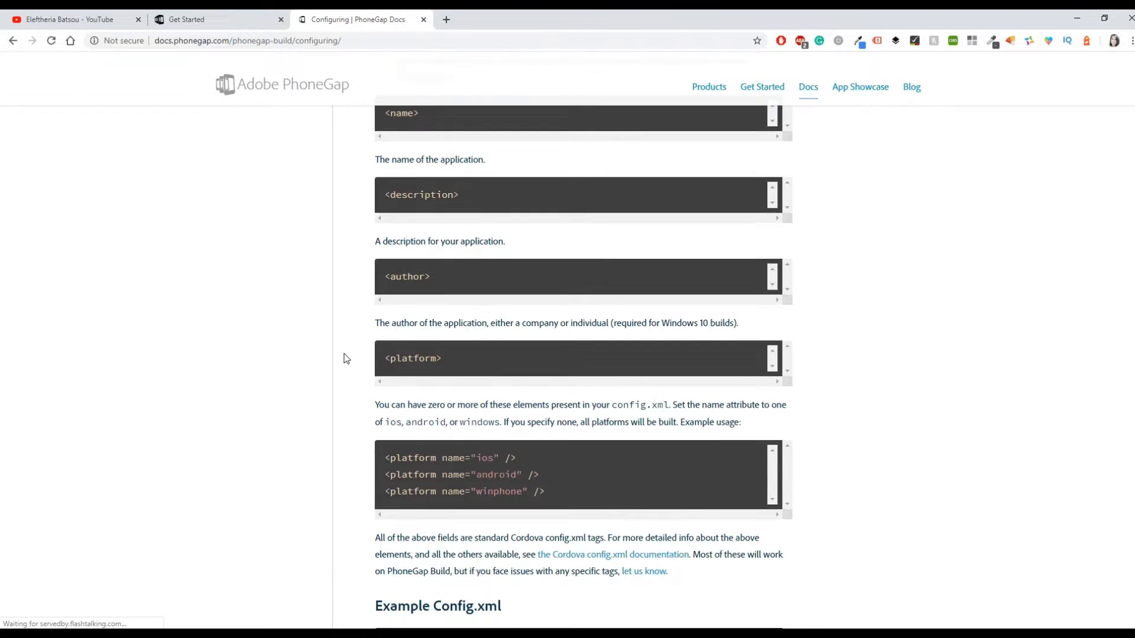
pyautogui.scroll(-3)
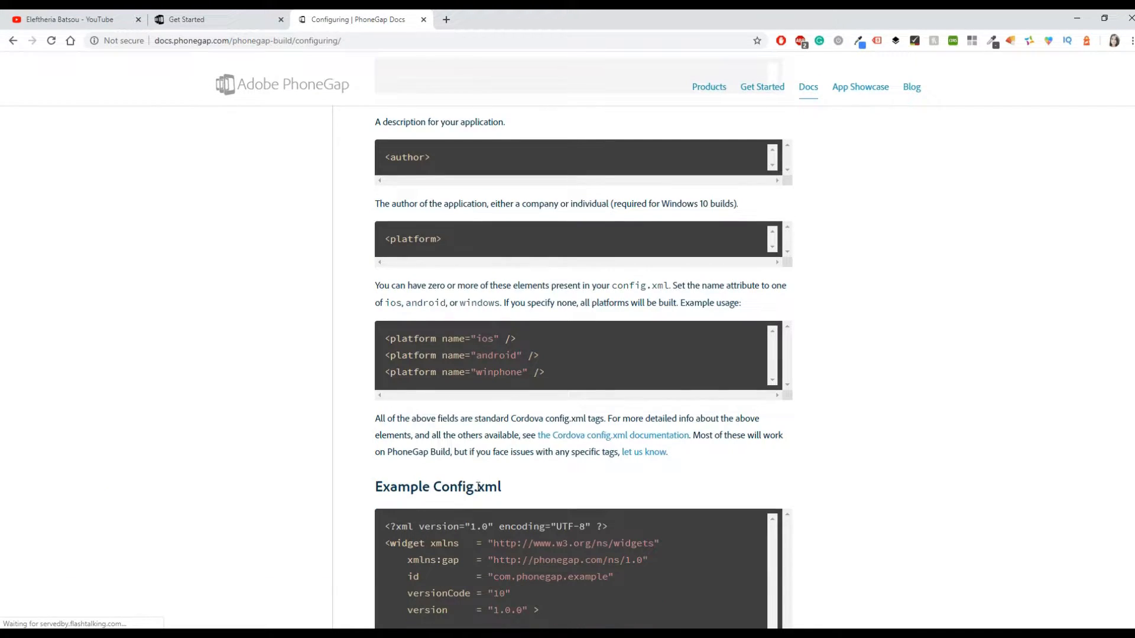
pyautogui.scroll(-3)
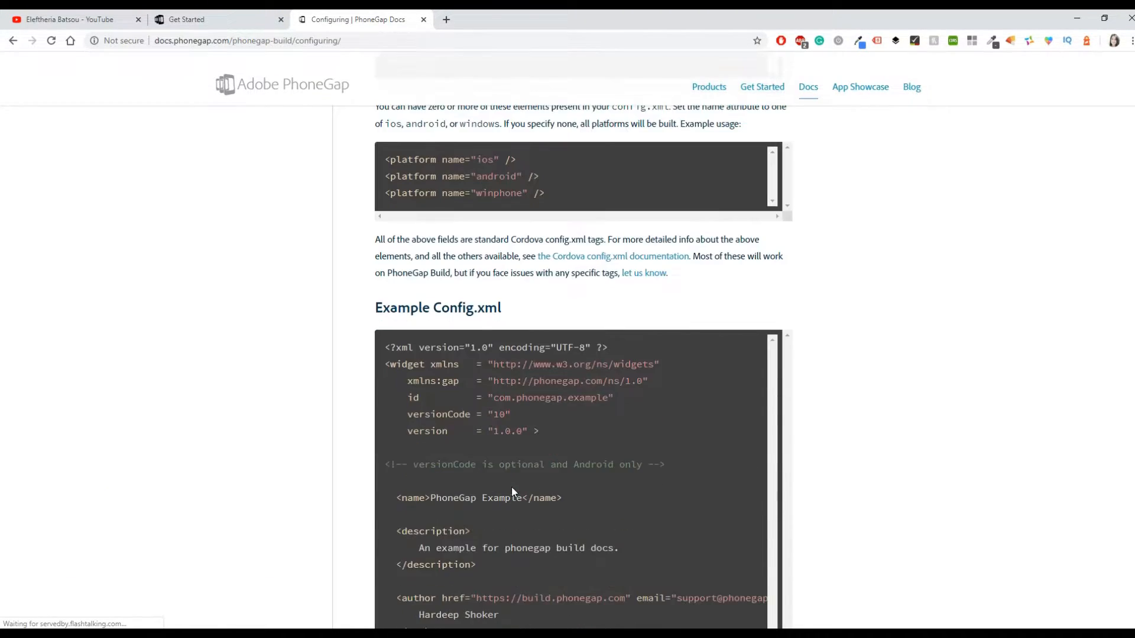
pyautogui.scroll(-3)
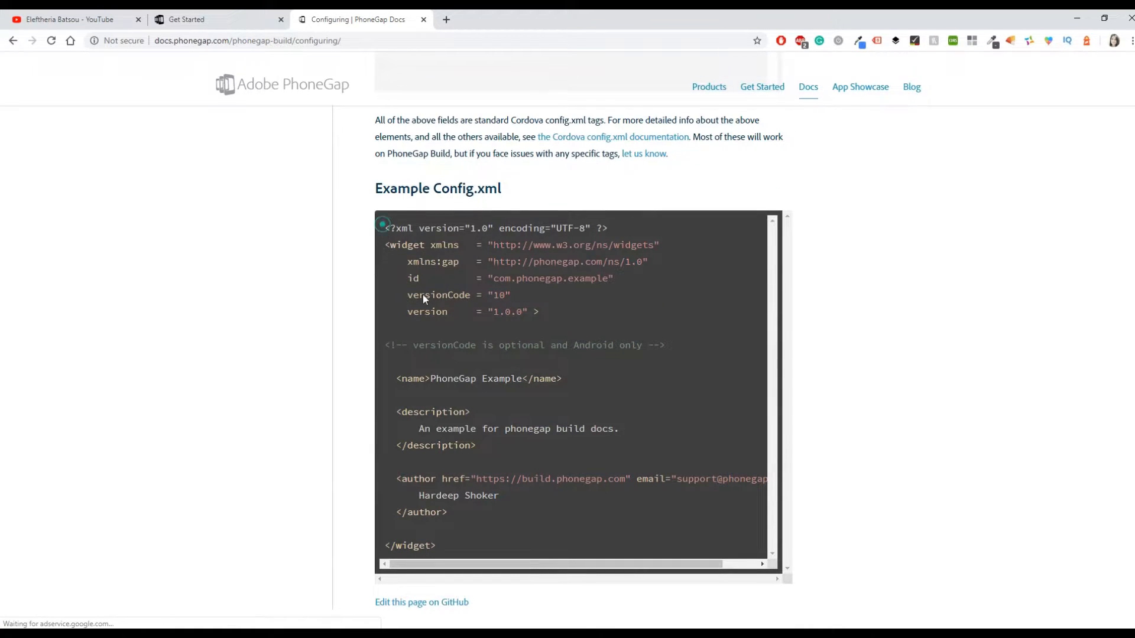
pyautogui.moveTo(423, 227); pyautogui.dragTo(409, 545)
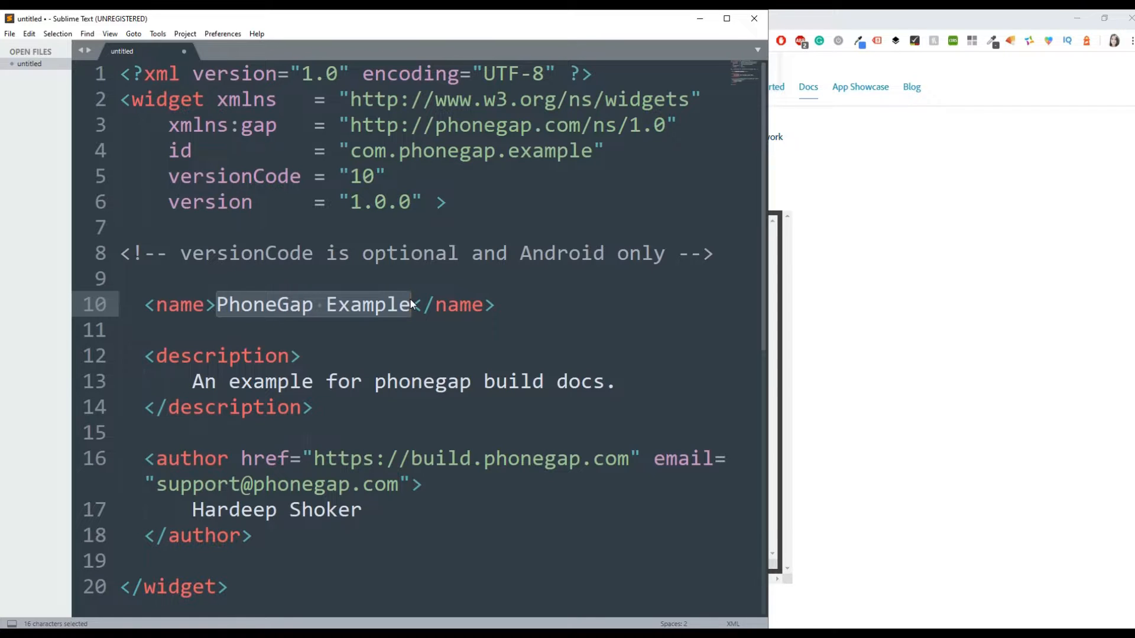
# Step: Replace the pasted config's app name and set the author to Eleftheria Batsou
pyautogui.write('Ελεφτηερια')
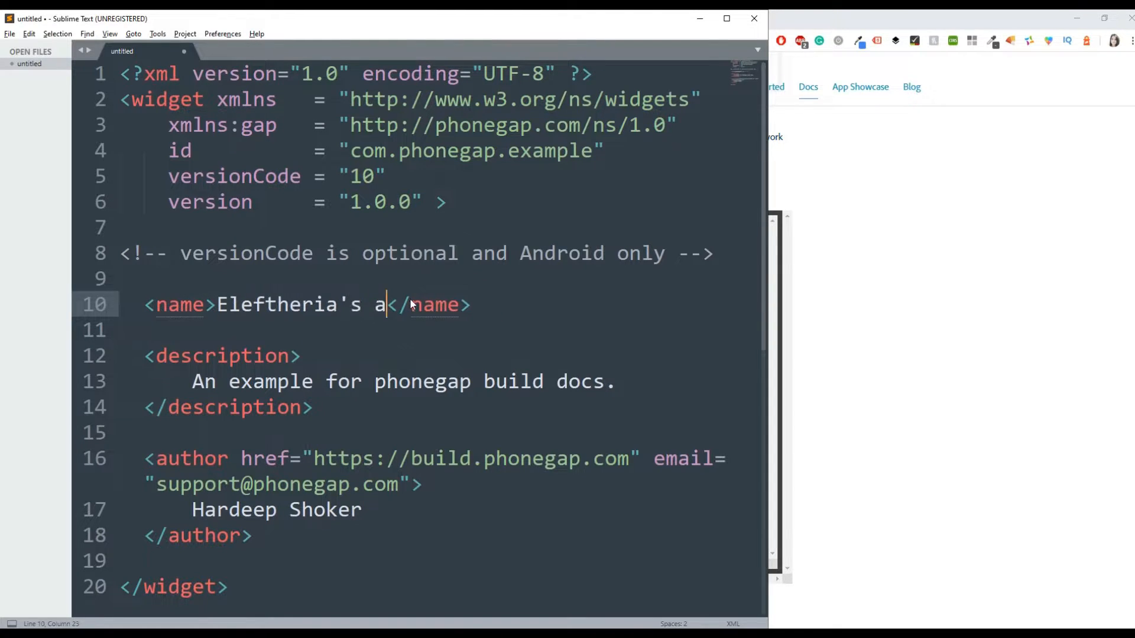
pyautogui.write('pp')
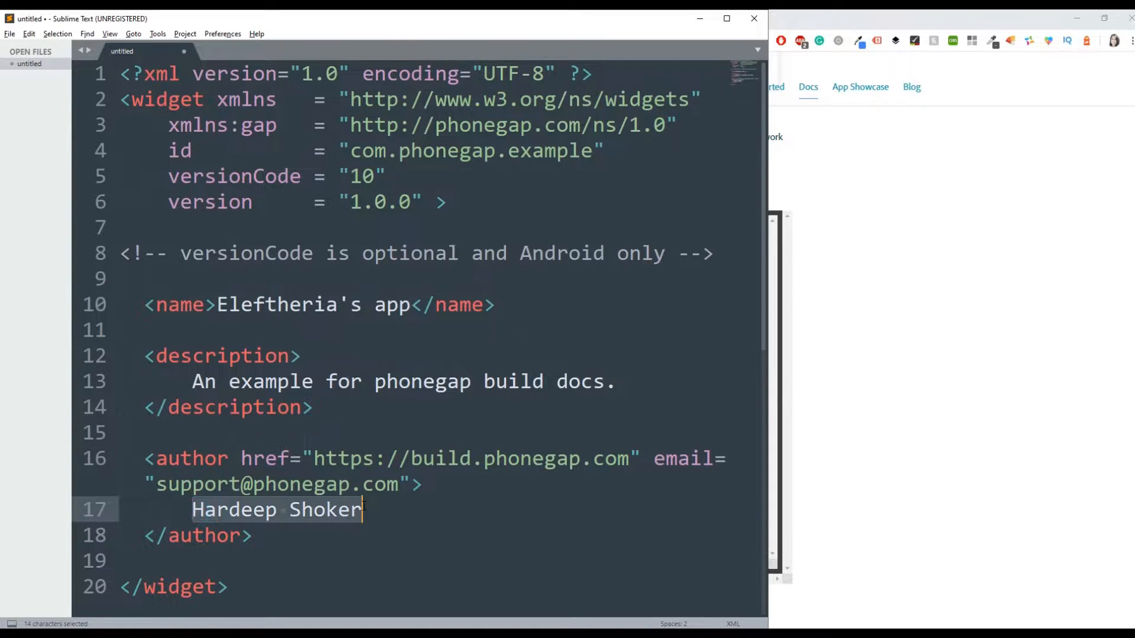
pyautogui.write('Eleftheri')
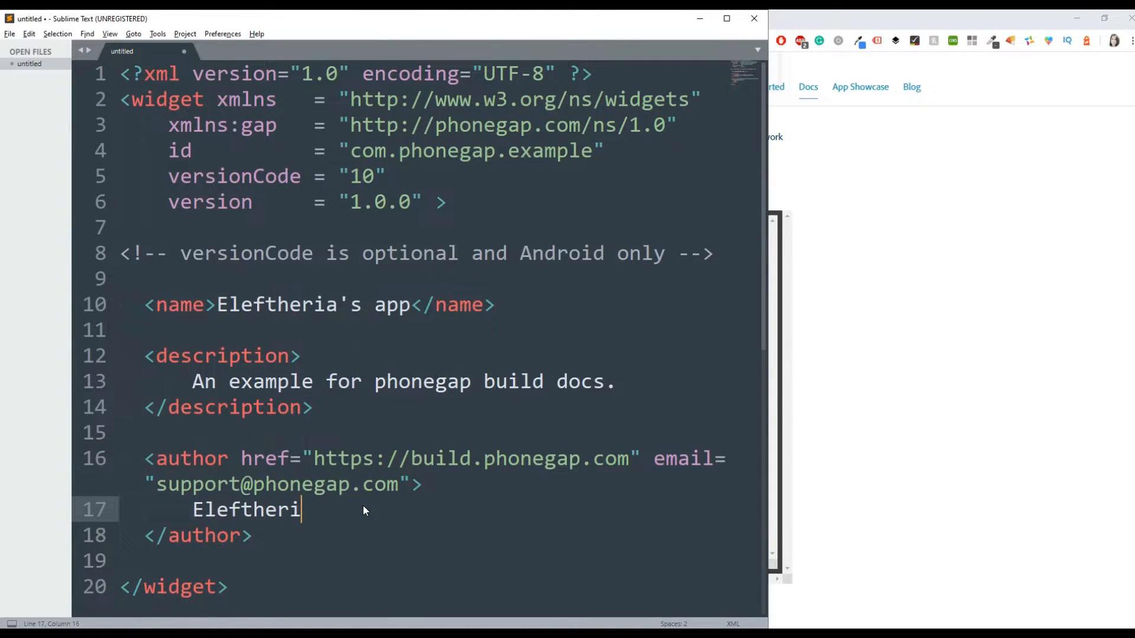
pyautogui.write('a Batsou')
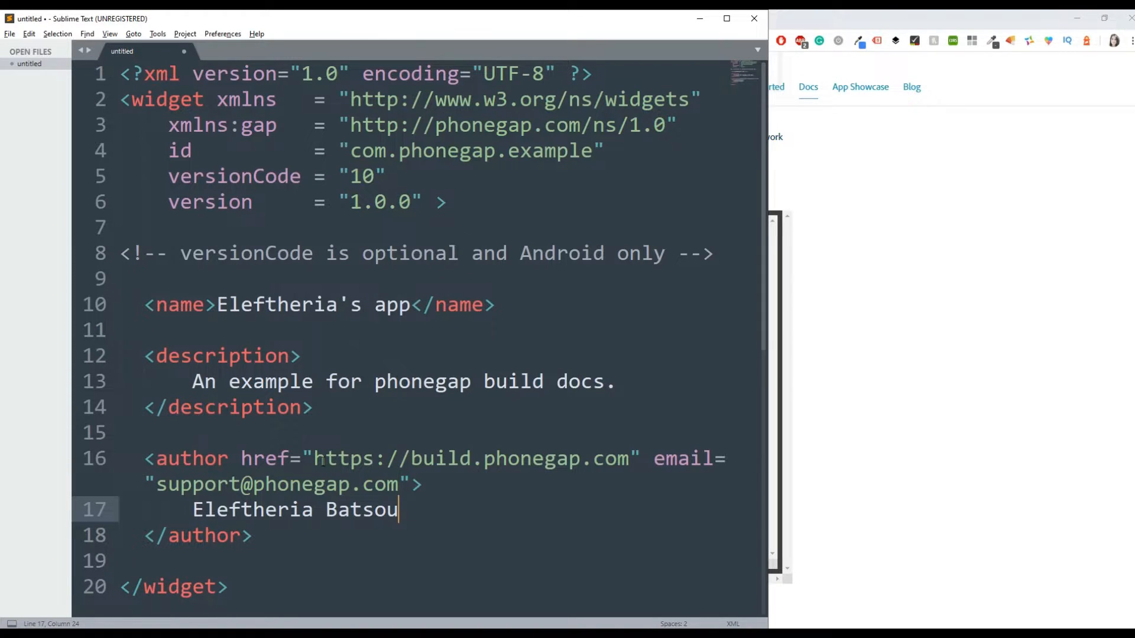
pyautogui.moveTo(158, 281)
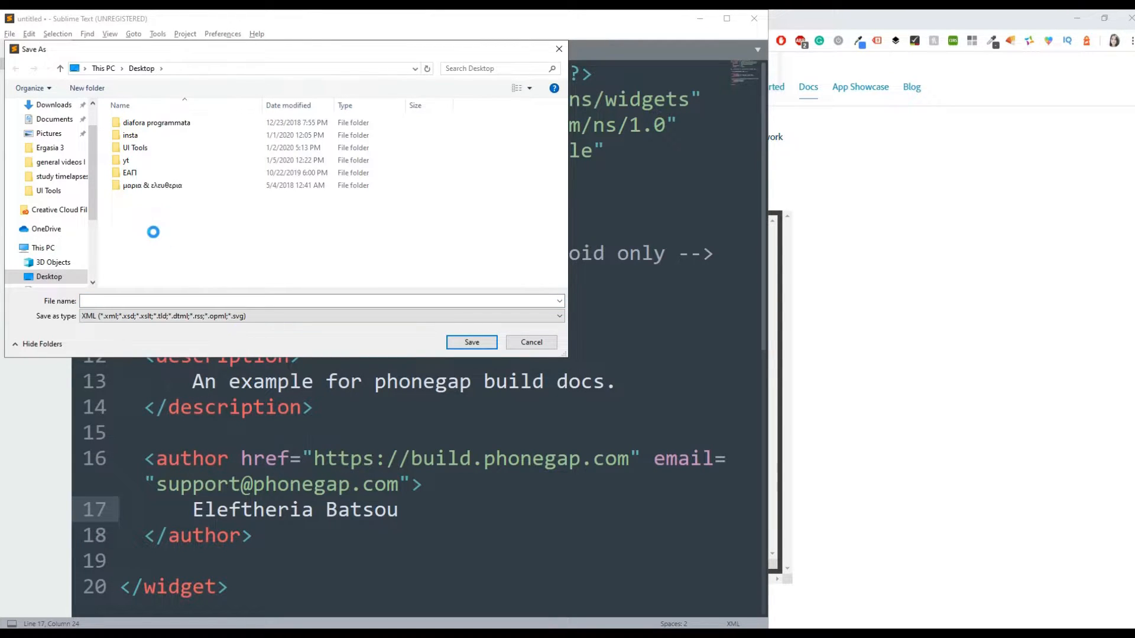
# Step: Create a new phonegapsApp folder on the Desktop and open it
pyautogui.rightClick(154, 233)
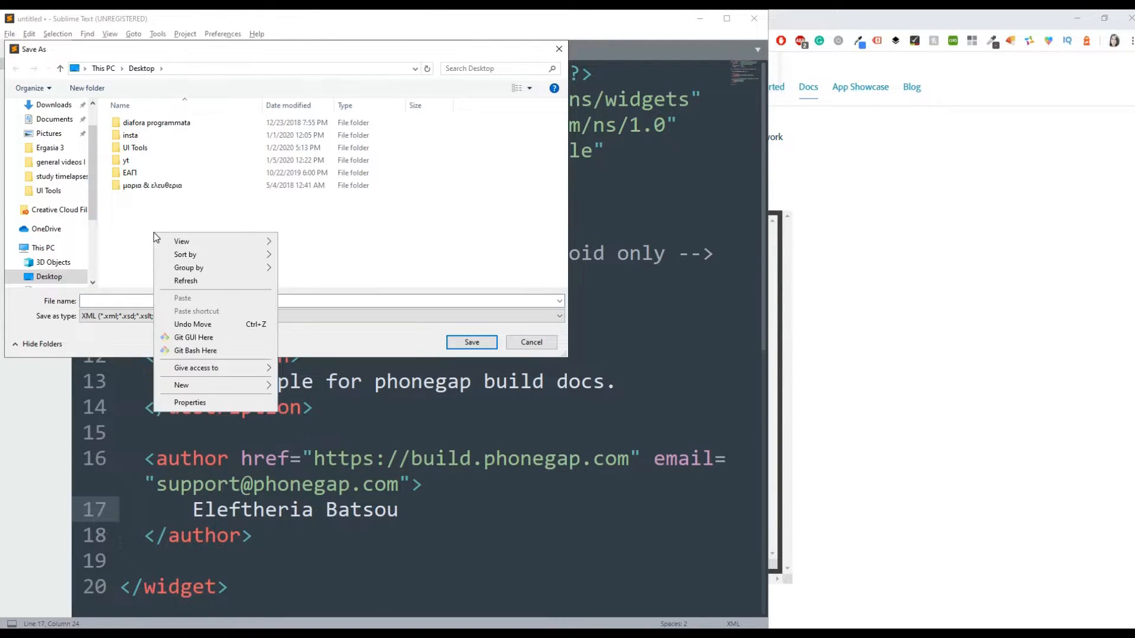
pyautogui.moveTo(181, 241)
pyautogui.write('phonegaps')
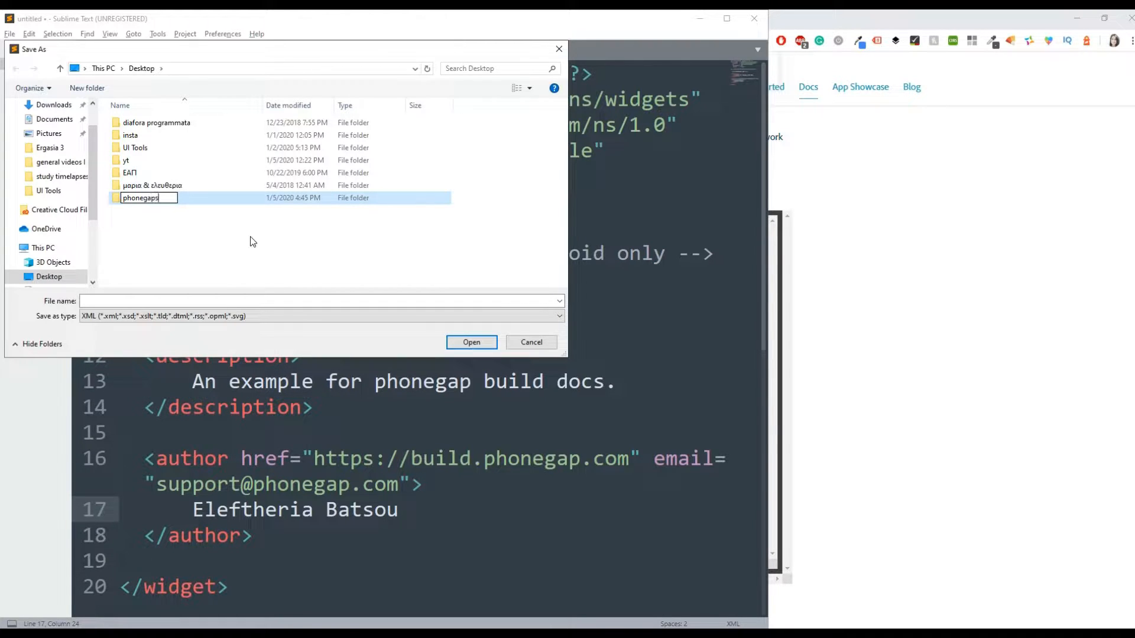
pyautogui.write('App')
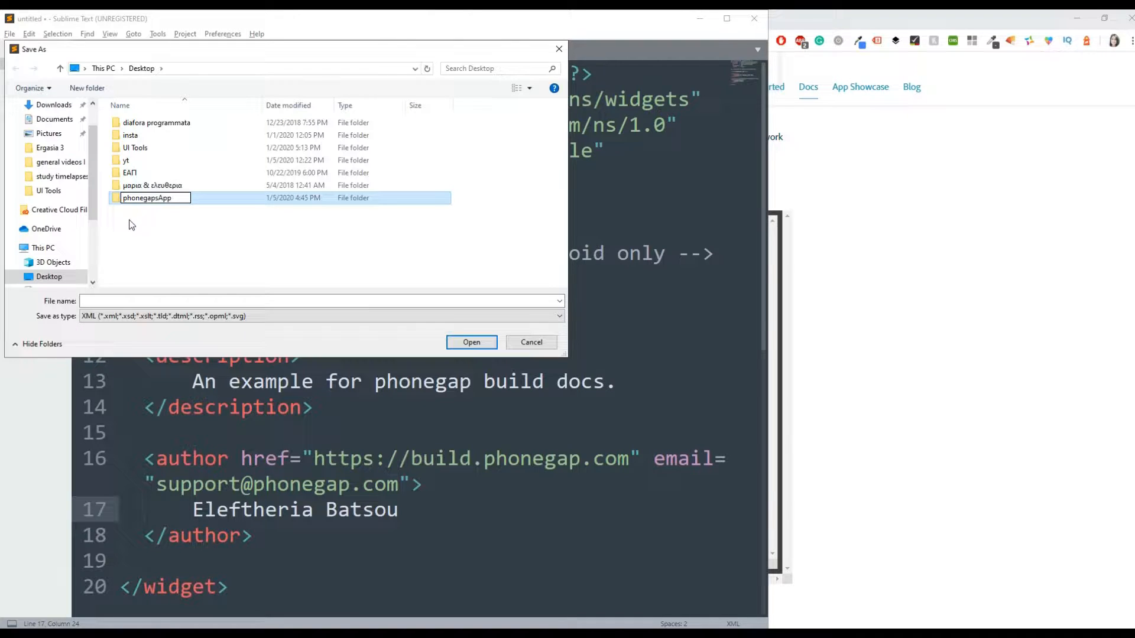
pyautogui.doubleClick(147, 197)
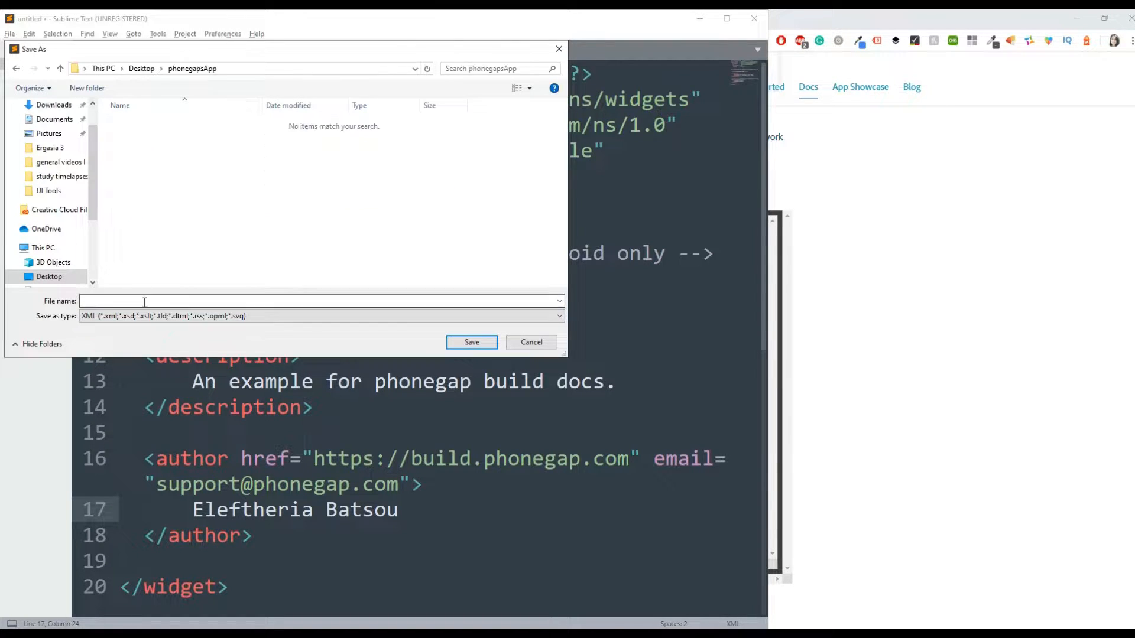
# Step: Save the document as config.xml inside phonegapsApp
pyautogui.write('c')
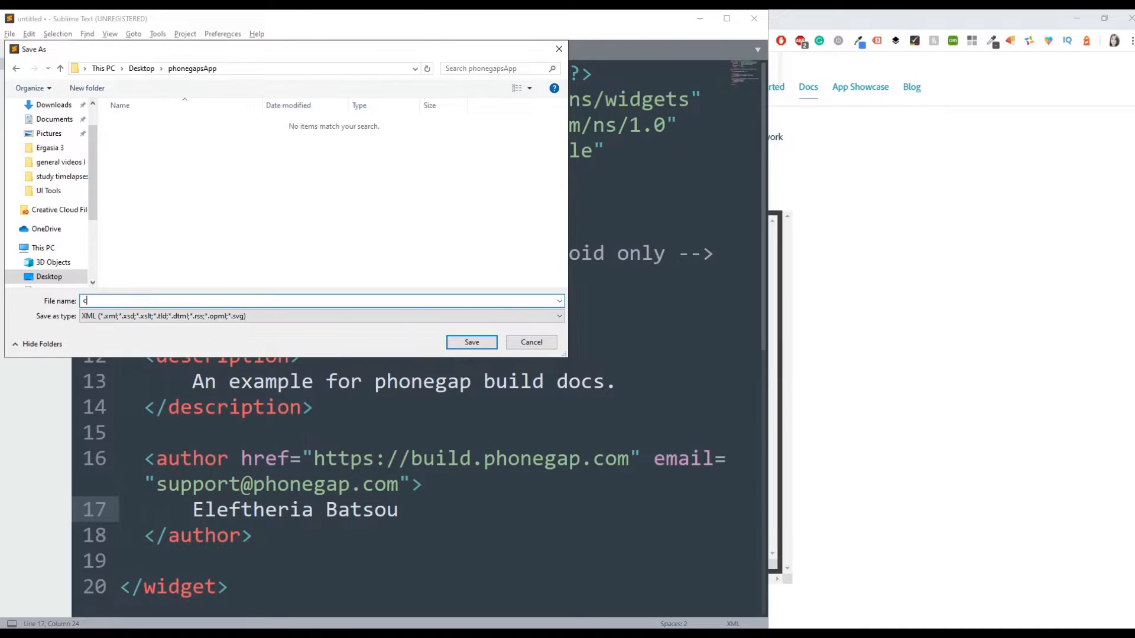
pyautogui.write('onfig')
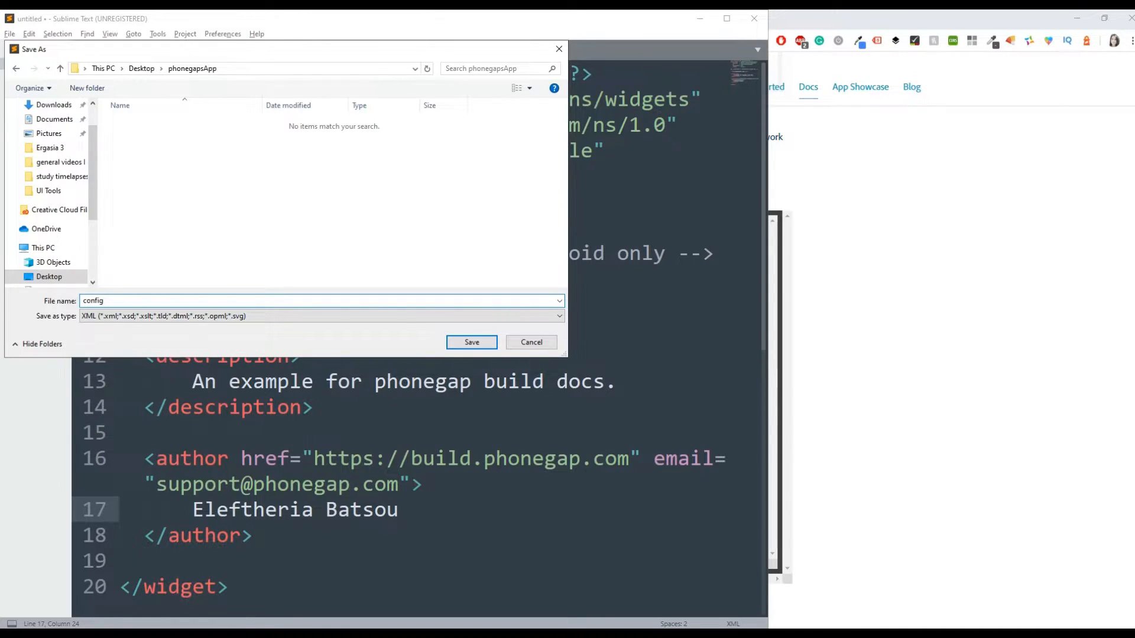
pyautogui.write('.')
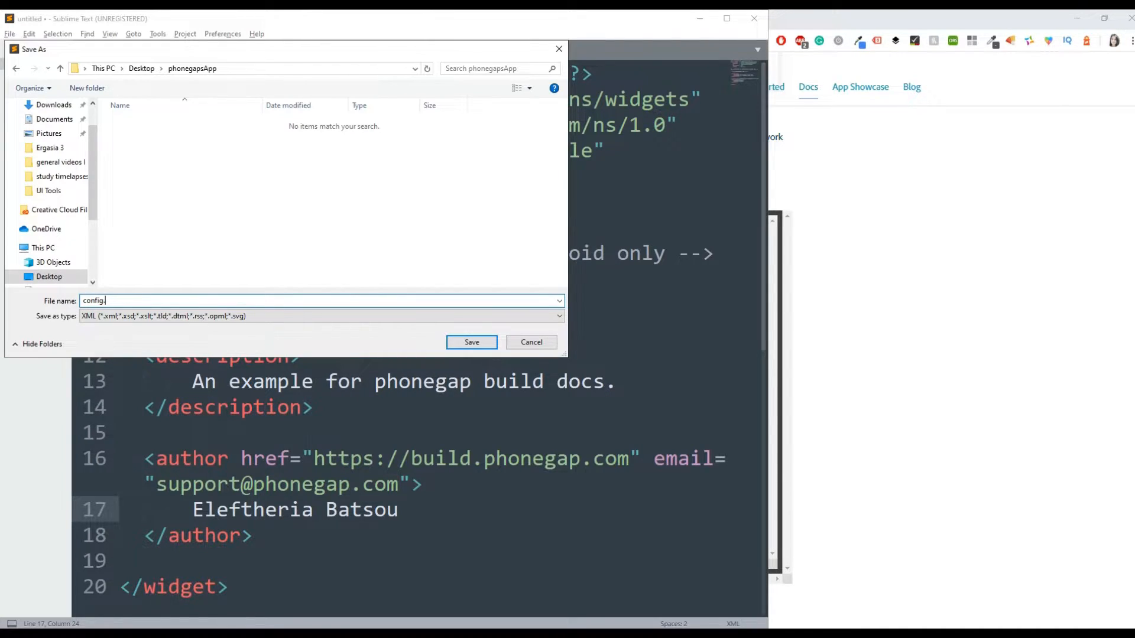
pyautogui.write('xml')
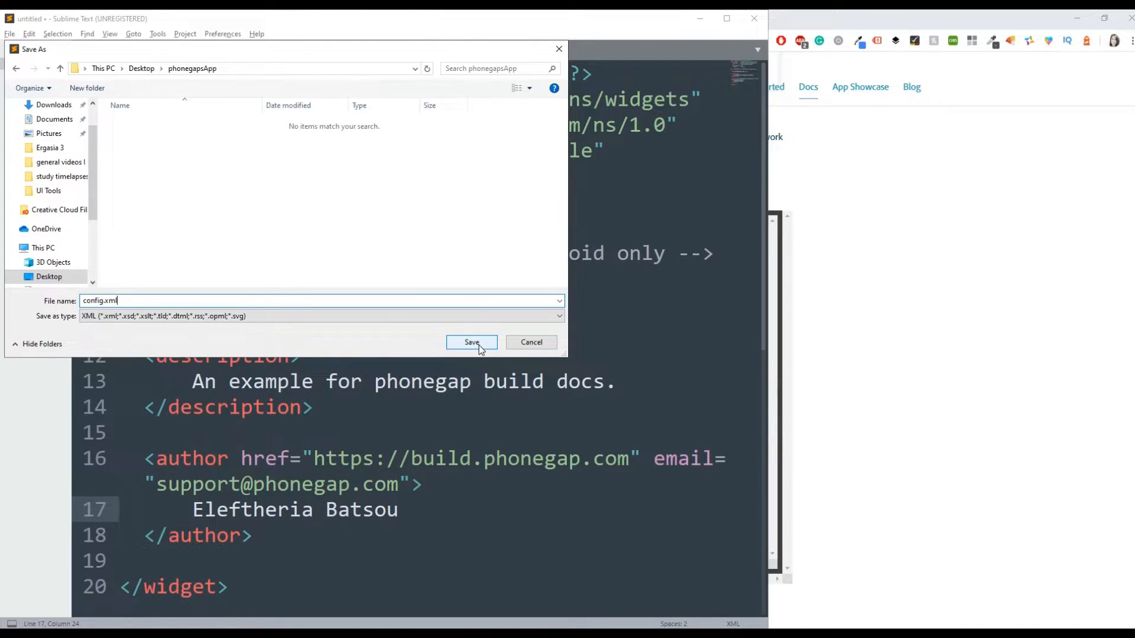
pyautogui.click(471, 342)
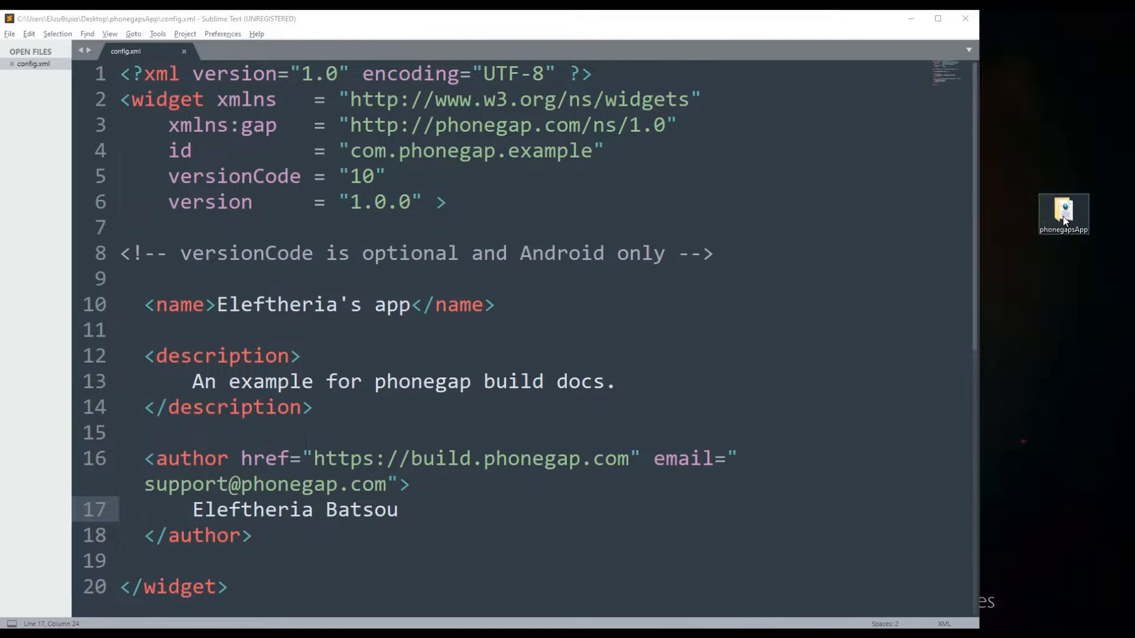
# Step: Create a new file and save it as index.html, fixing the 'index.hml' typo
pyautogui.doubleClick(1063, 213)
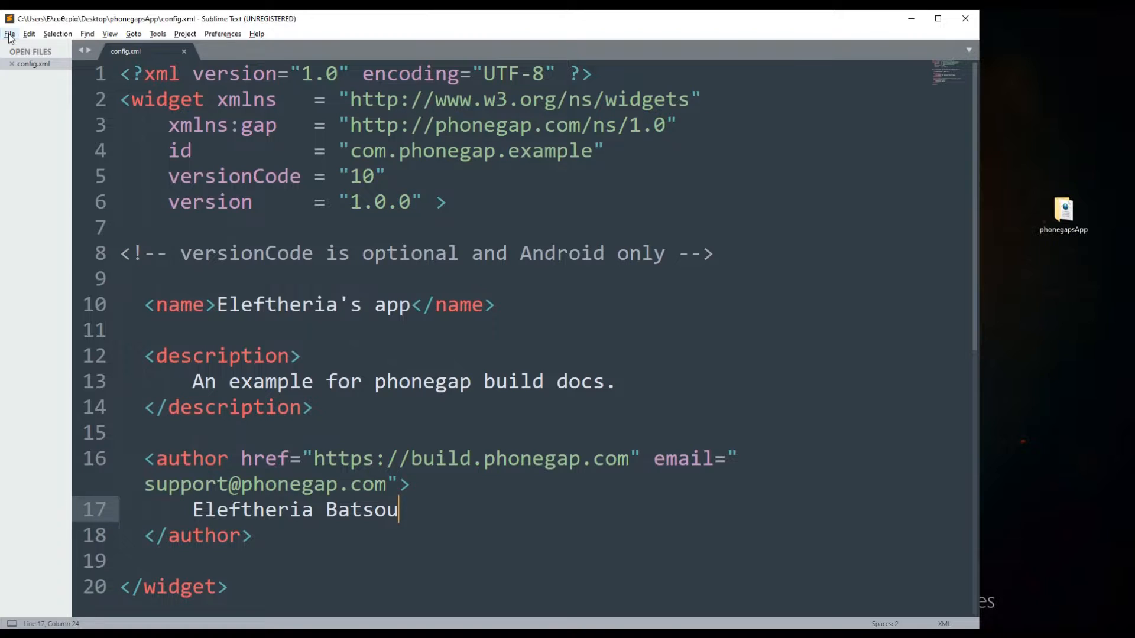
pyautogui.click(9, 33)
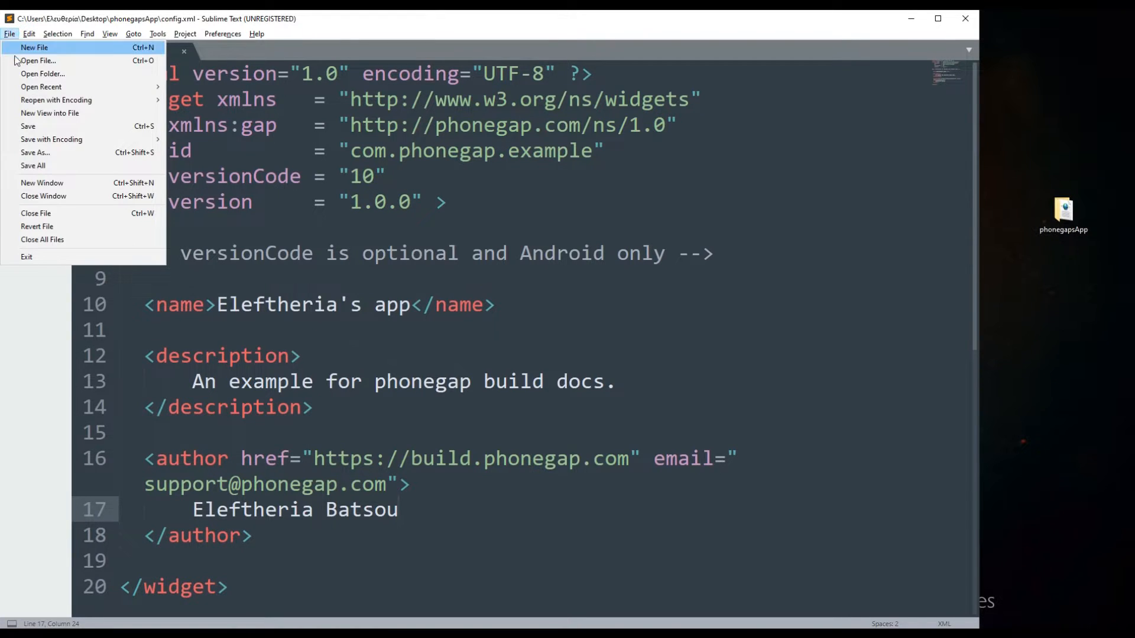
pyautogui.click(35, 48)
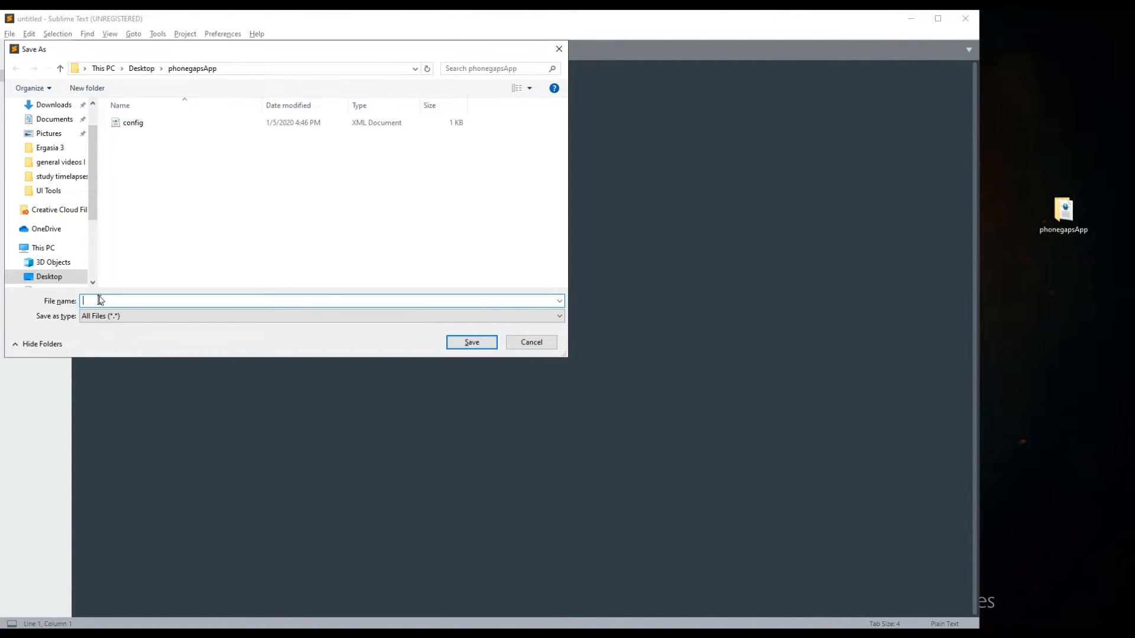
pyautogui.write('index.hml')
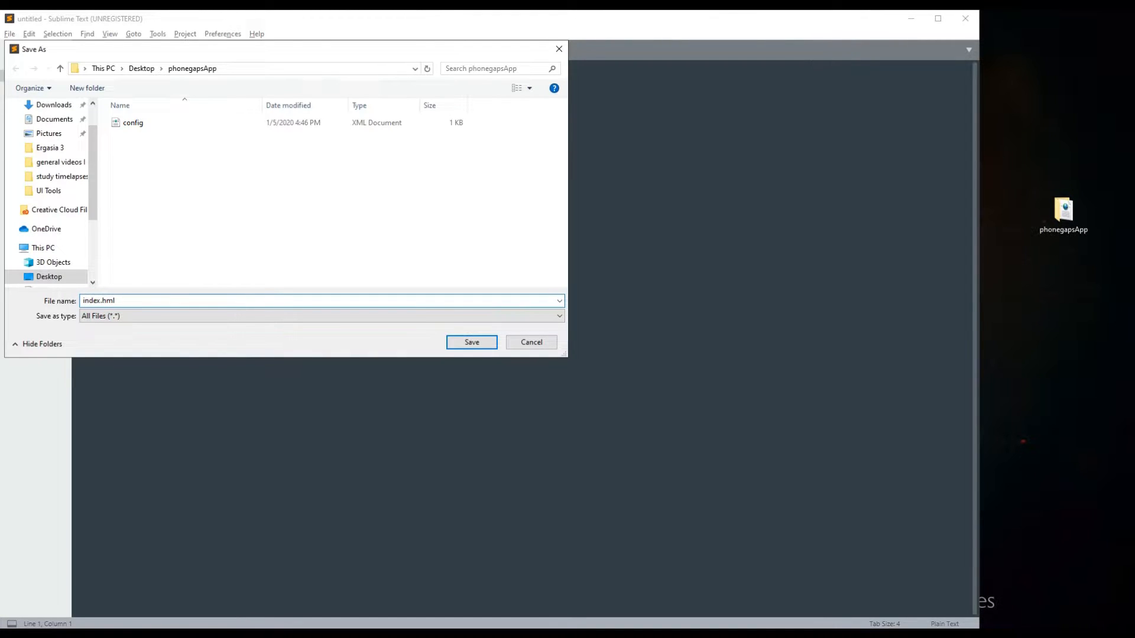
pyautogui.click(318, 300)
pyautogui.write('t')
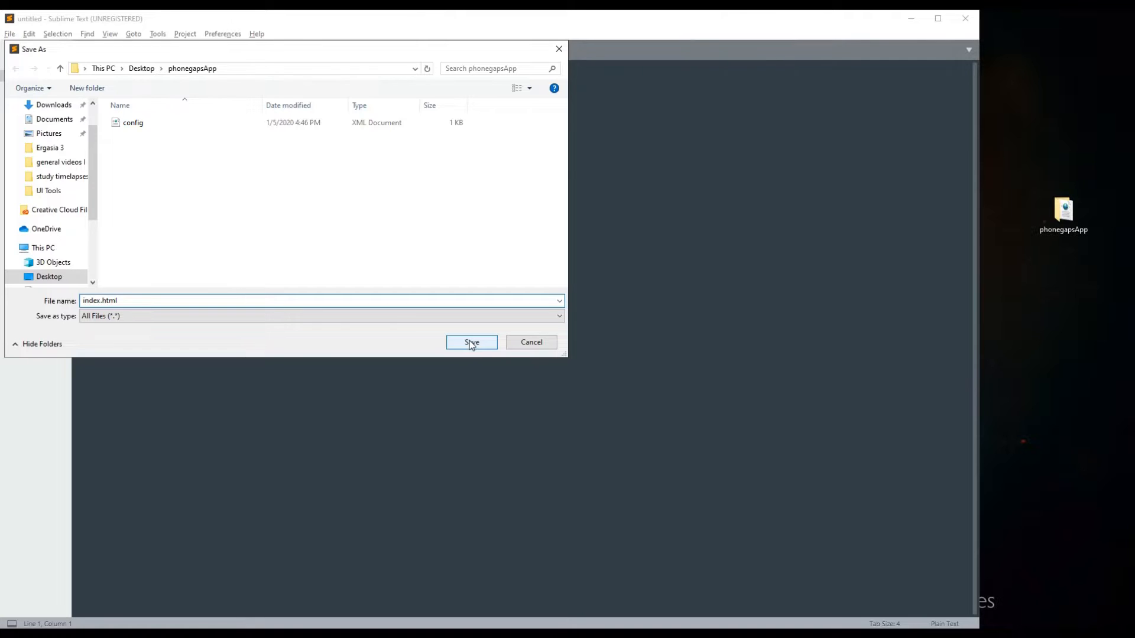
pyautogui.click(470, 342)
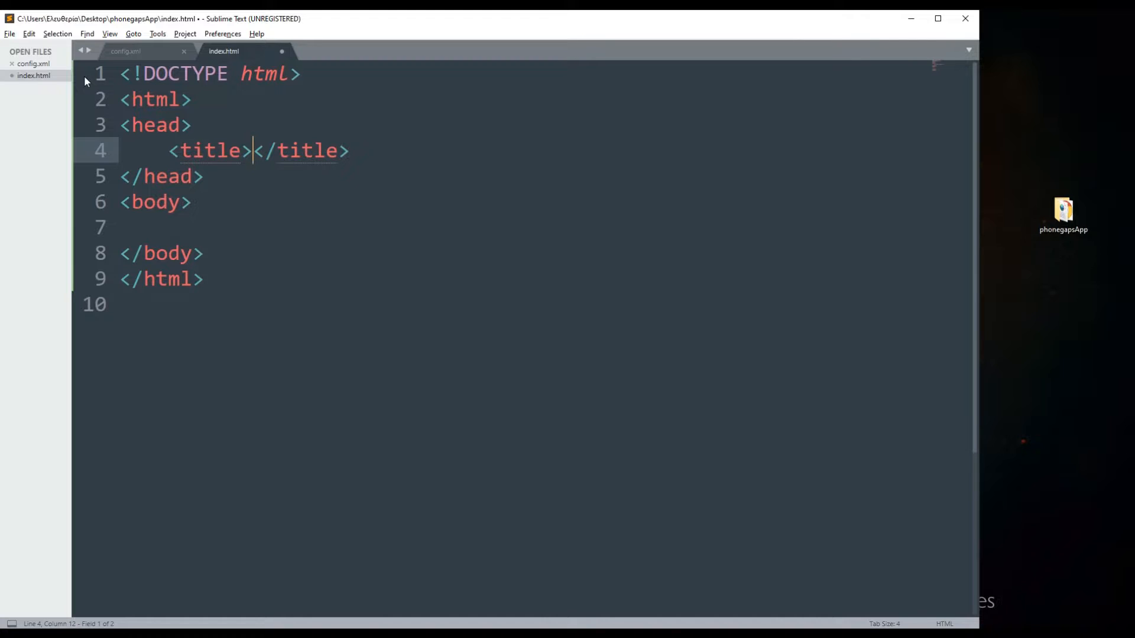
# Step: Set the page title to 'Eleef Title' and add the H1 'my first header'
pyautogui.write('Ele')
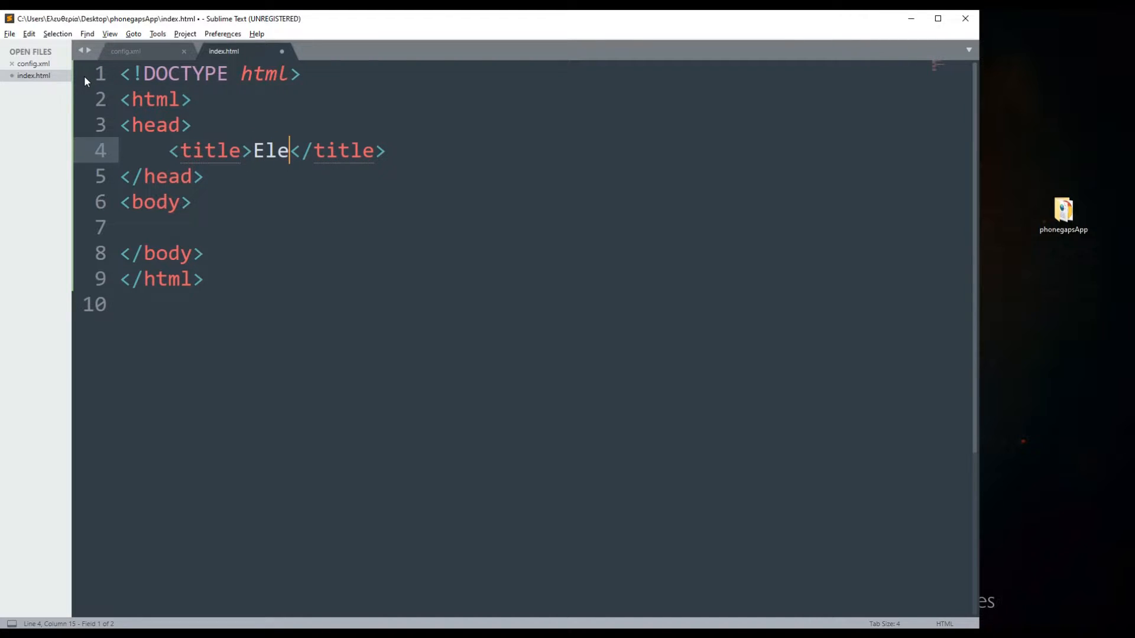
pyautogui.write('ef Title')
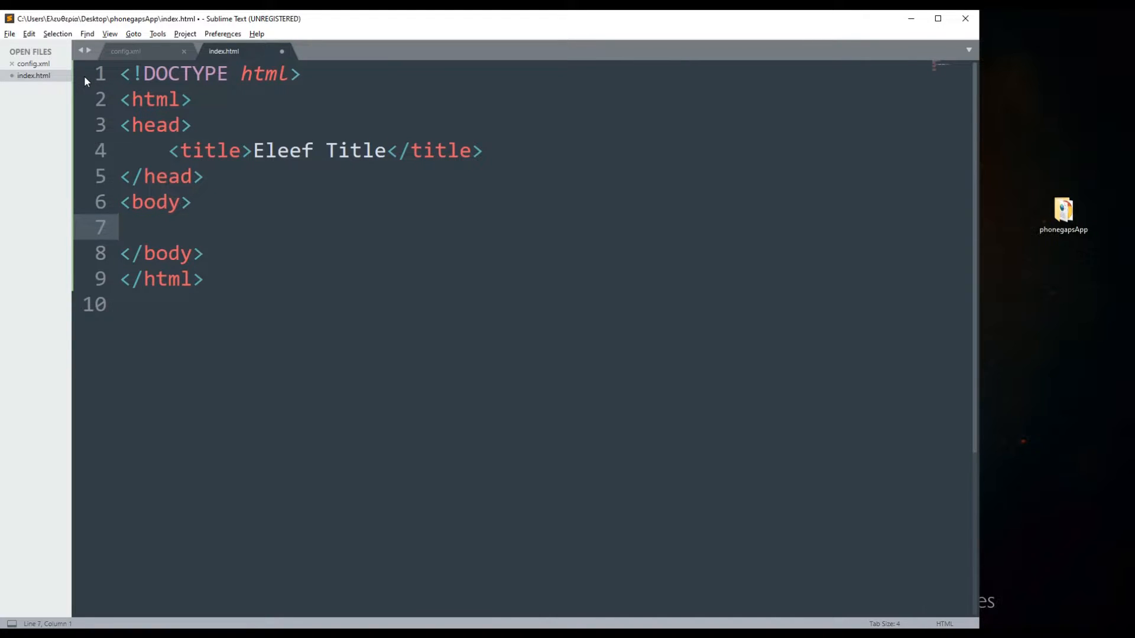
pyautogui.write('<H1></H1>')
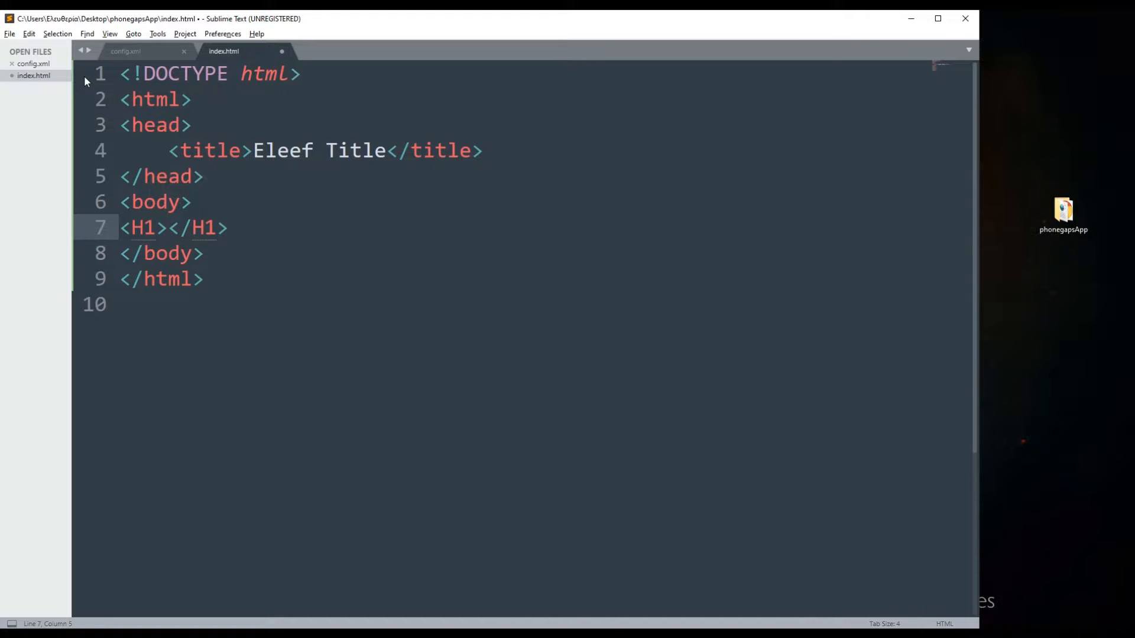
pyautogui.write('my fi')
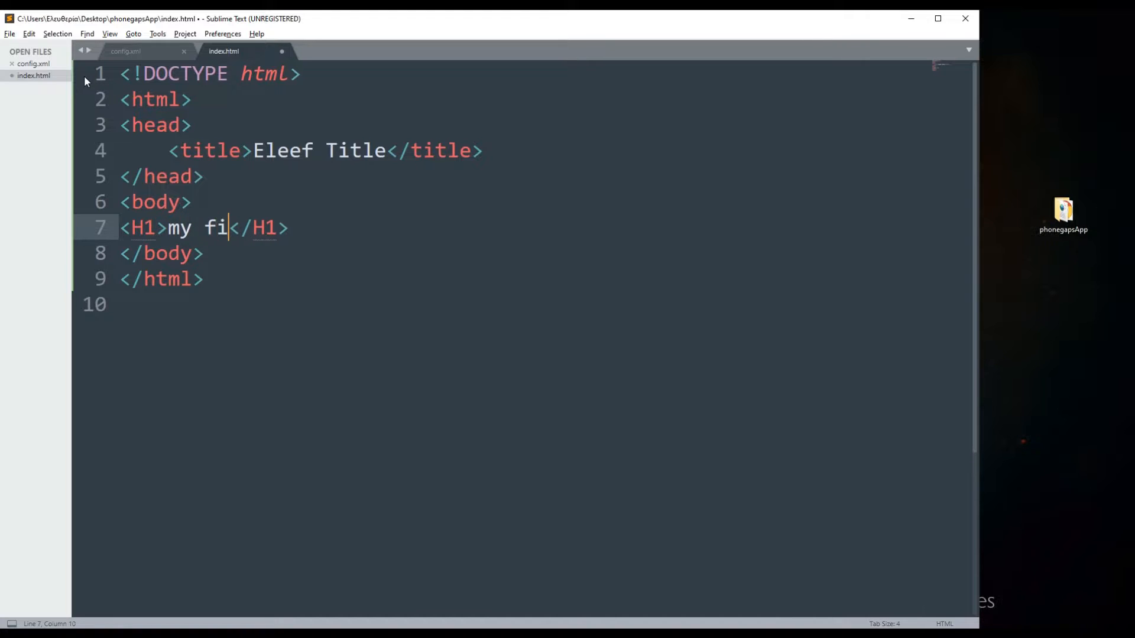
pyautogui.write('rst heade')
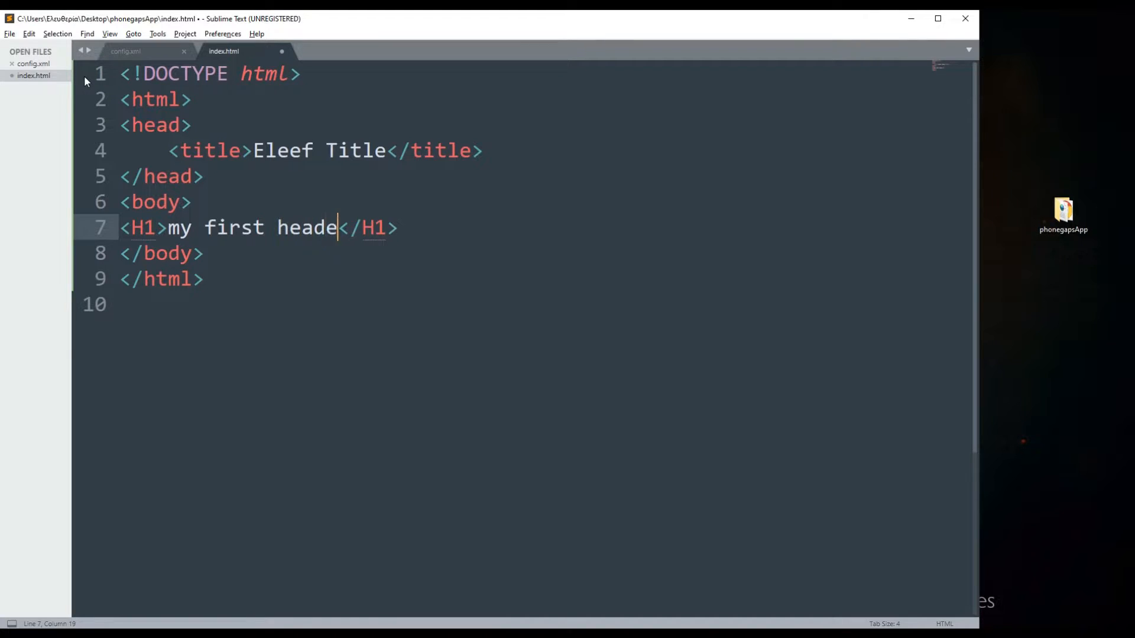
pyautogui.write('r')
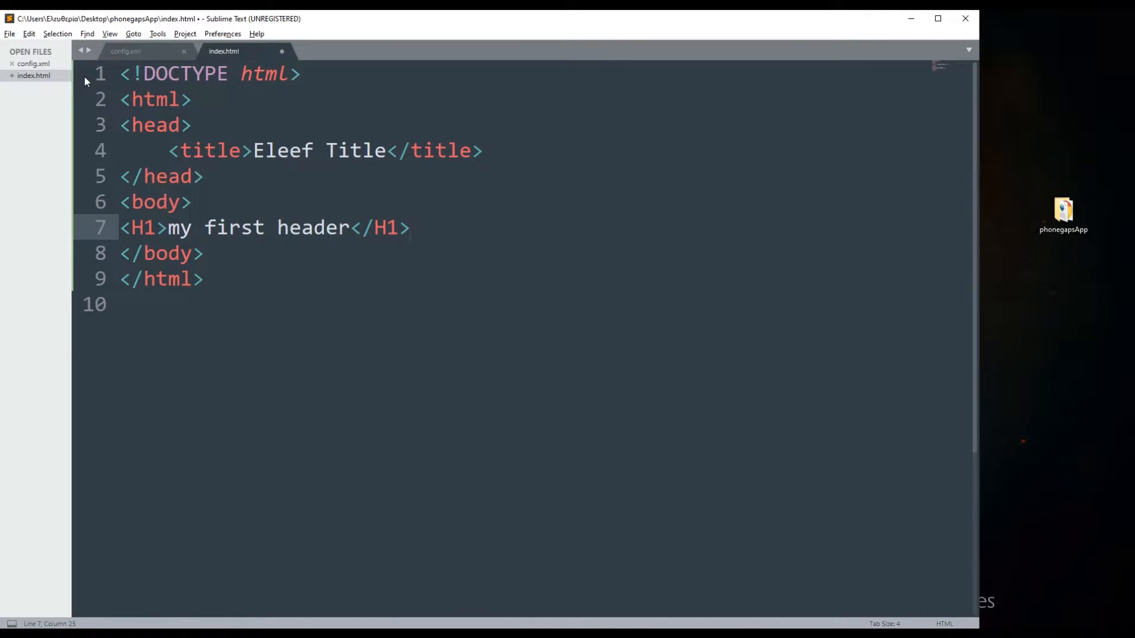
# Step: Add the paragraph 'hi, this is a paragraph' and start a new line below it
pyautogui.write('<p>')
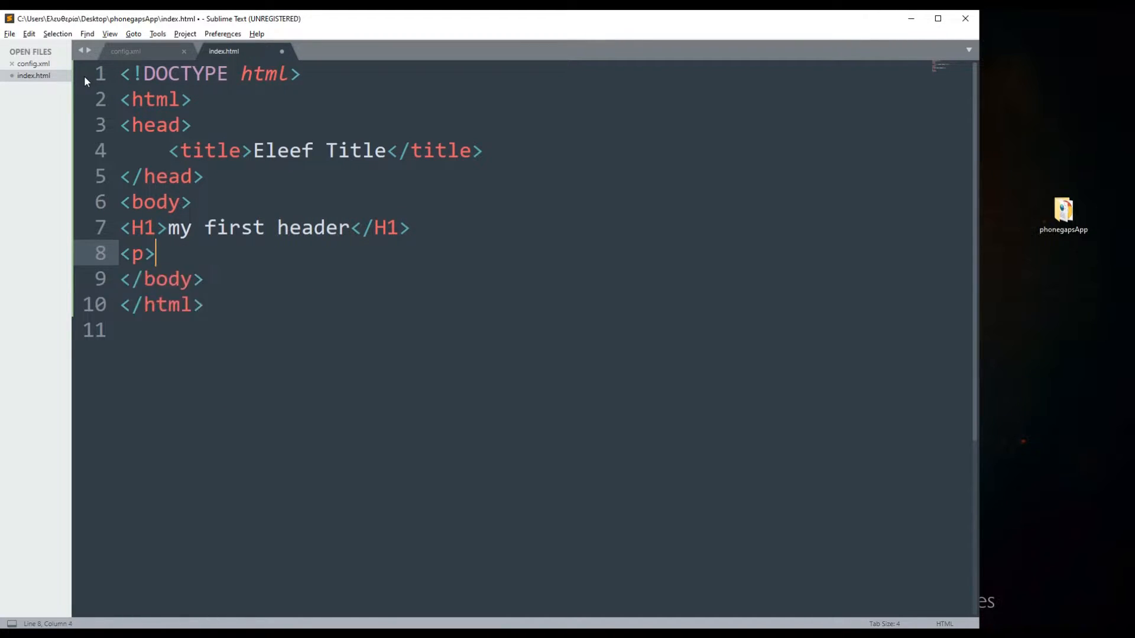
pyautogui.write('</p>p')
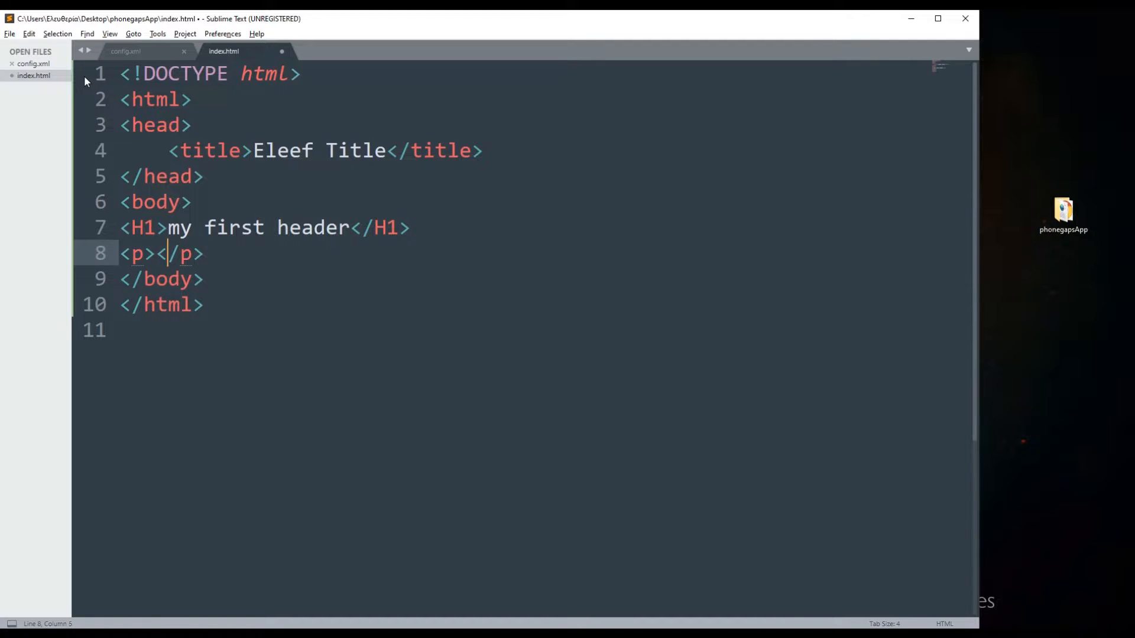
pyautogui.press('Left')
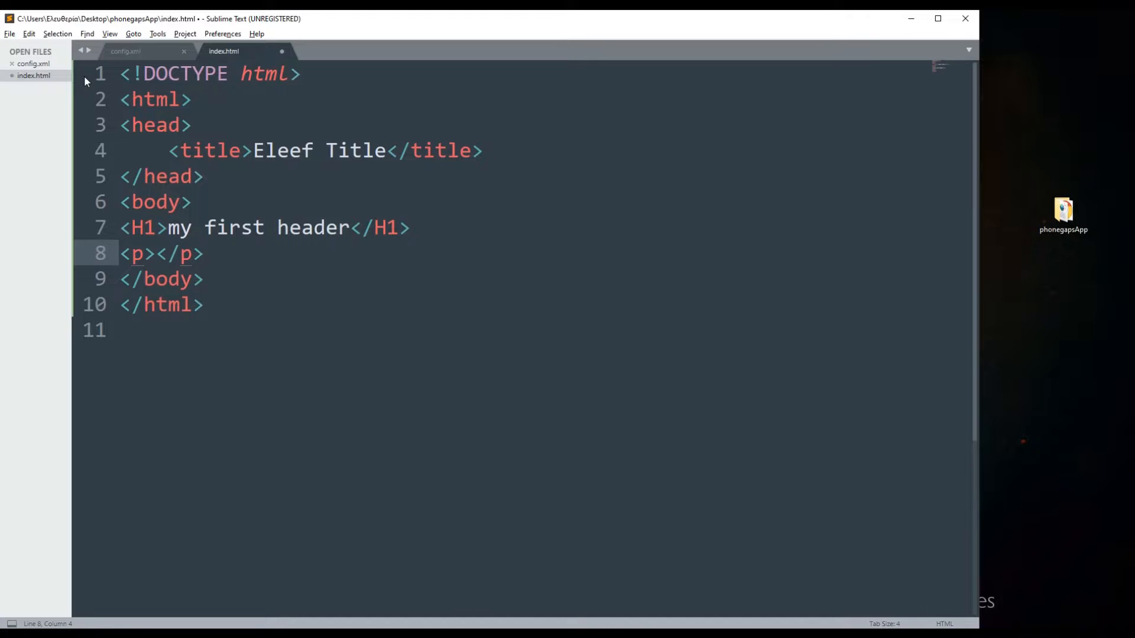
pyautogui.write('hi, this')
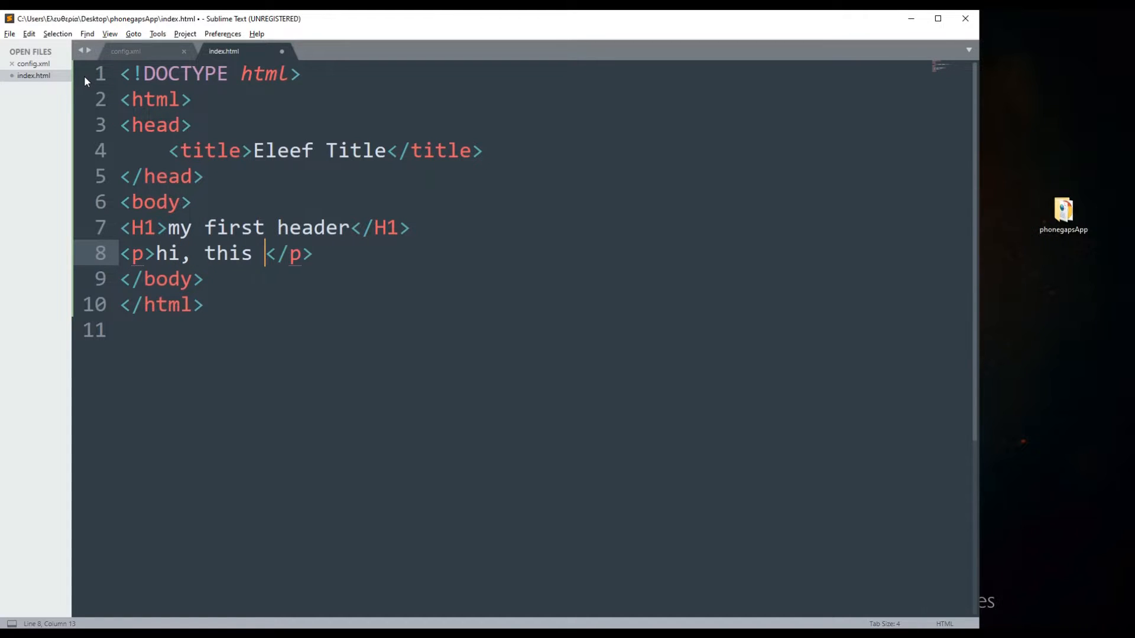
pyautogui.write('is a paragrap')
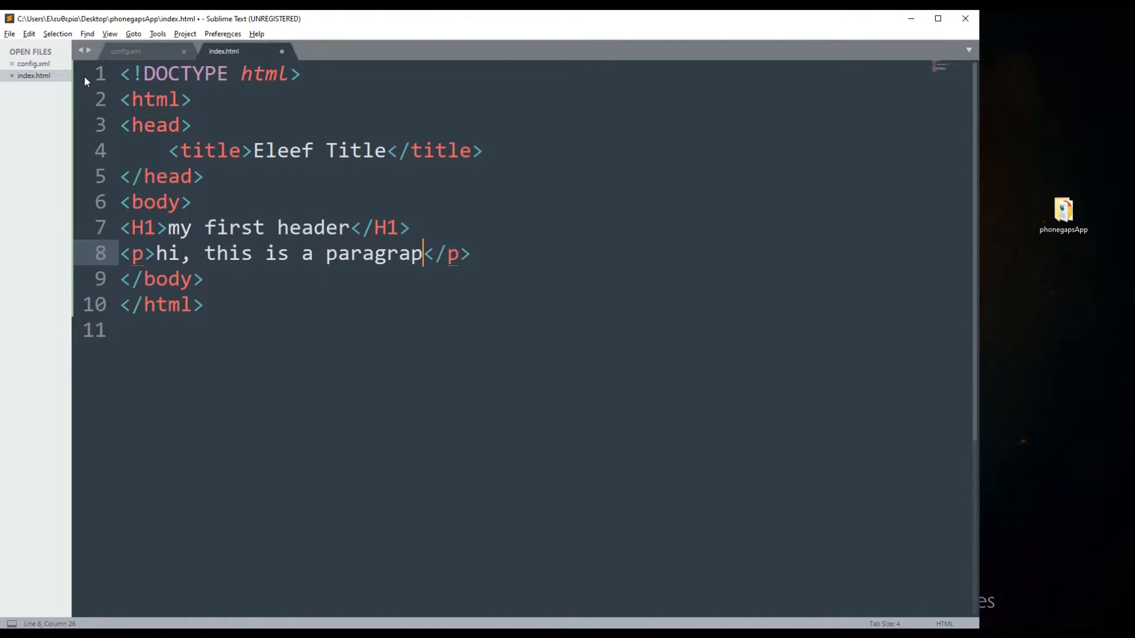
pyautogui.write('h')
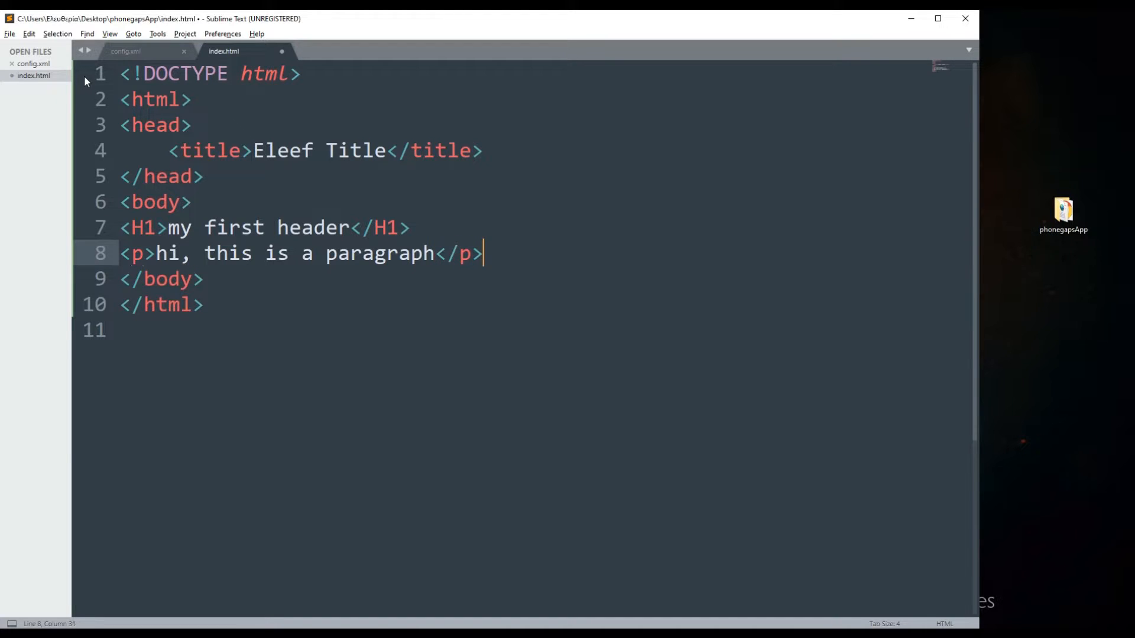
pyautogui.press('enter')
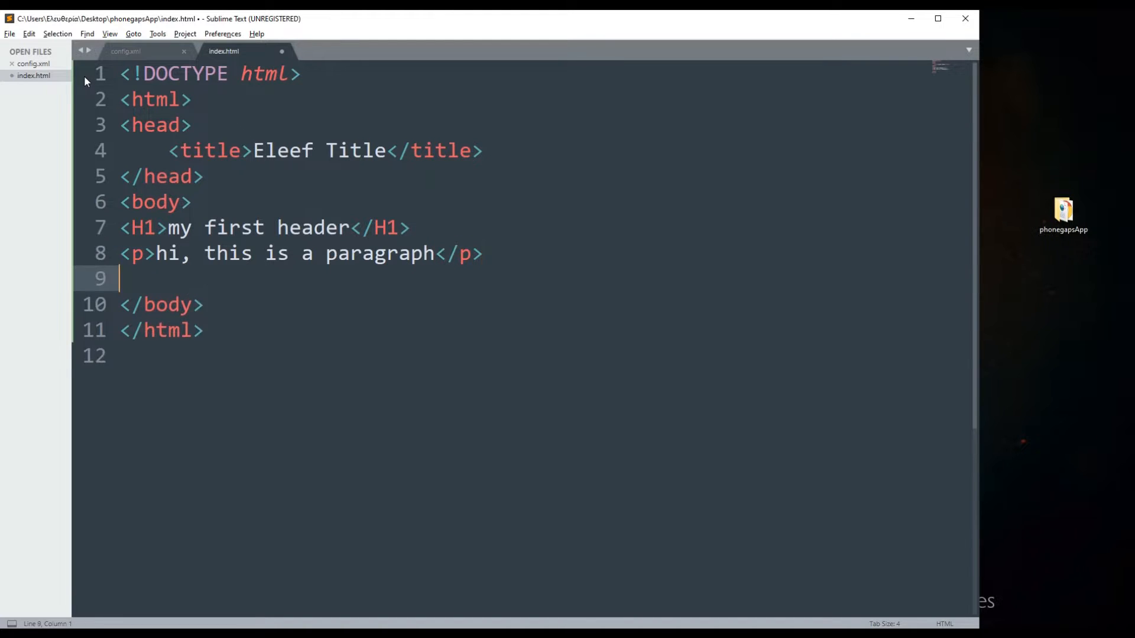
# Step: Add a button whose onclick alerts 'omg, this is a working button'
pyautogui.write('but')
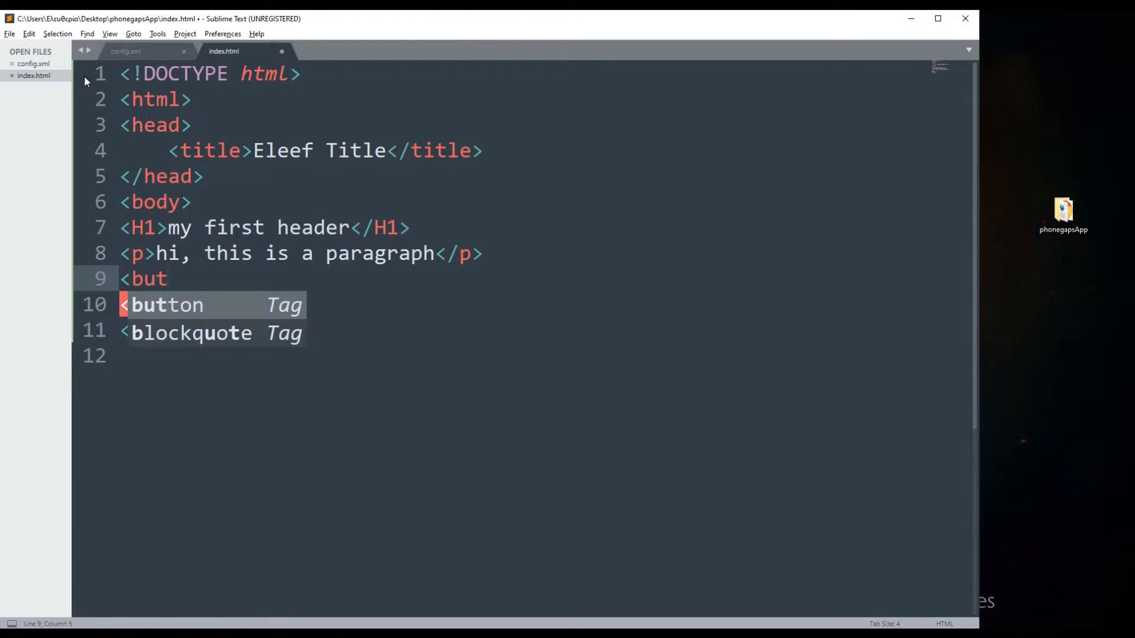
pyautogui.press('Tab')
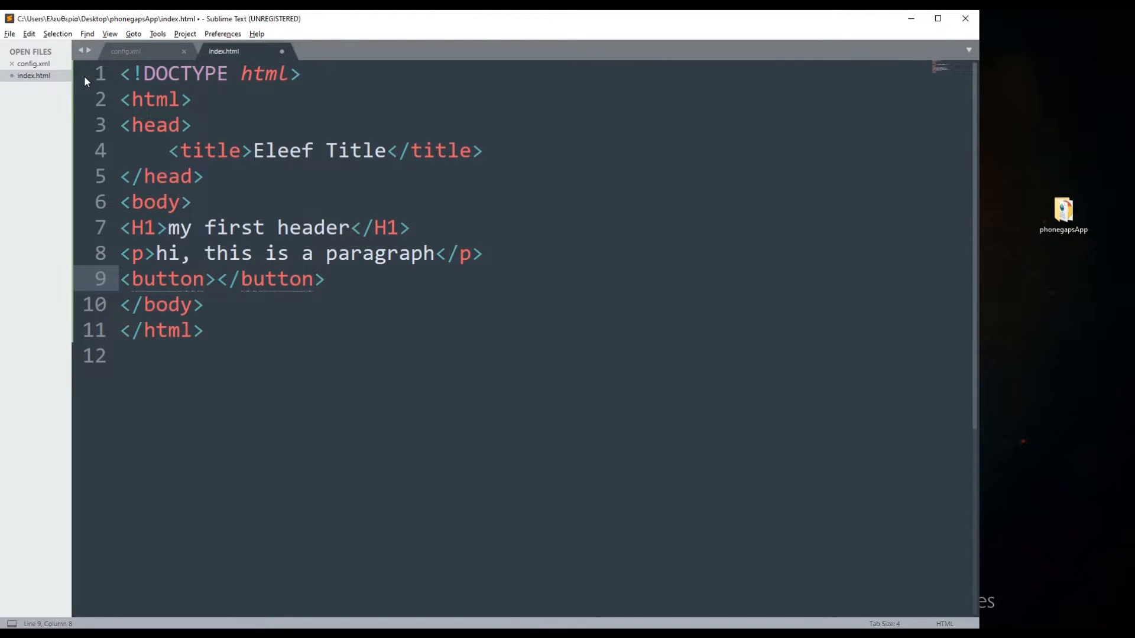
pyautogui.write('o')
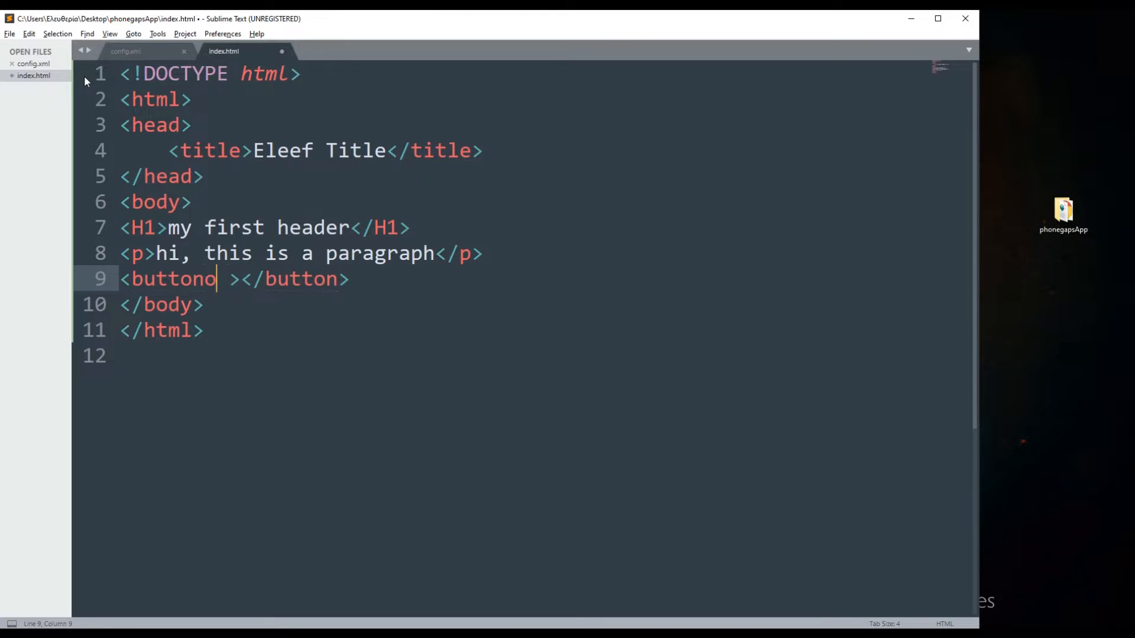
pyautogui.write('nclick="')
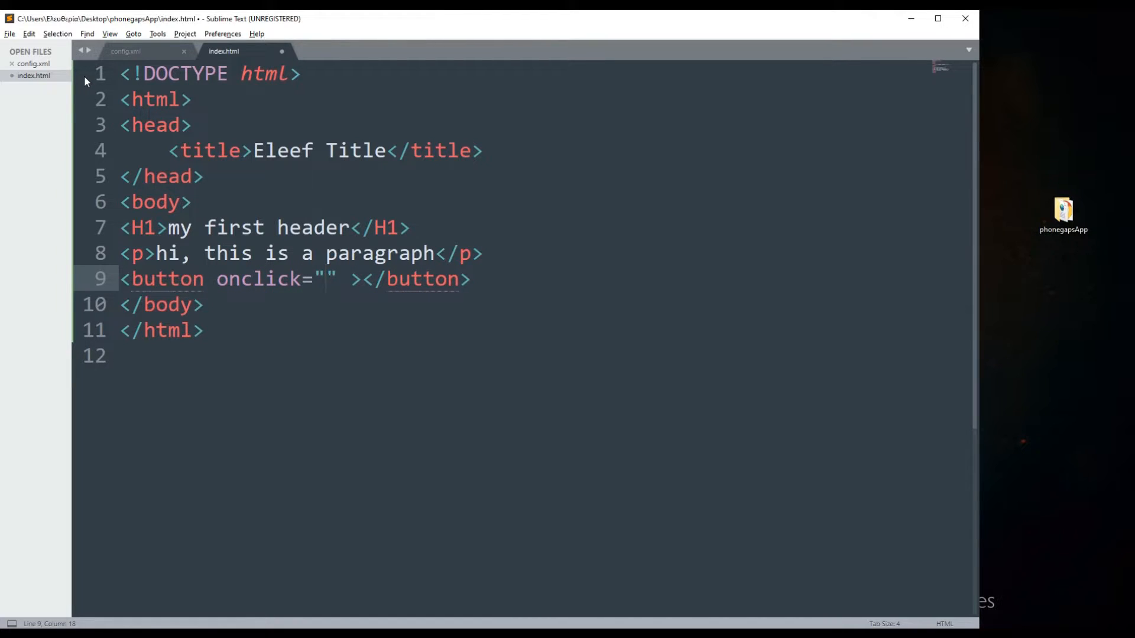
pyautogui.write('alert()')
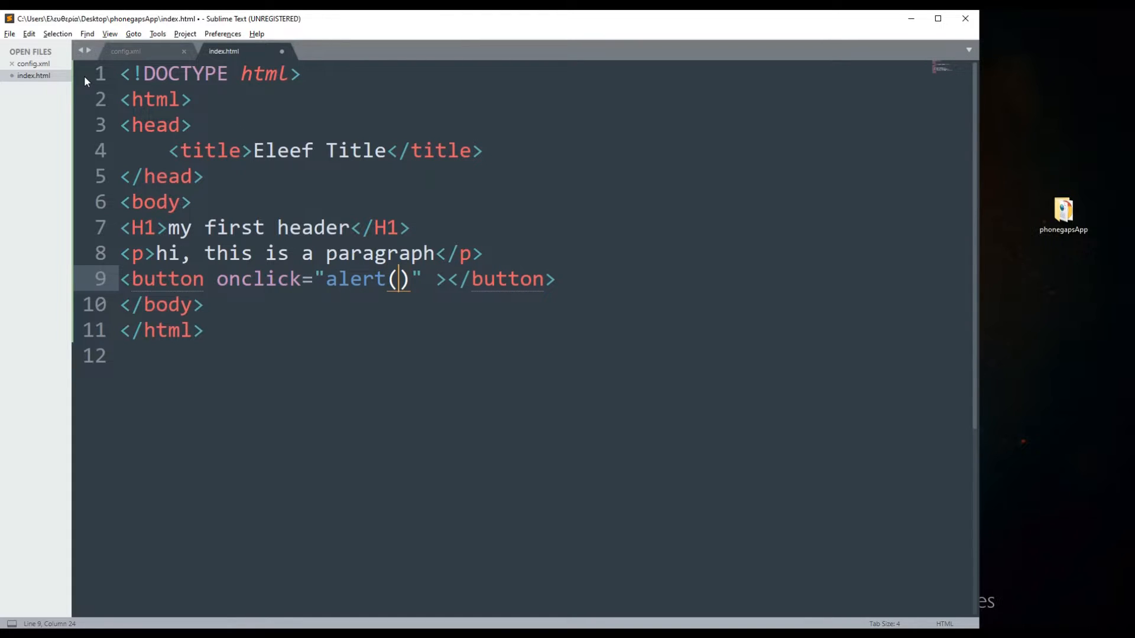
pyautogui.write("'")
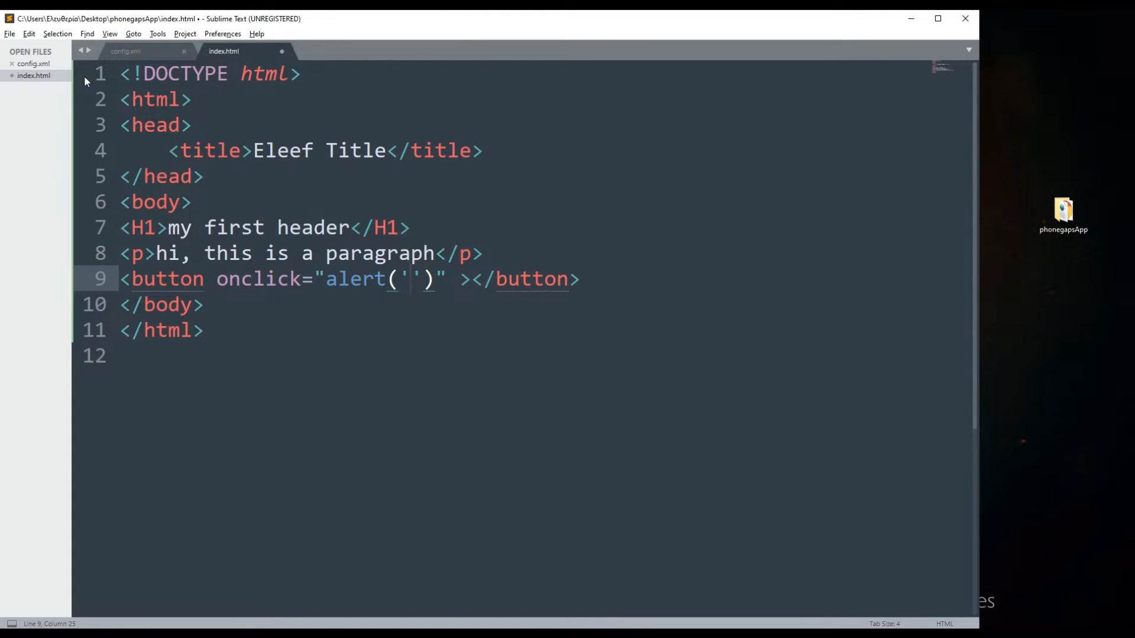
pyautogui.write('omg, this')
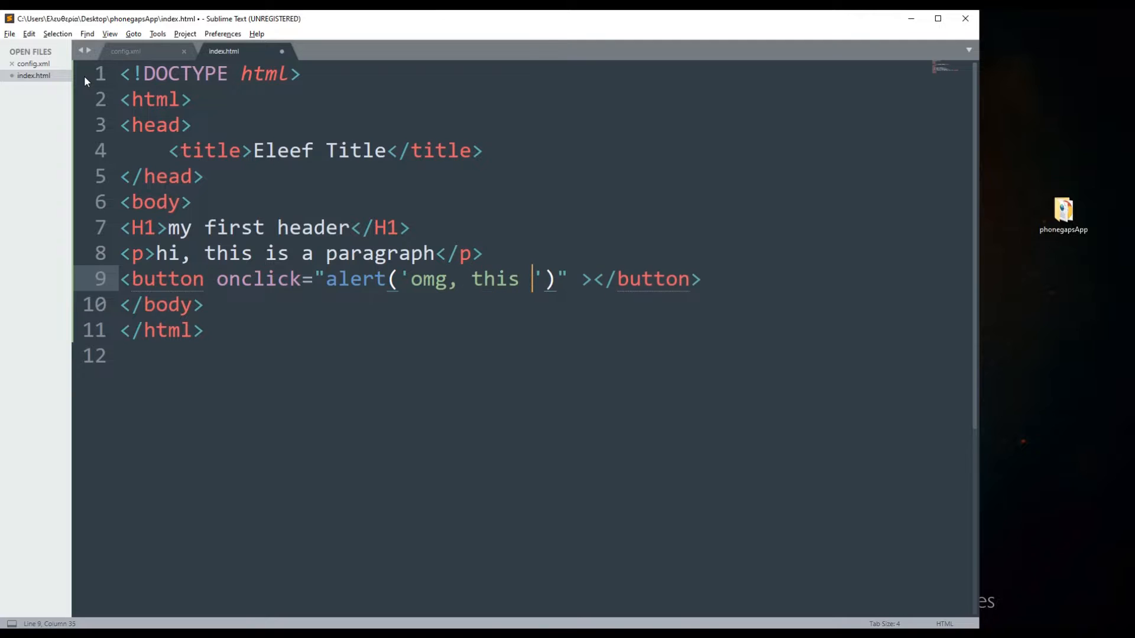
pyautogui.write('is a working')
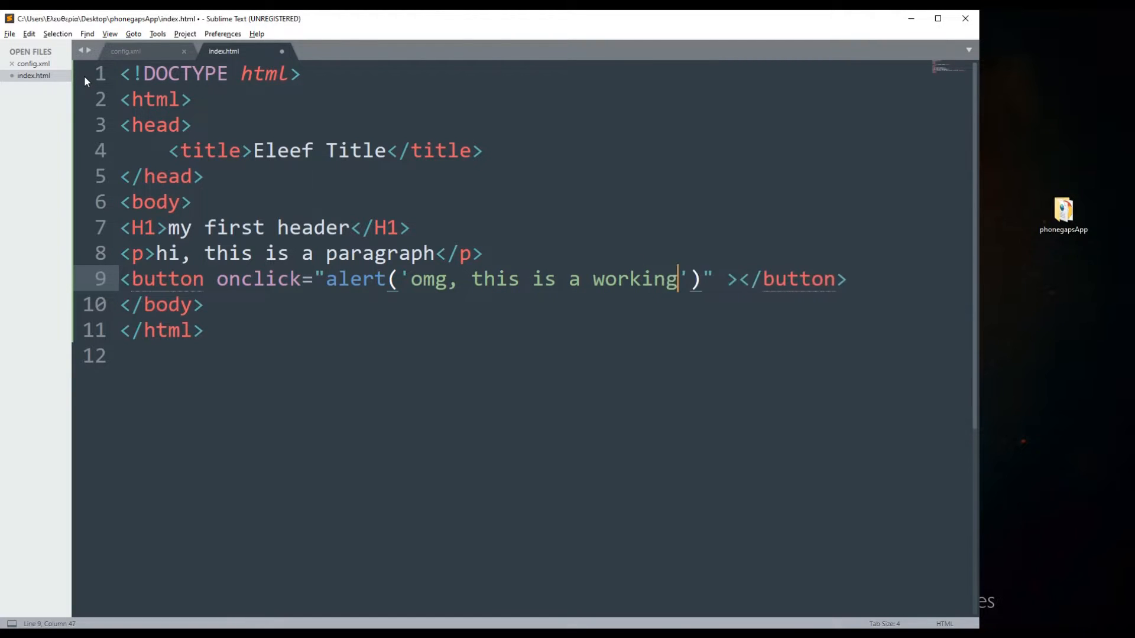
pyautogui.write('button')
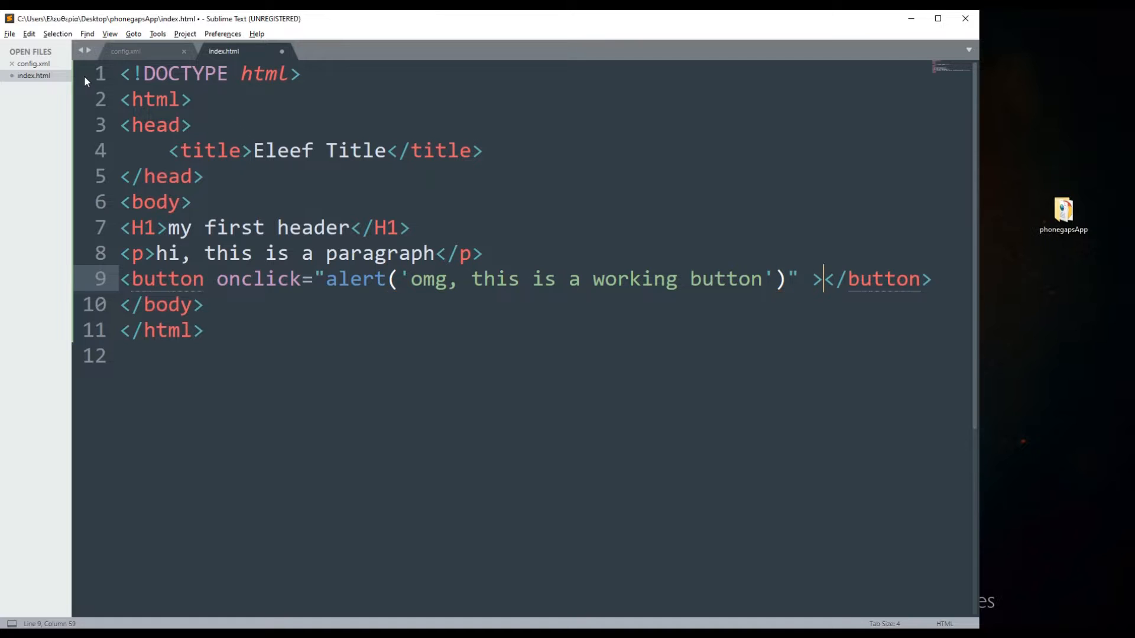
# Step: Label the button 'Click me!' and save index.html
pyautogui.press('Backspace')
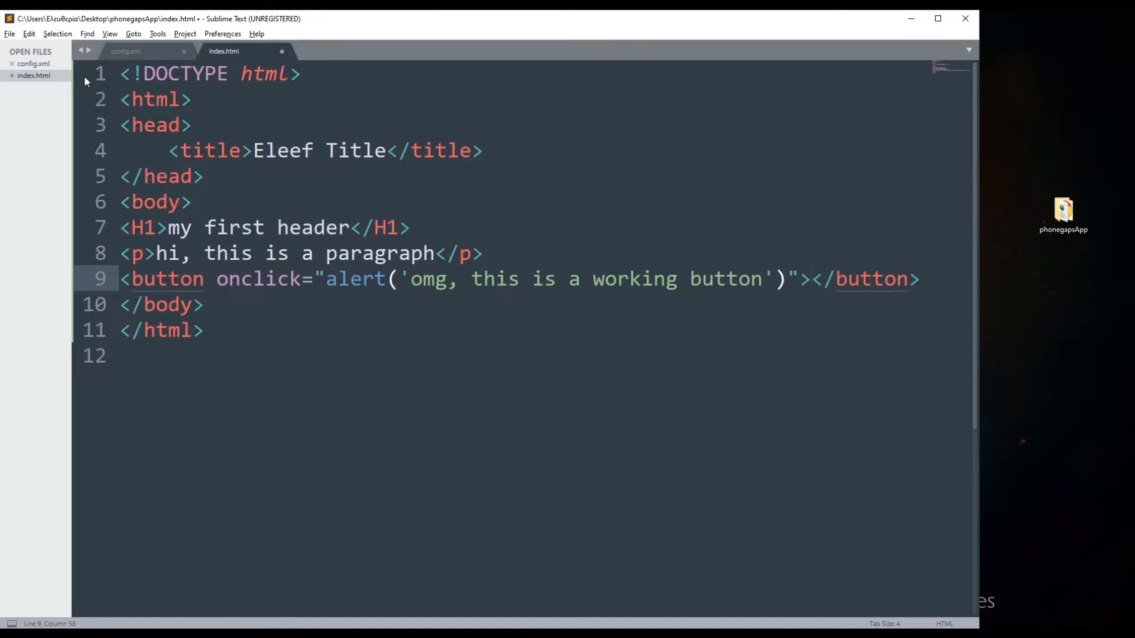
pyautogui.write('Click me')
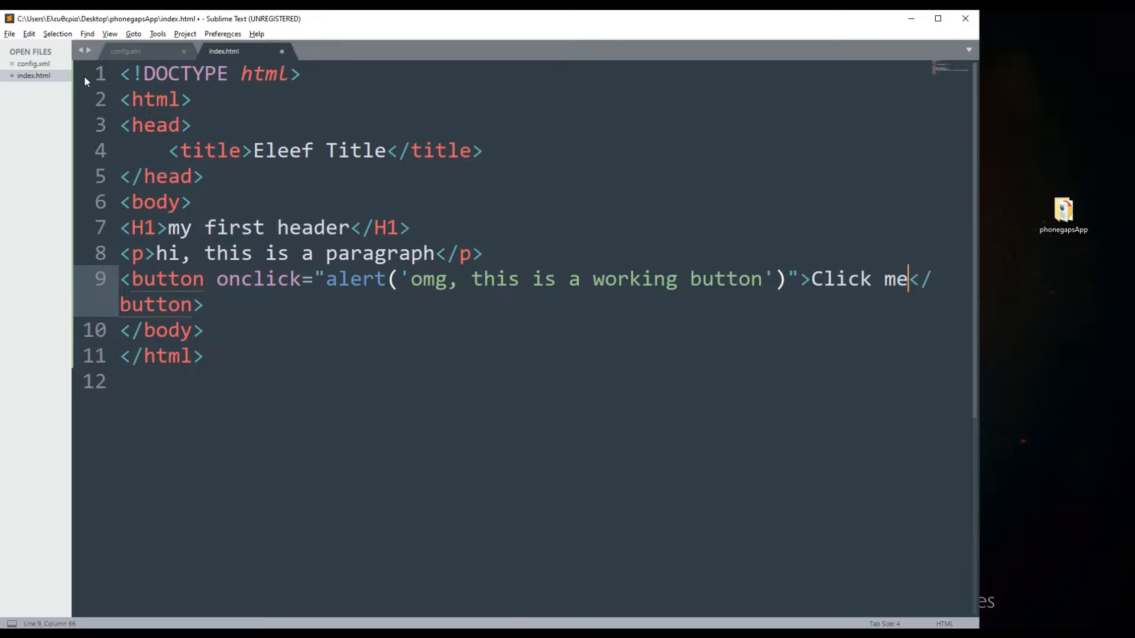
pyautogui.write('!')
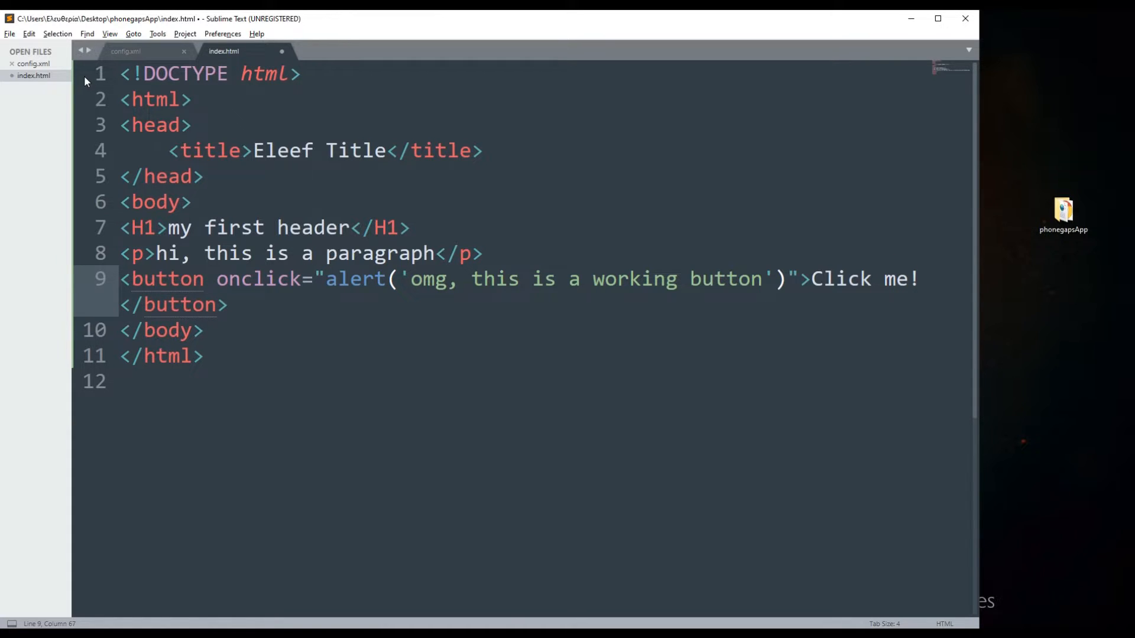
pyautogui.press('ctrl+s')
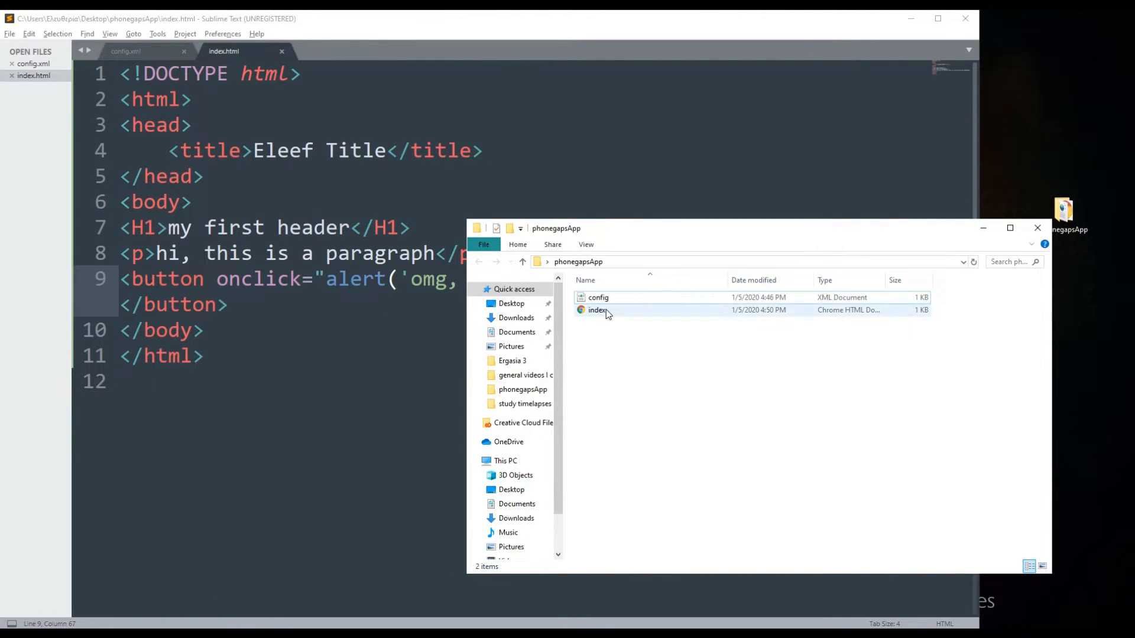
# Step: Open index.html in Chrome, test the Click me! button, and dismiss its alert
pyautogui.click(598, 310)
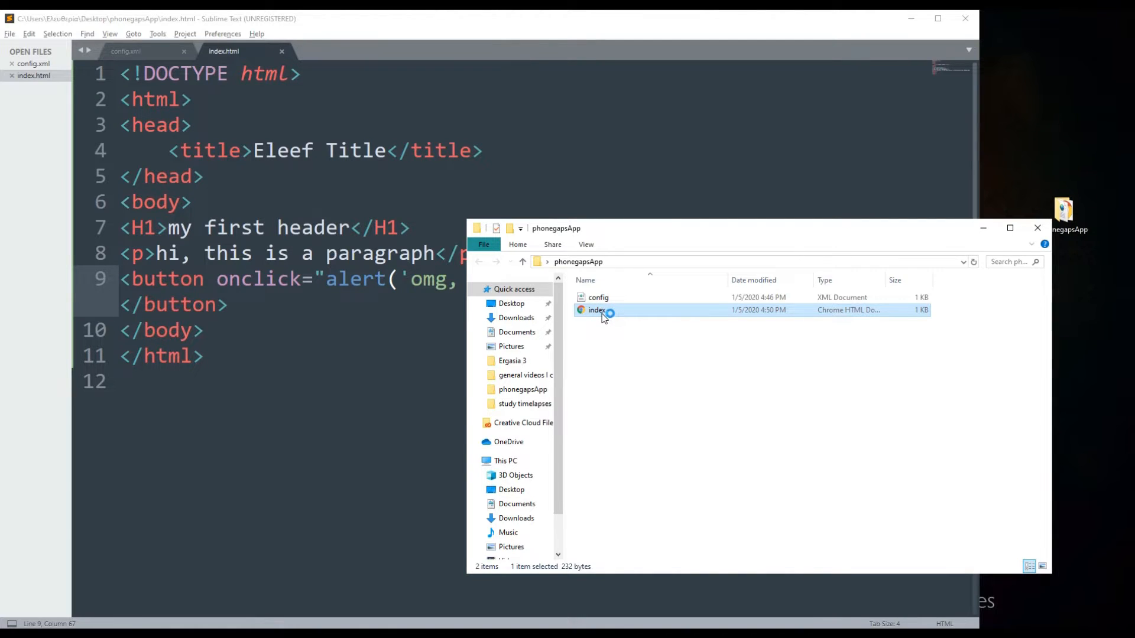
pyautogui.doubleClick(596, 310)
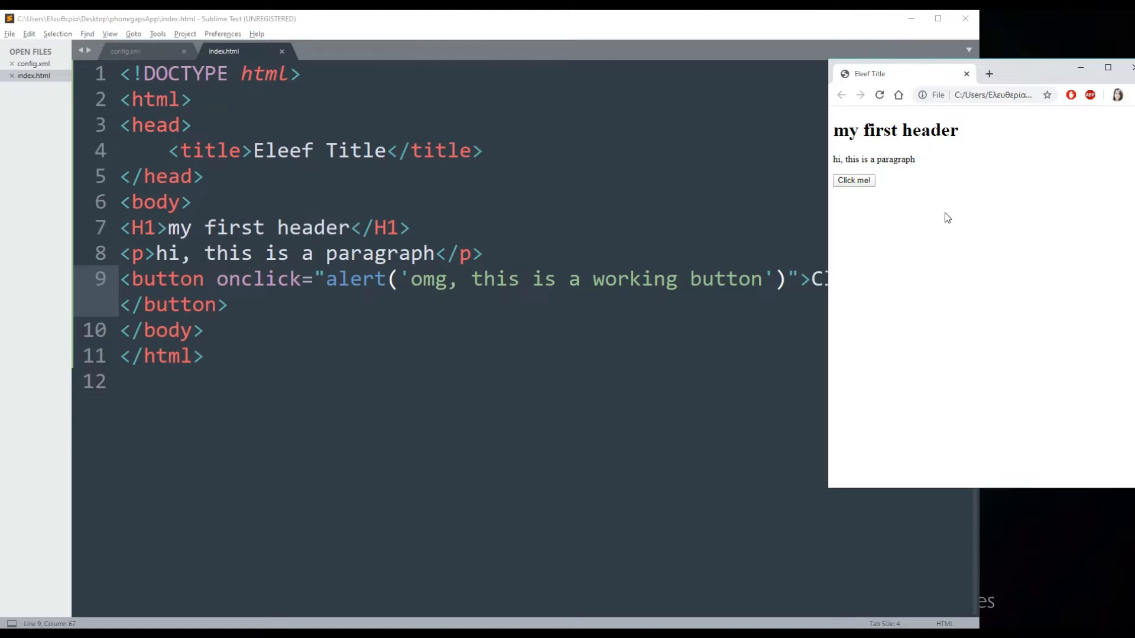
pyautogui.moveTo(845, 168)
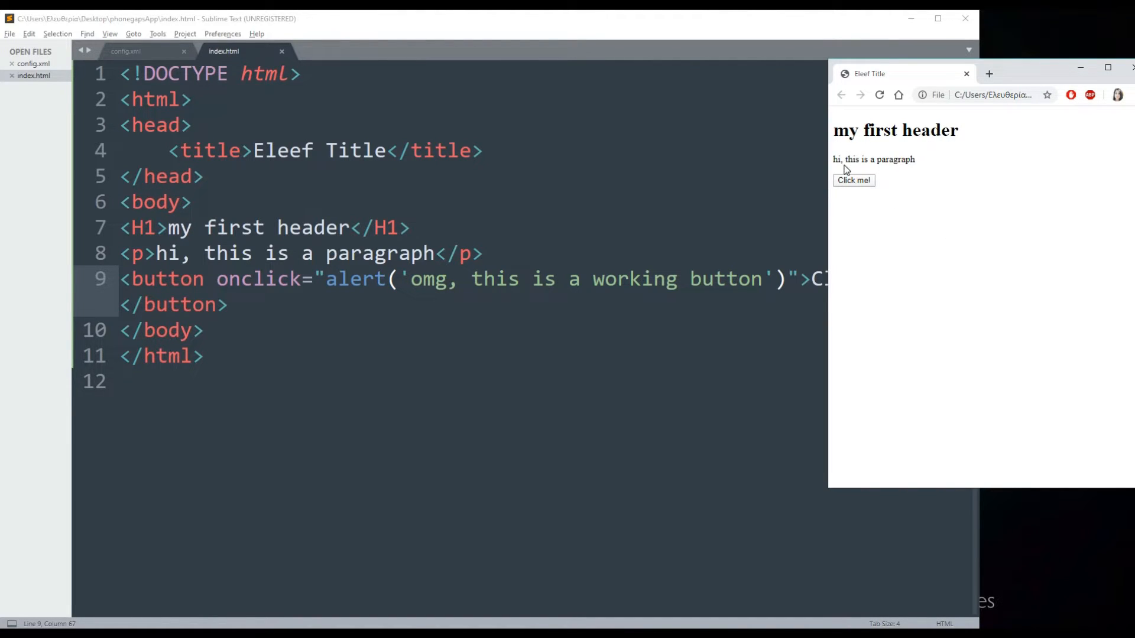
pyautogui.click(853, 180)
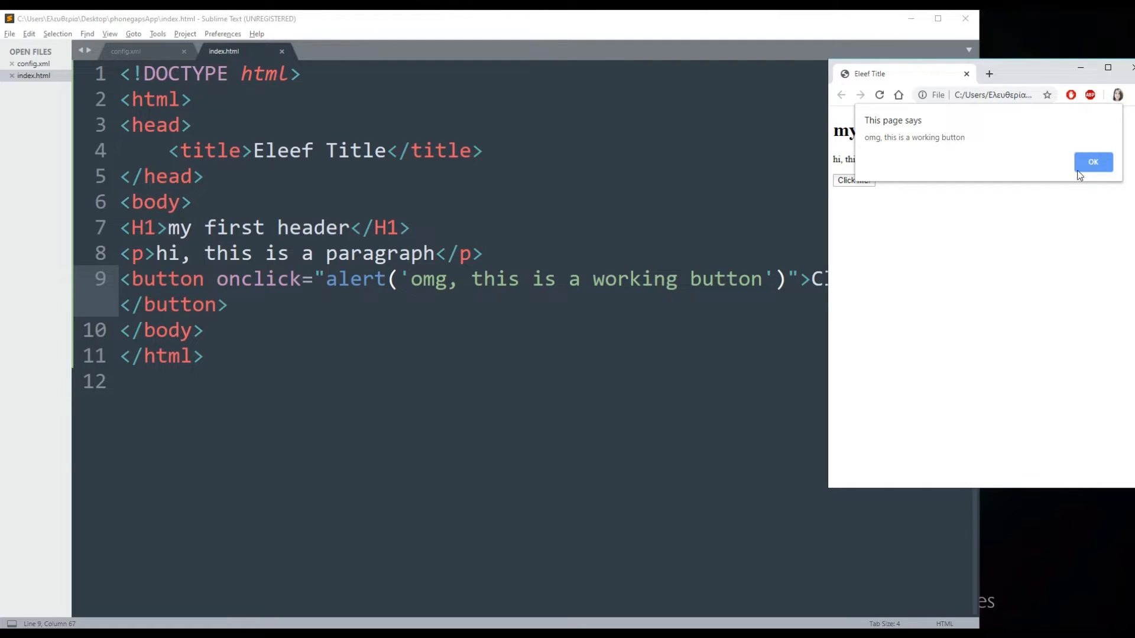
pyautogui.click(1092, 161)
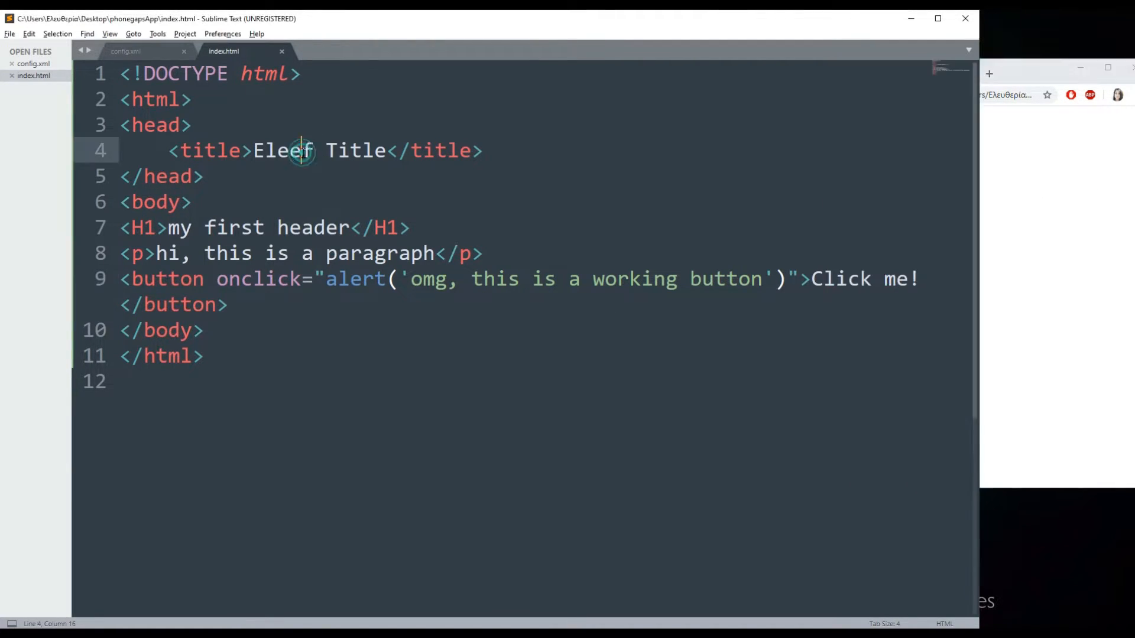
# Step: Archive config and index into a ZIP in phonegapsApp and rename the archive
pyautogui.press('Backspace')
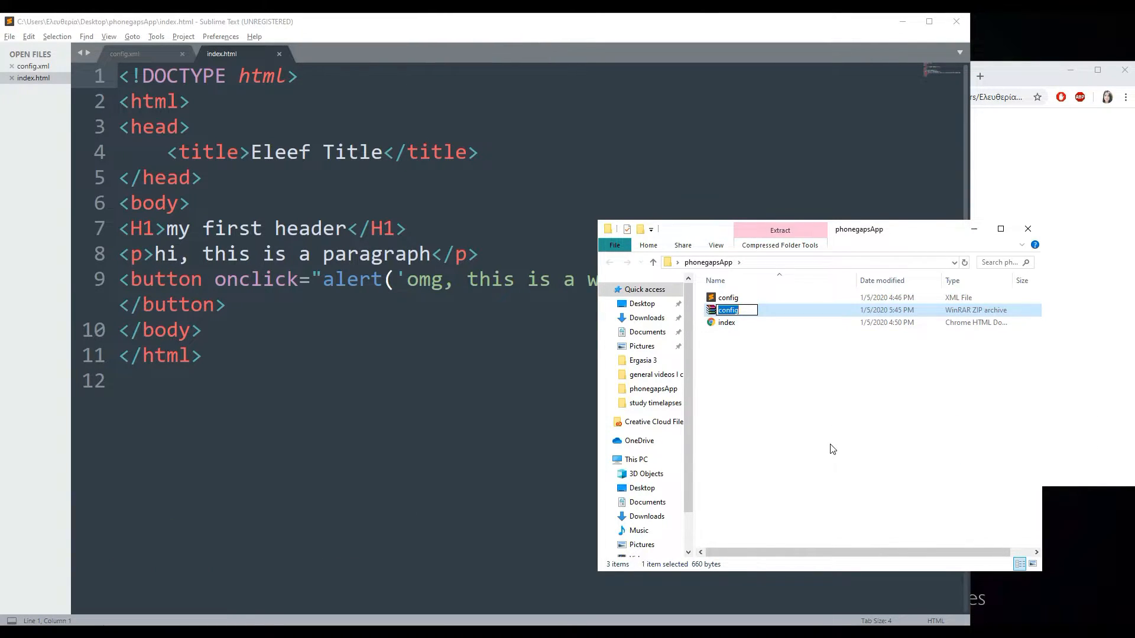
pyautogui.write('ele')
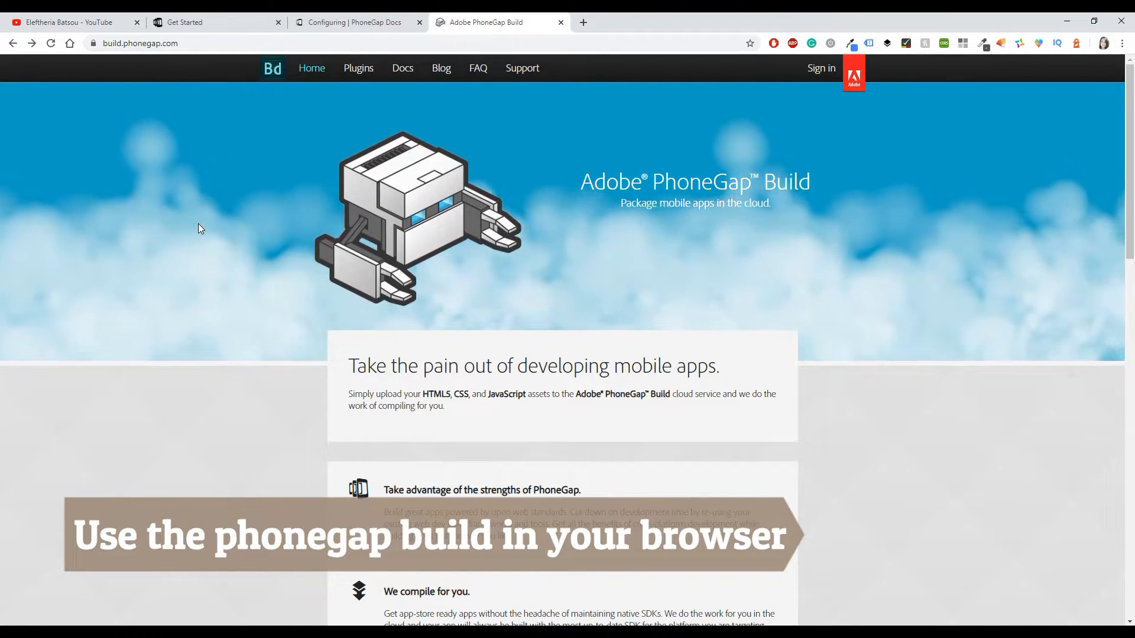
# Step: Sign in to build.phonegap.com with Continue with Google and your Google account
pyautogui.click(820, 68)
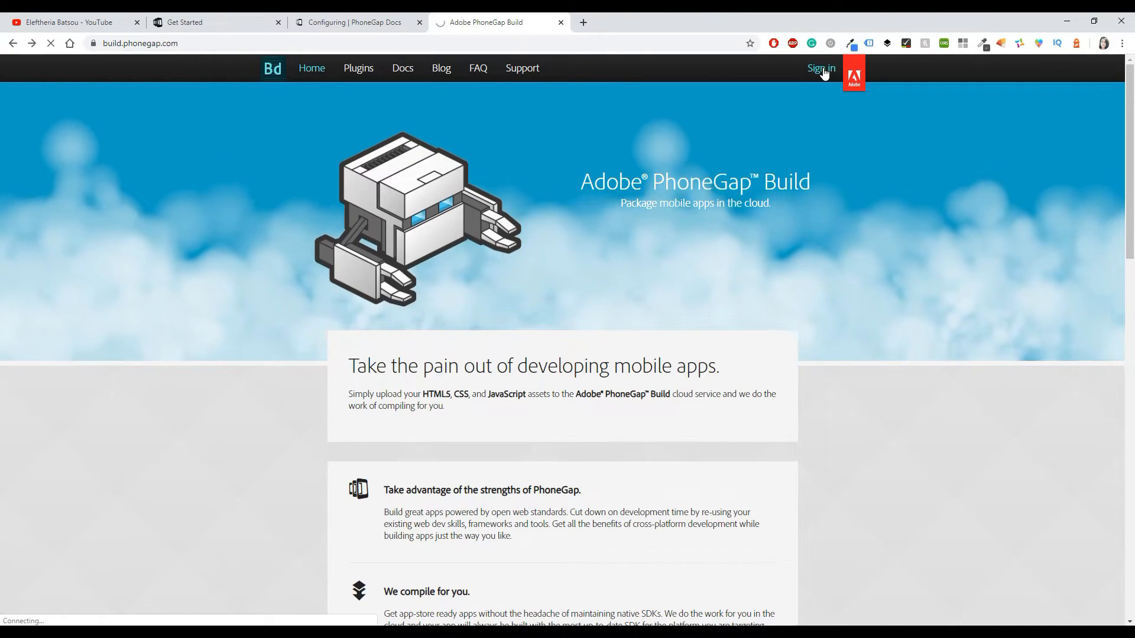
pyautogui.click(819, 68)
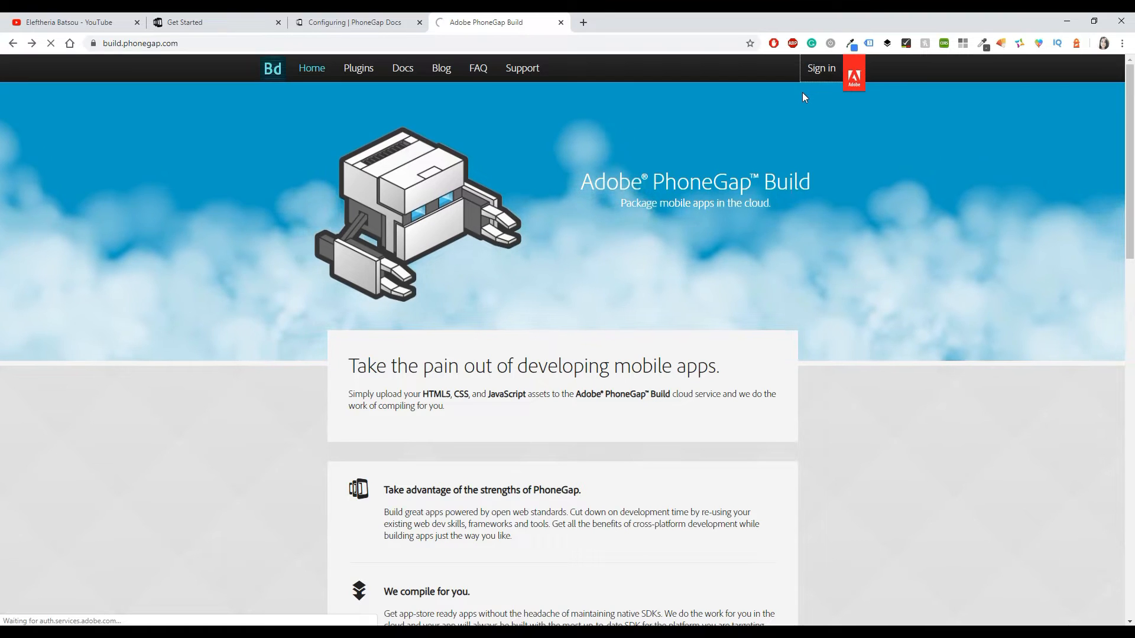
pyautogui.click(819, 68)
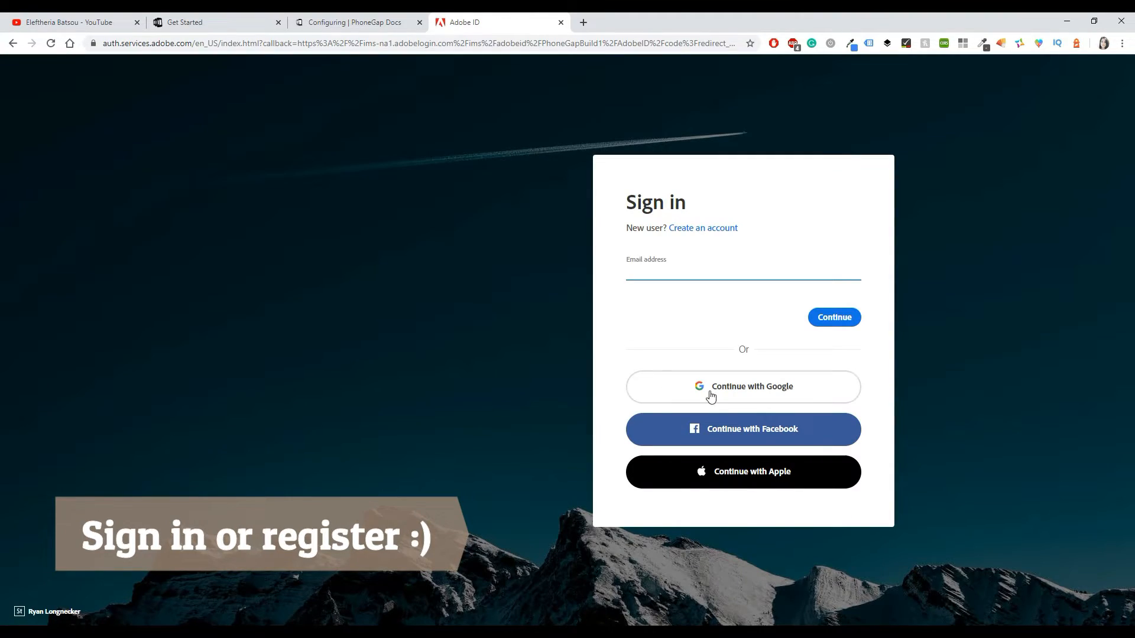
pyautogui.click(742, 386)
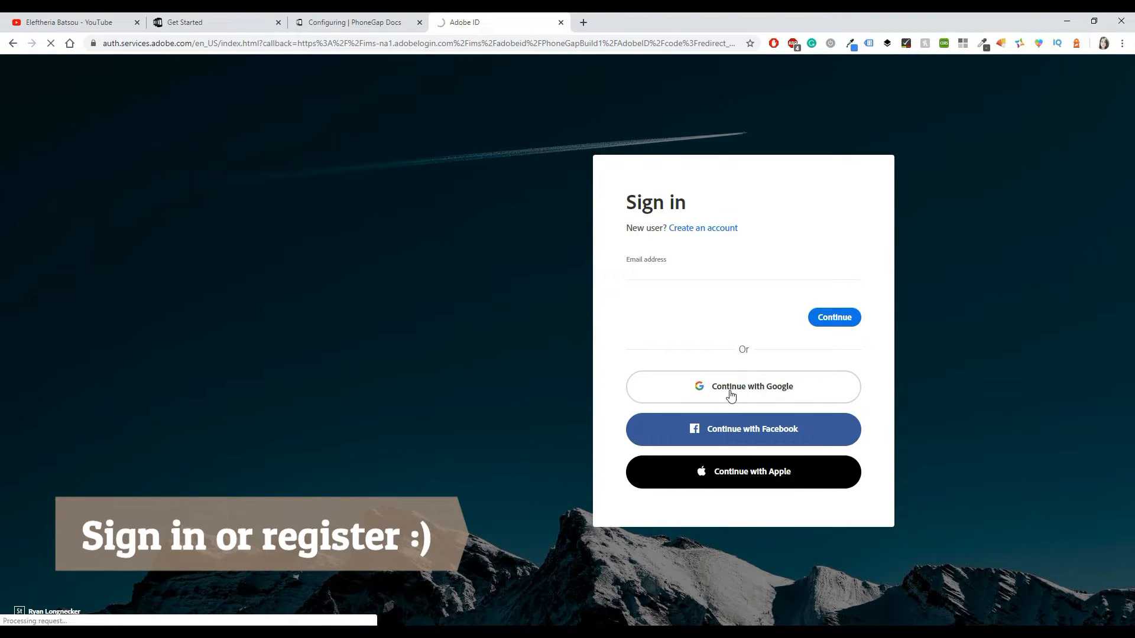
pyautogui.click(742, 386)
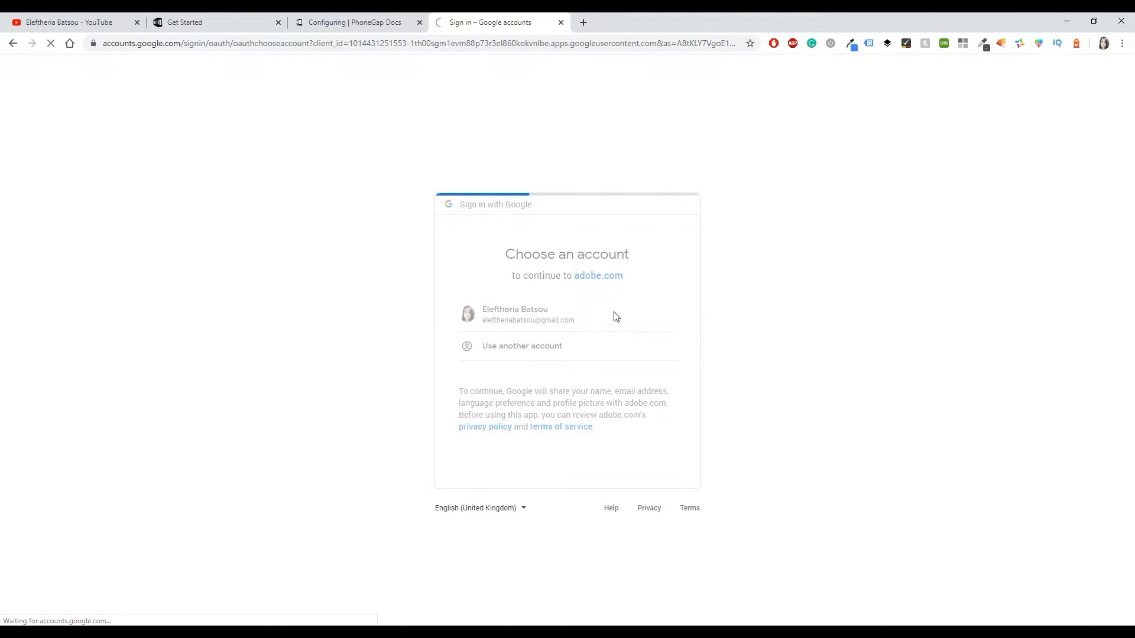
pyautogui.click(528, 313)
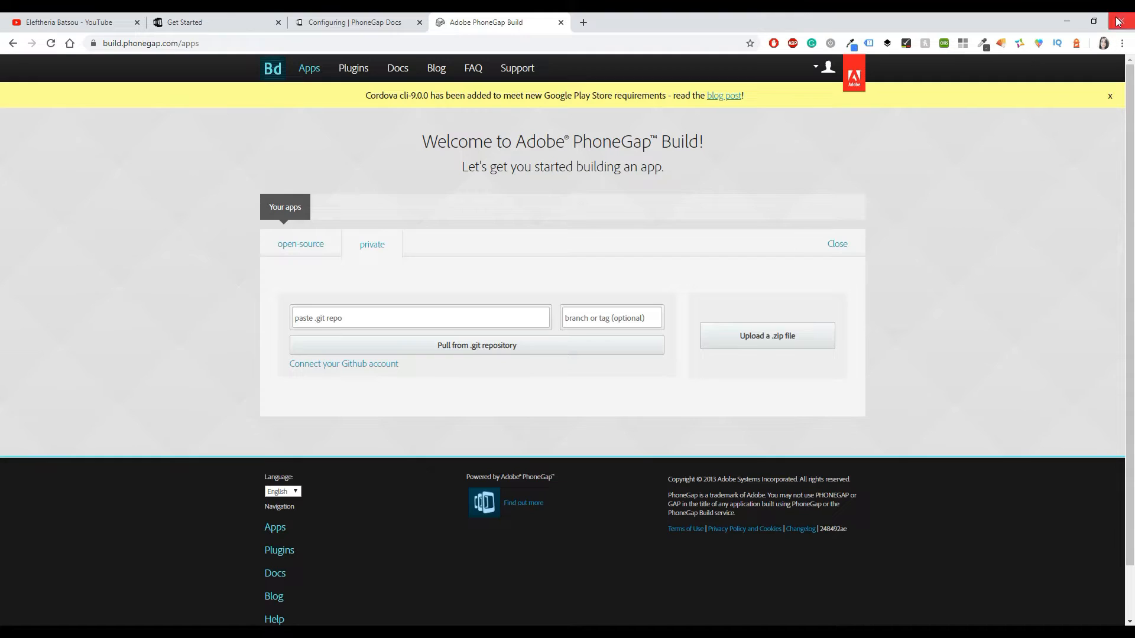
# Step: Dismiss the Cordova banner and upload elefOne.zip from phonegapsApp as a new private app
pyautogui.click(1109, 96)
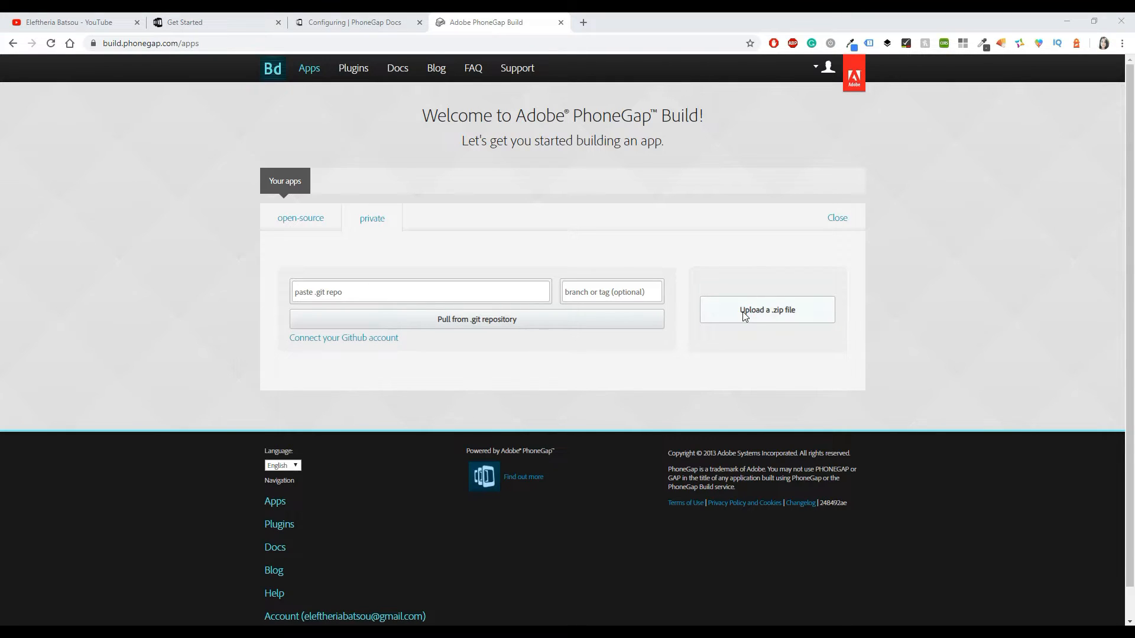
pyautogui.click(766, 310)
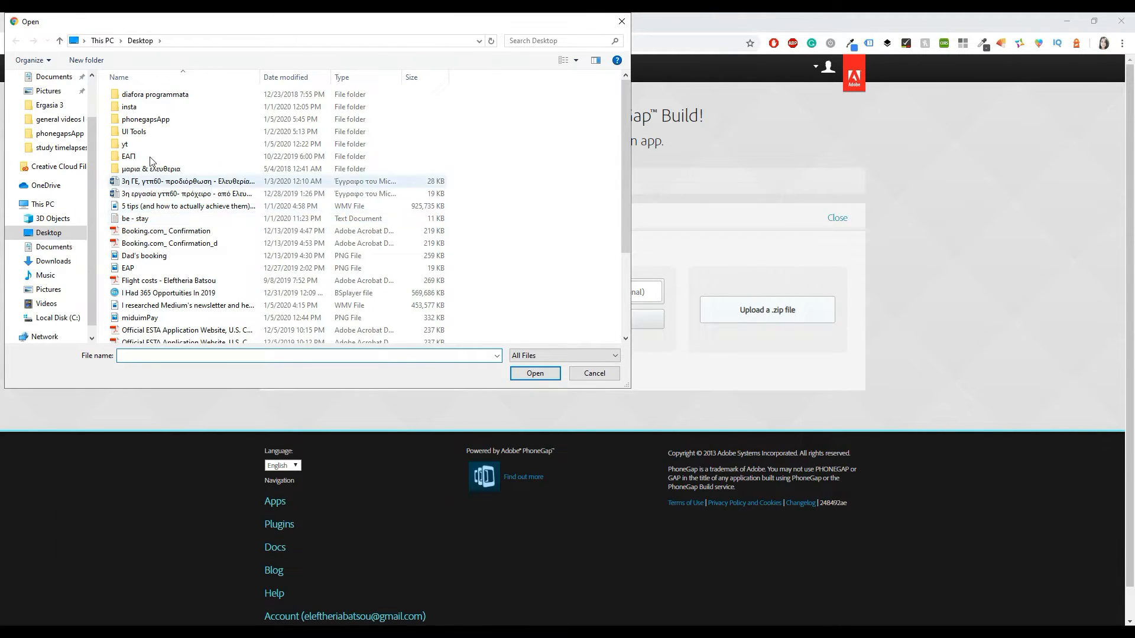
pyautogui.doubleClick(145, 119)
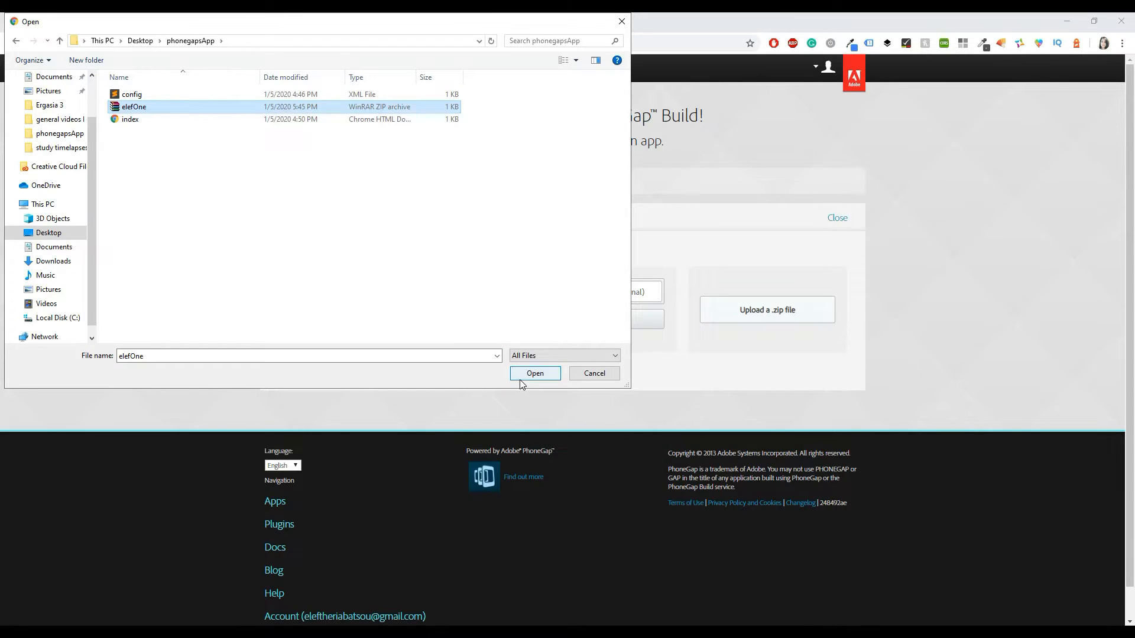
pyautogui.click(535, 373)
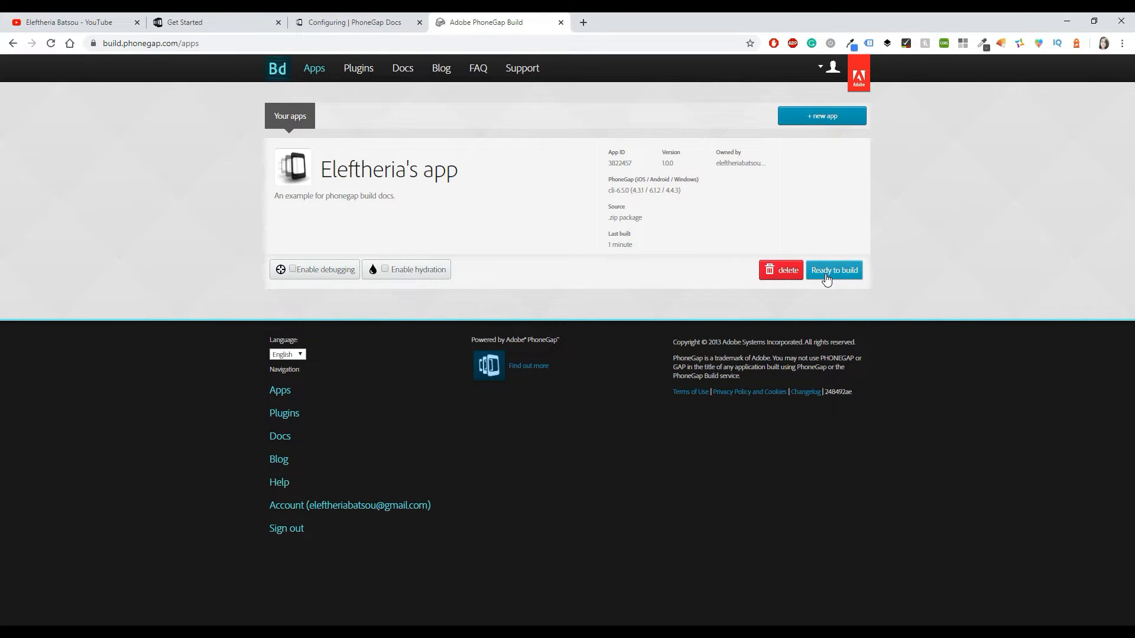
# Step: Start the PhoneGap Build of Eleftheria's app from its Ready to build button
pyautogui.click(832, 270)
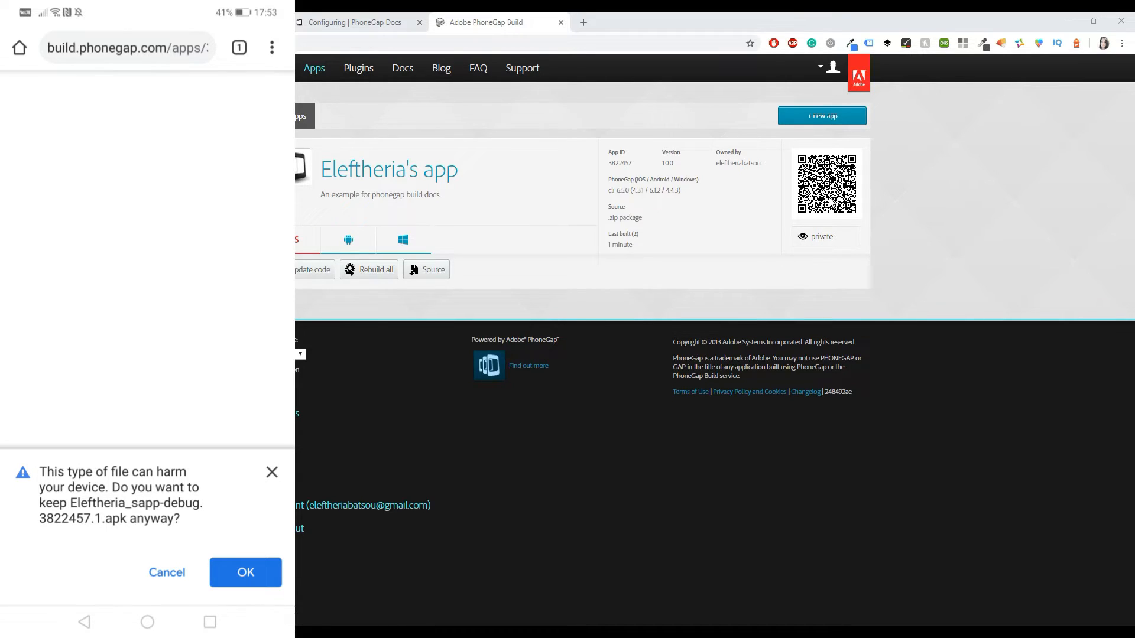
pyautogui.moveTo(814, 229)
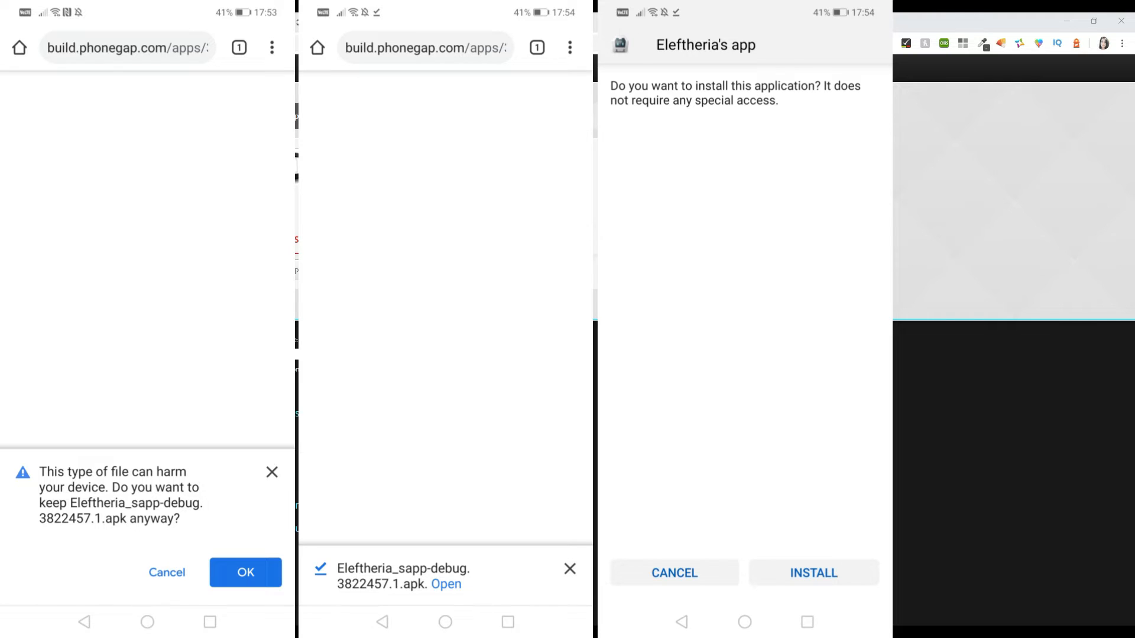
# Step: Keep and install the downloaded APK, then confirm the app's Click me! alert works
pyautogui.click(245, 573)
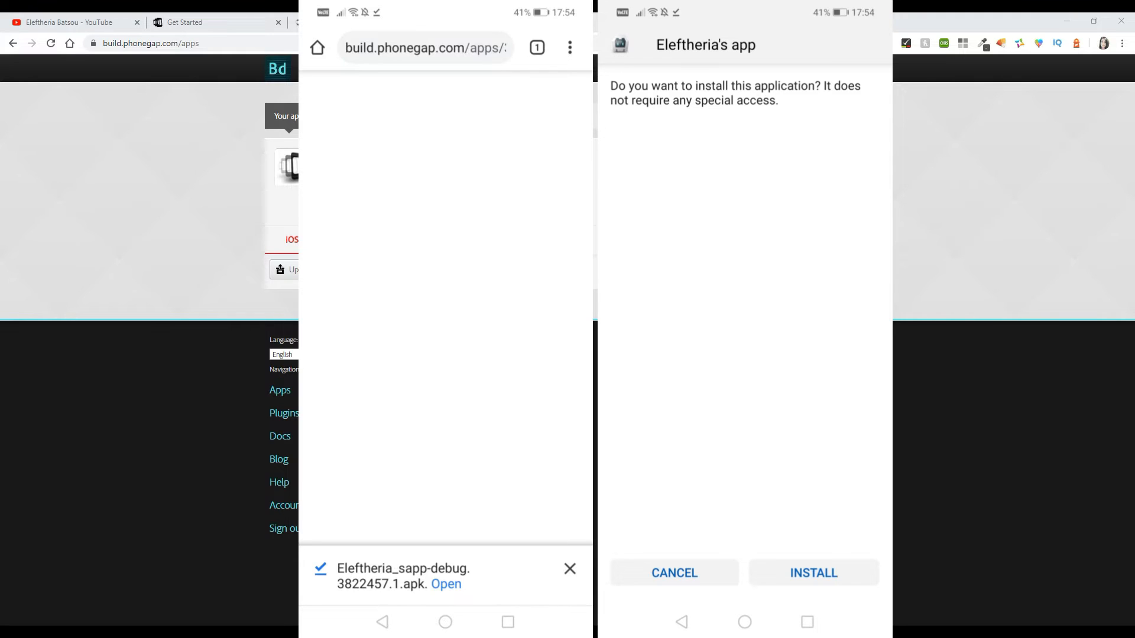
pyautogui.click(813, 573)
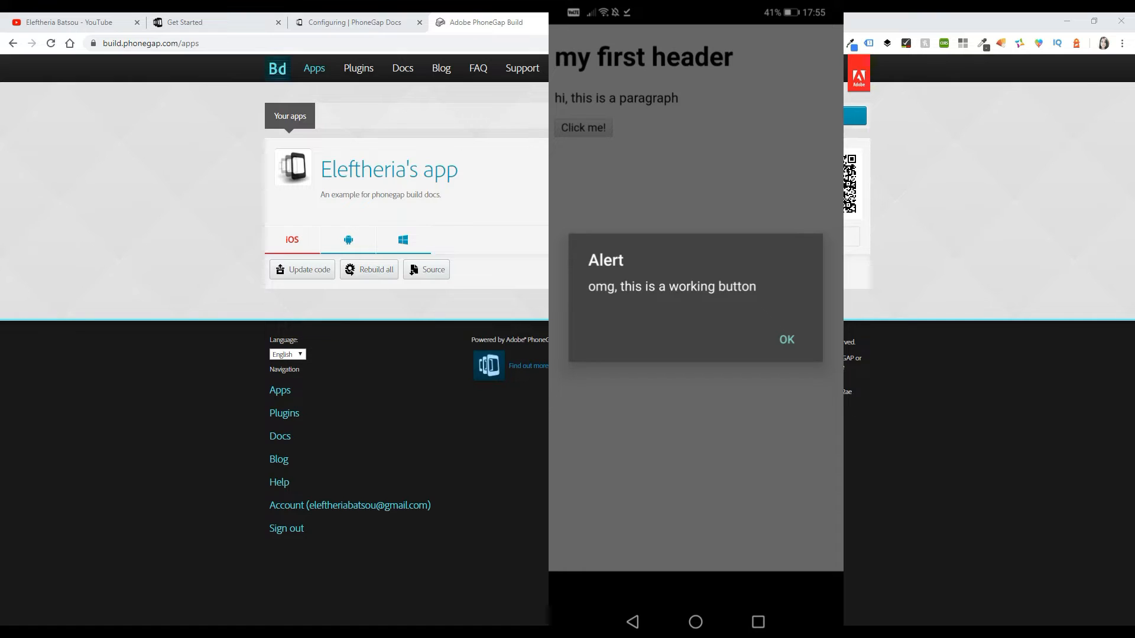
pyautogui.click(786, 339)
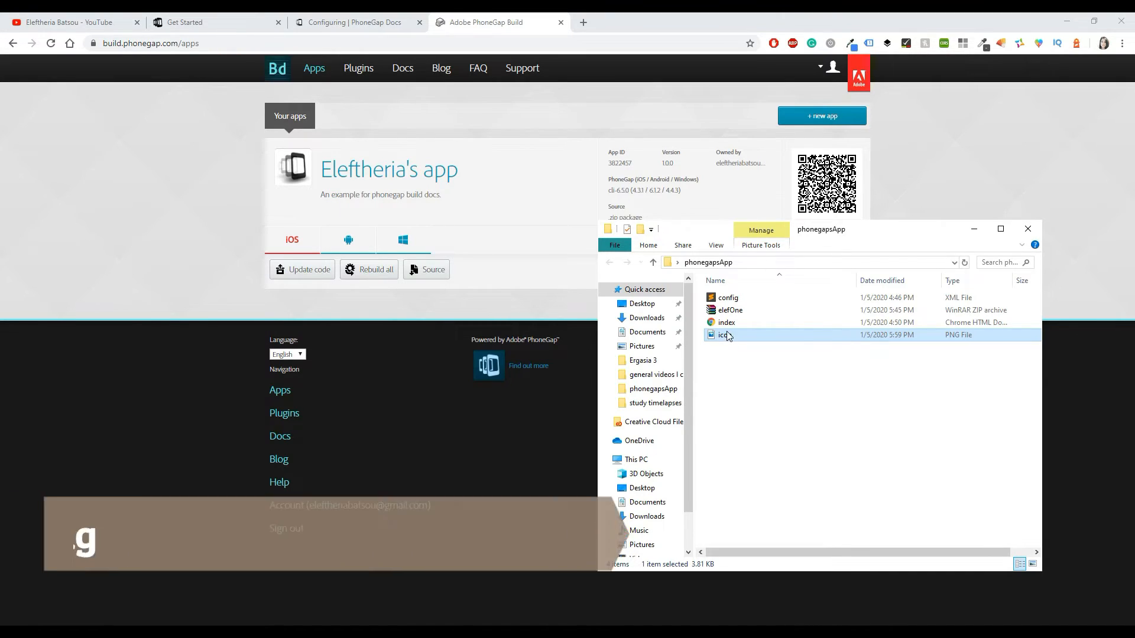
pyautogui.moveTo(726, 335)
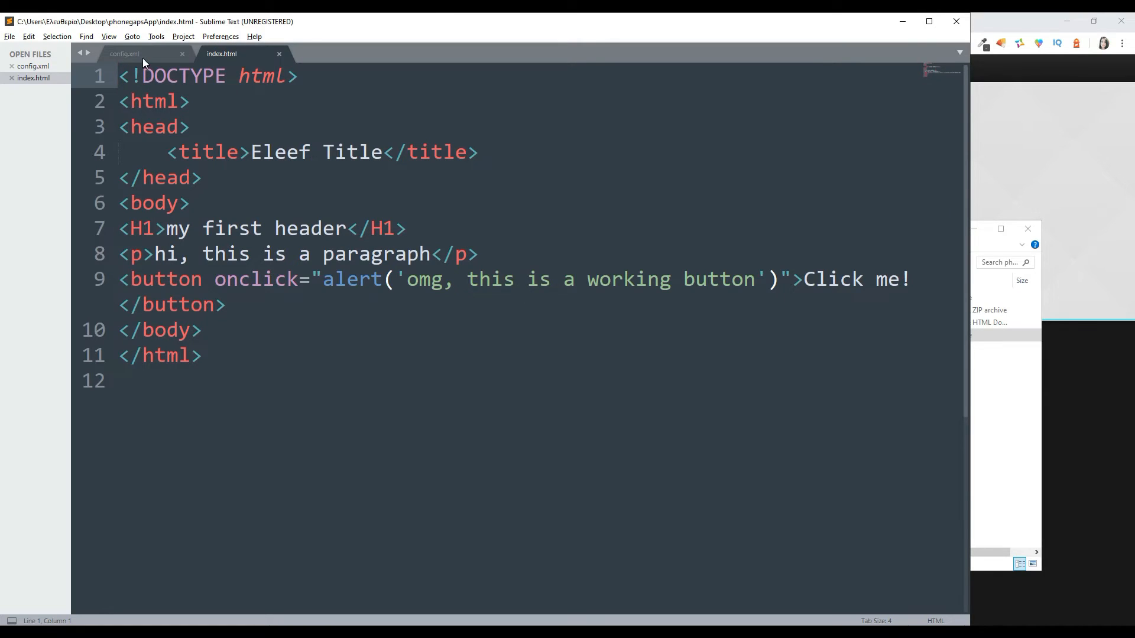
# Step: Add <icon src="icon.png"> to config.xml, set version 1.0.1, and save
pyautogui.click(122, 54)
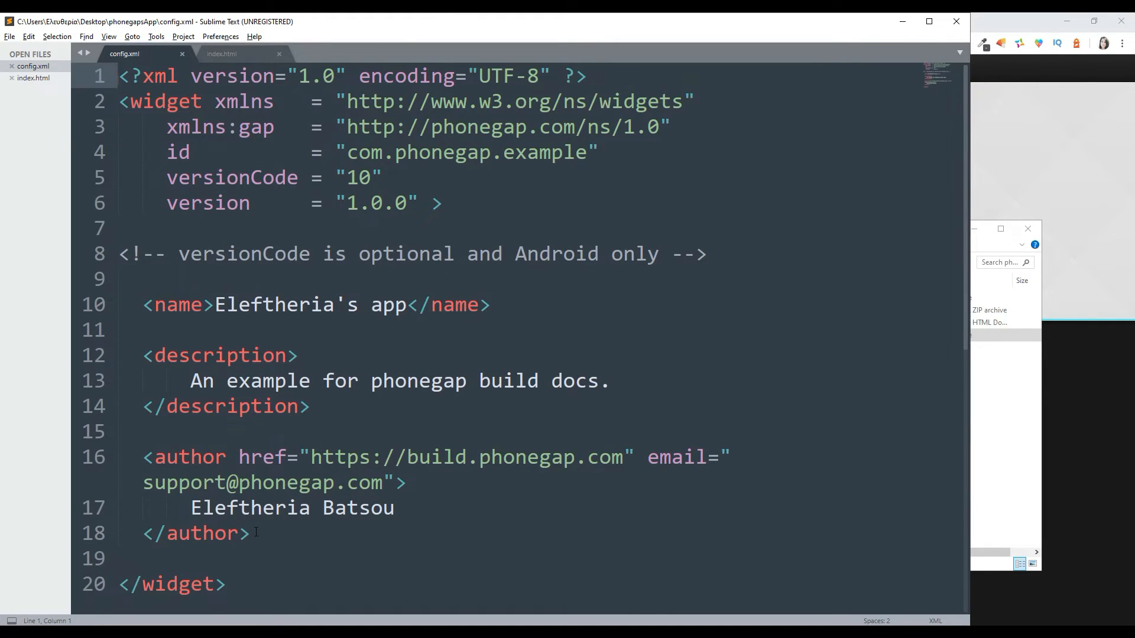
pyautogui.write('<')
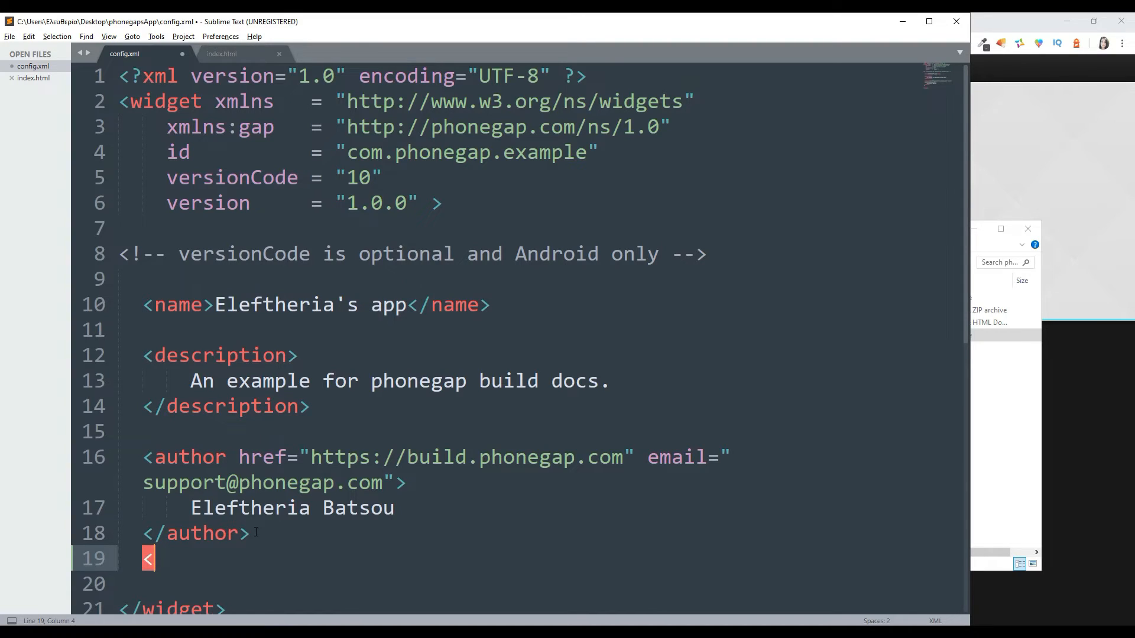
pyautogui.write('icon ></icon>')
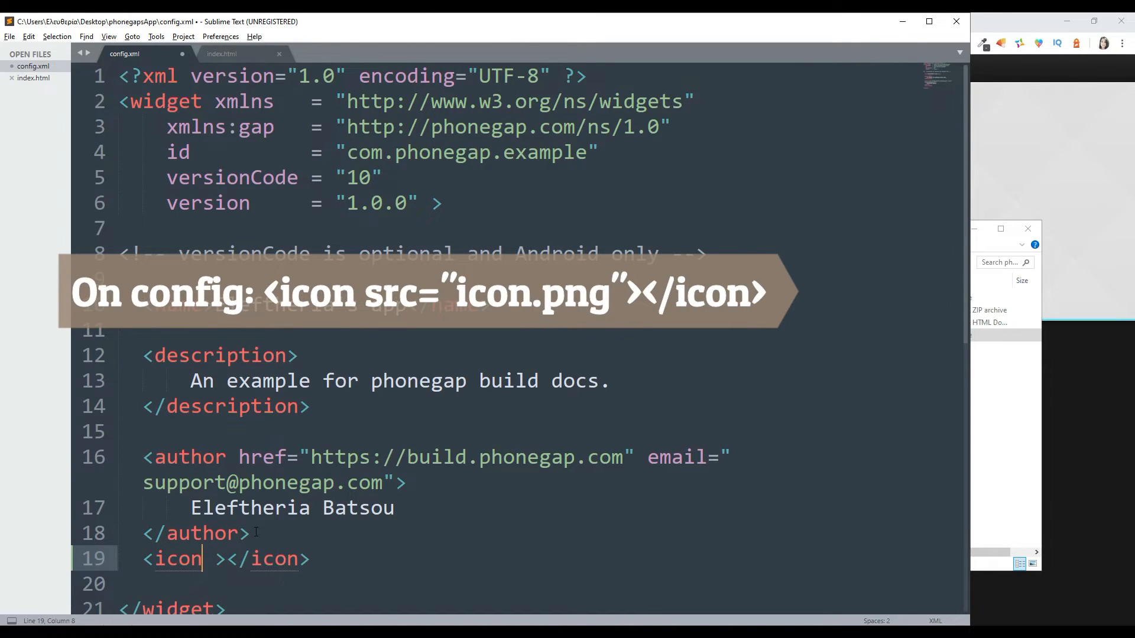
pyautogui.write('src=""')
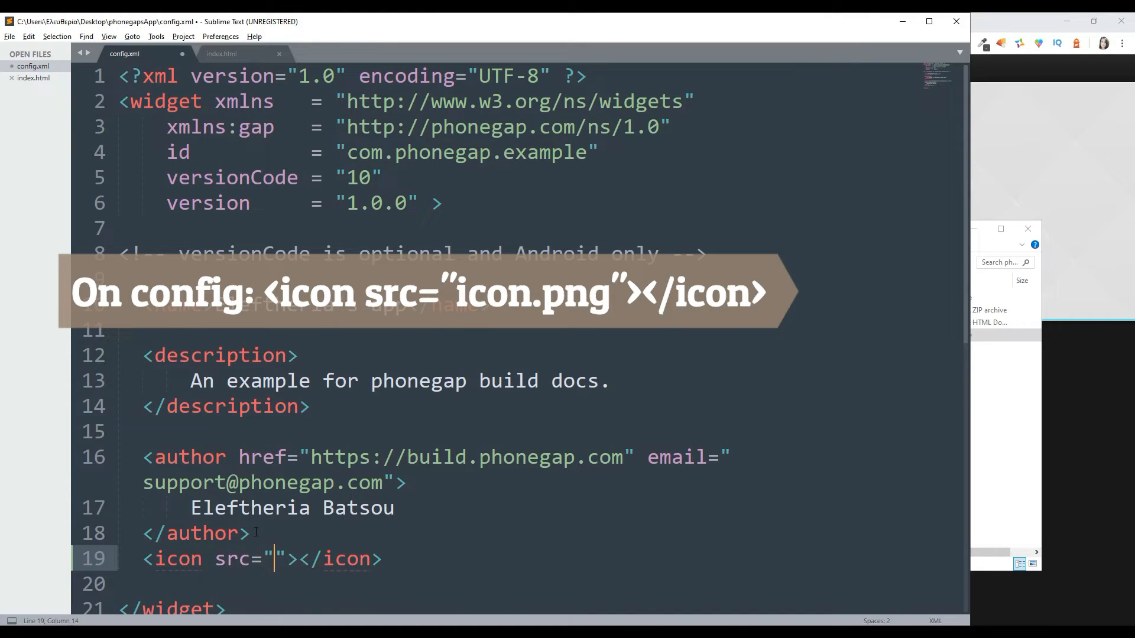
pyautogui.write('i')
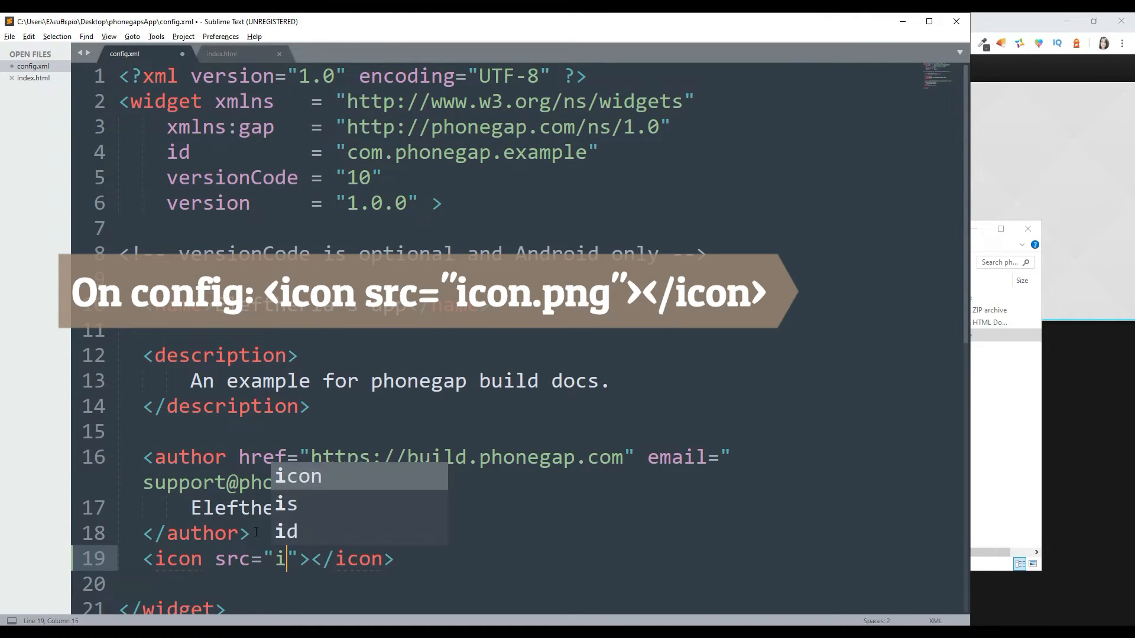
pyautogui.write('con.png')
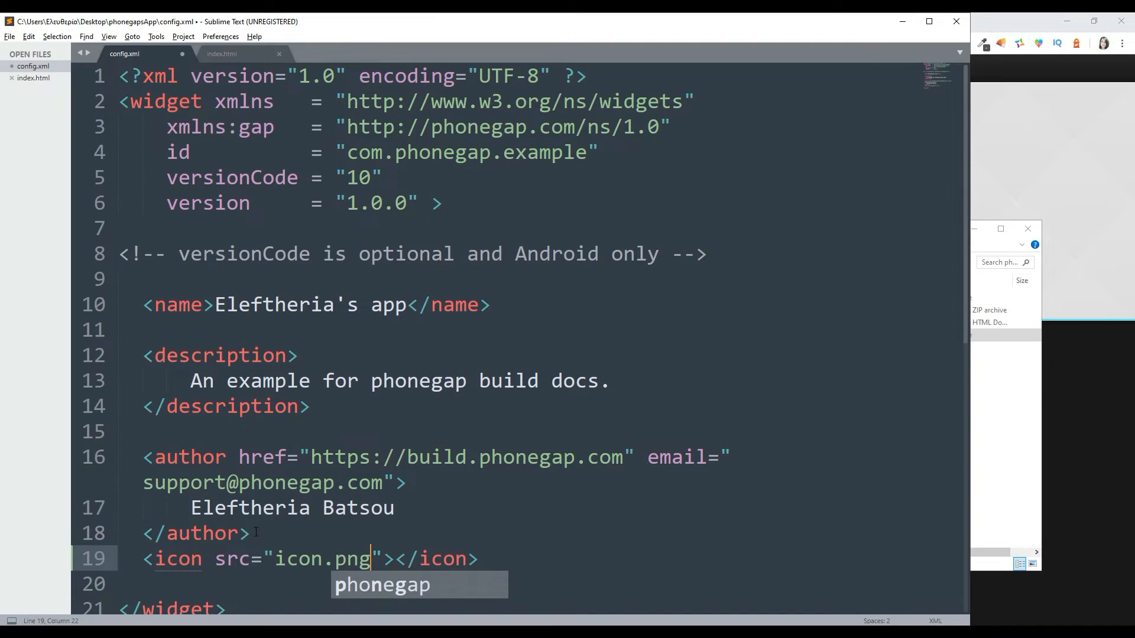
pyautogui.click(379, 203)
pyautogui.write('1')
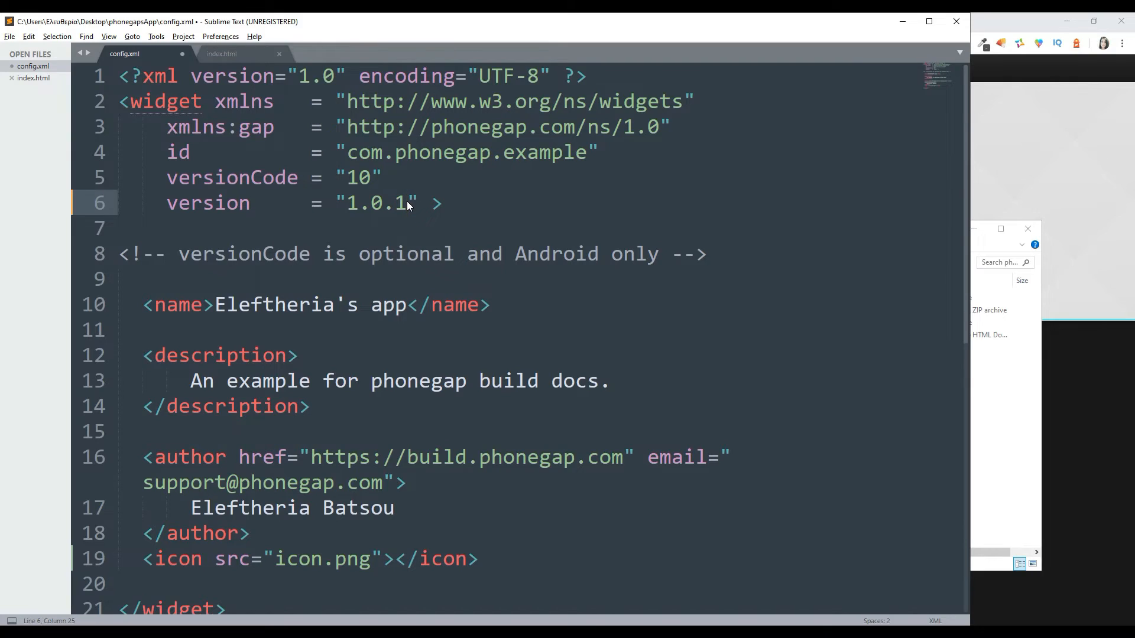
pyautogui.press('ctrl+s')
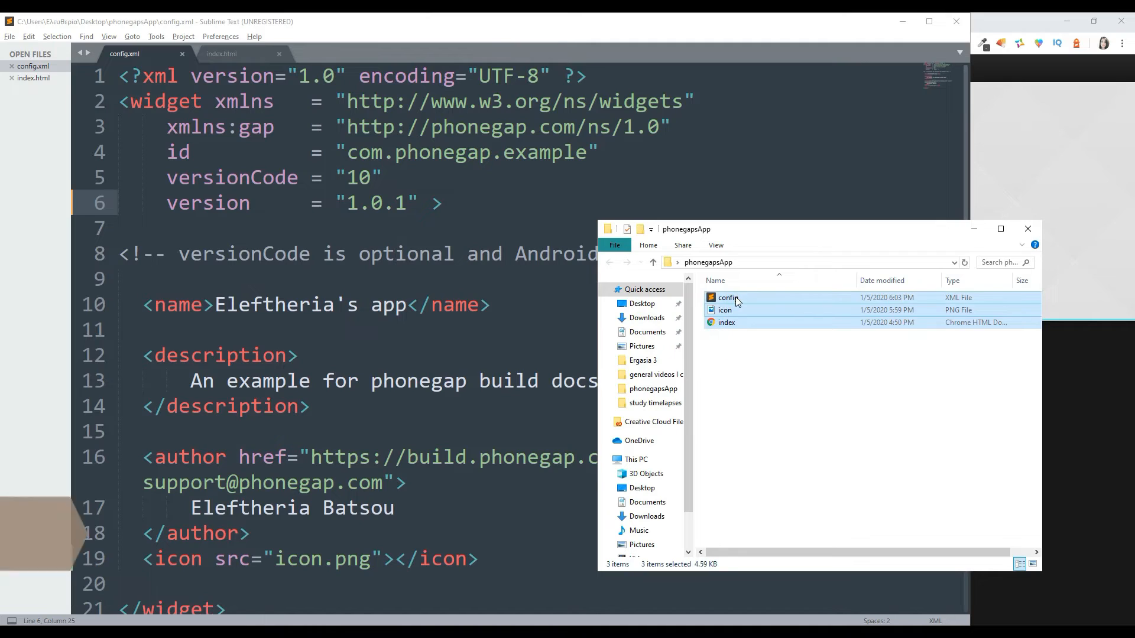
# Step: Zip config, icon and index into config.zip via the WinRAR context menu
pyautogui.rightClick(728, 298)
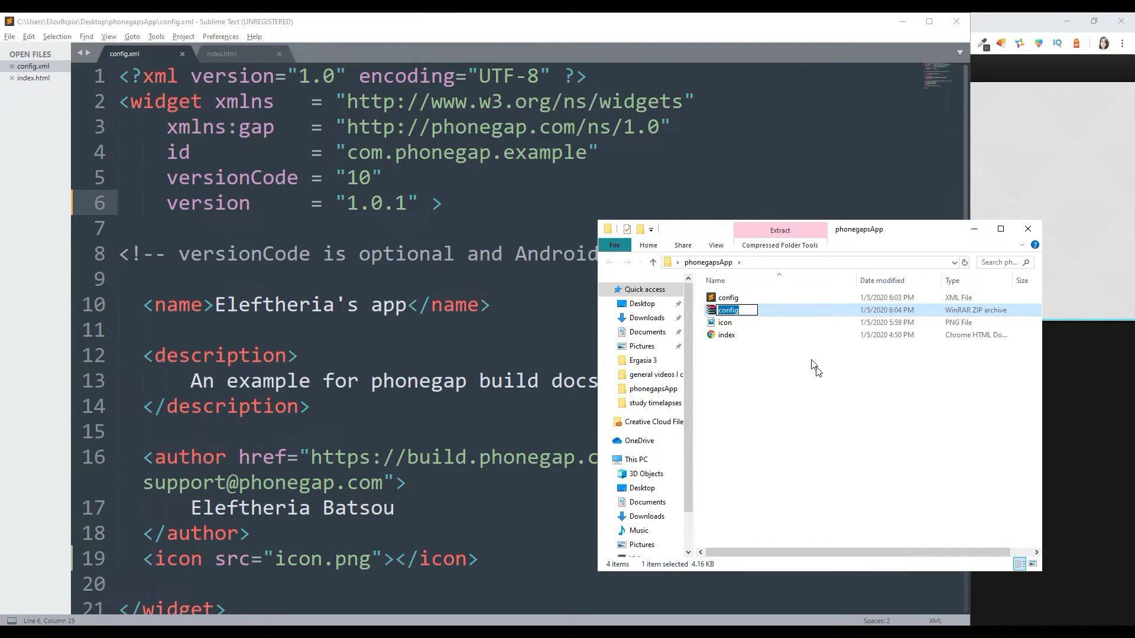
pyautogui.moveTo(797, 429)
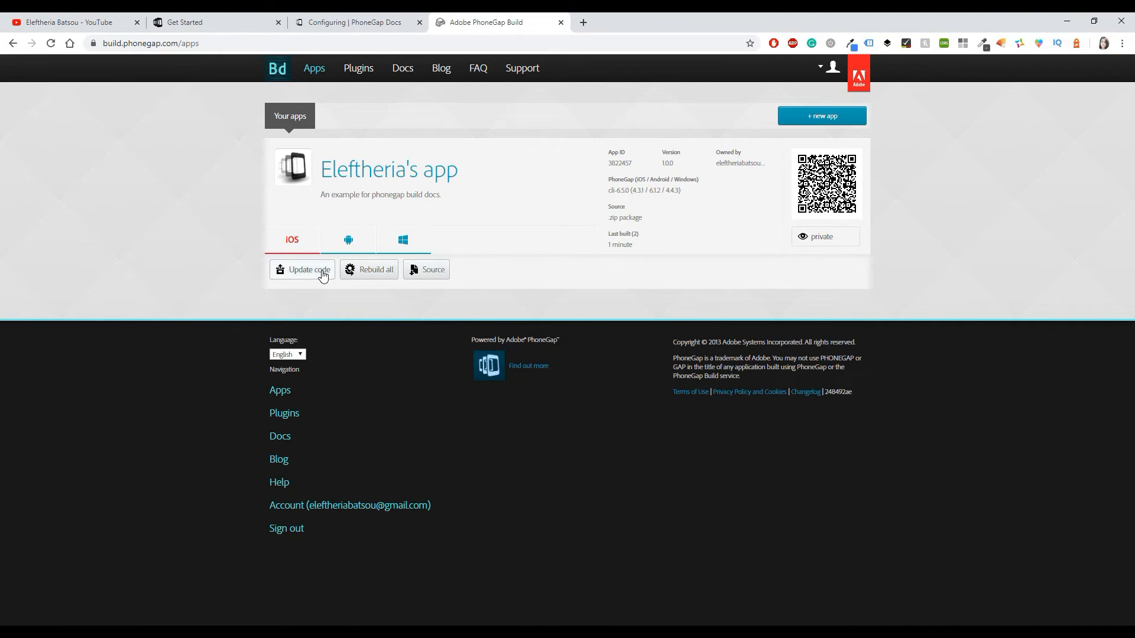
# Step: Update the app's code on PhoneGap Build by uploading config.zip
pyautogui.click(306, 269)
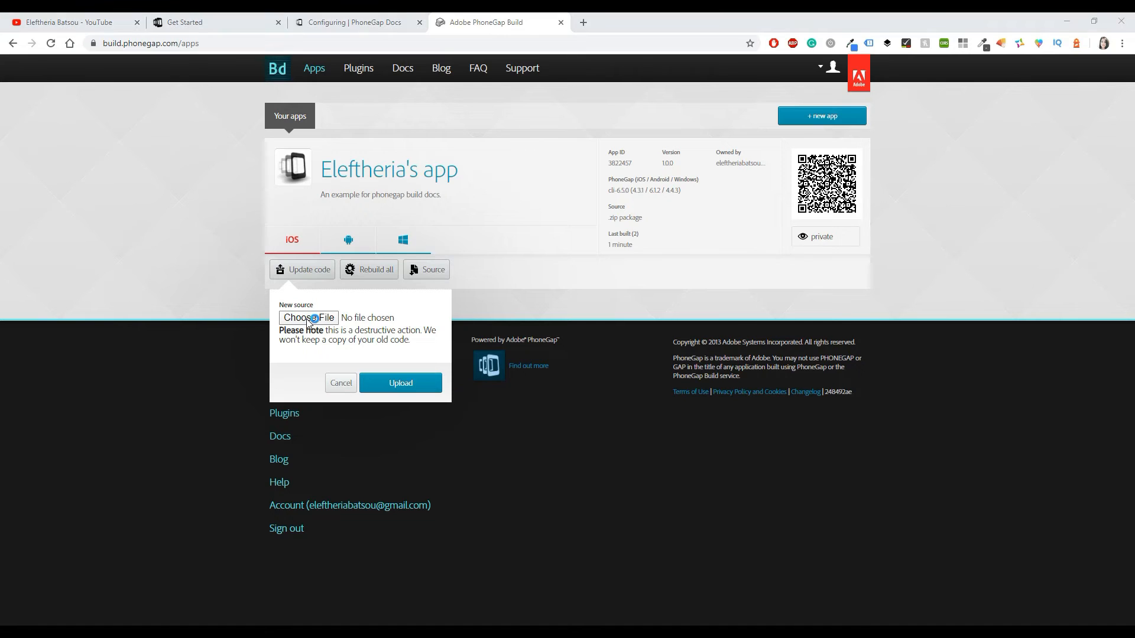
pyautogui.click(308, 318)
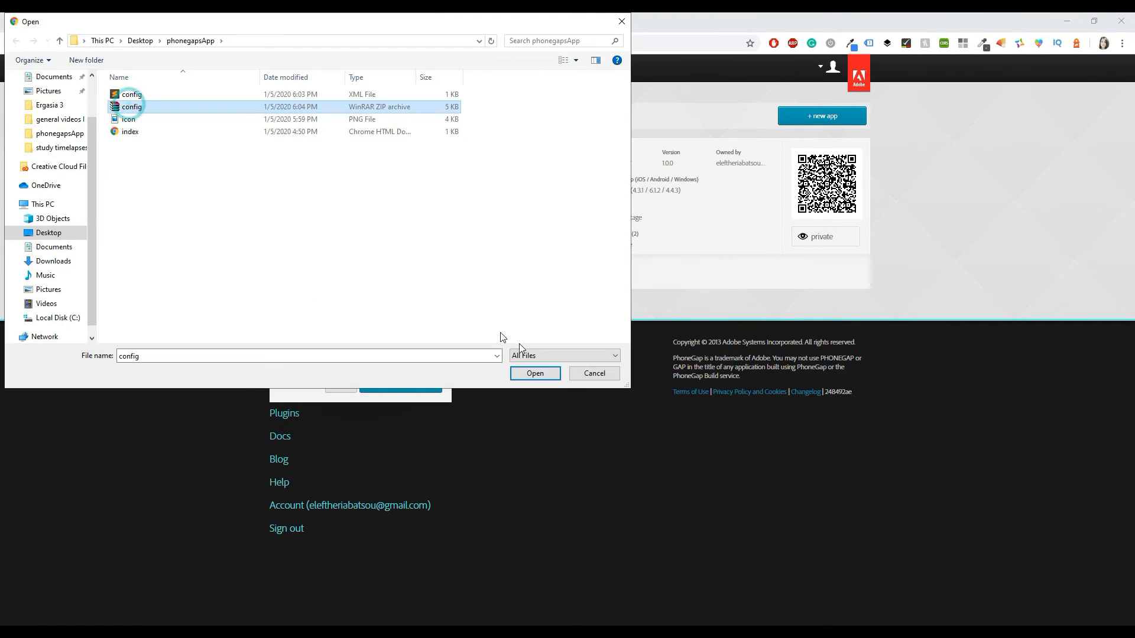
pyautogui.click(534, 373)
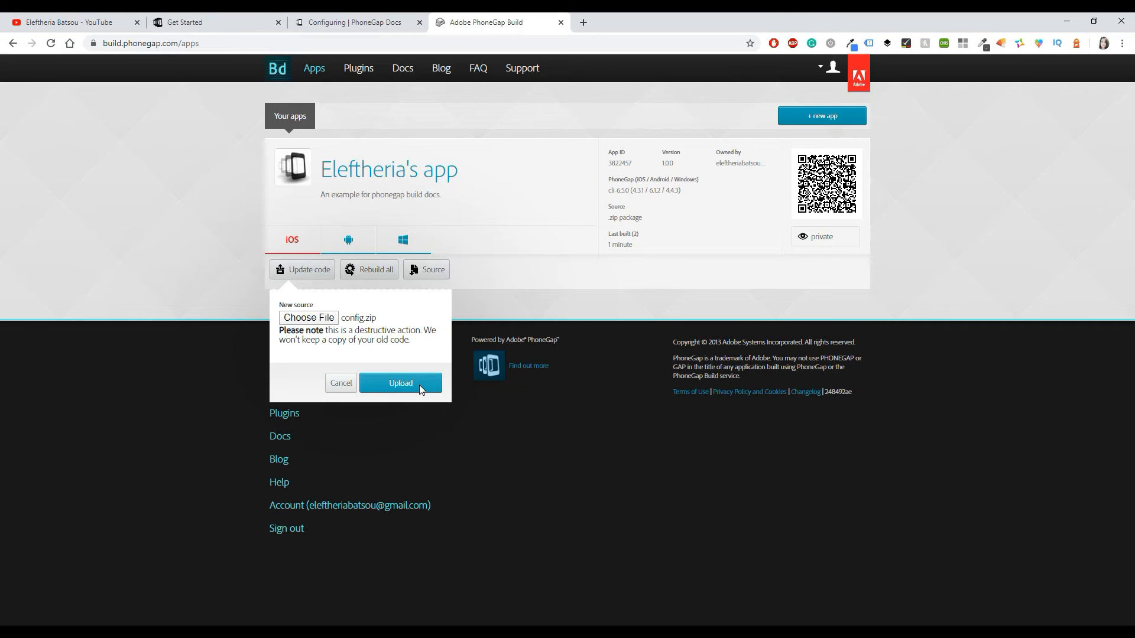
pyautogui.moveTo(396, 370)
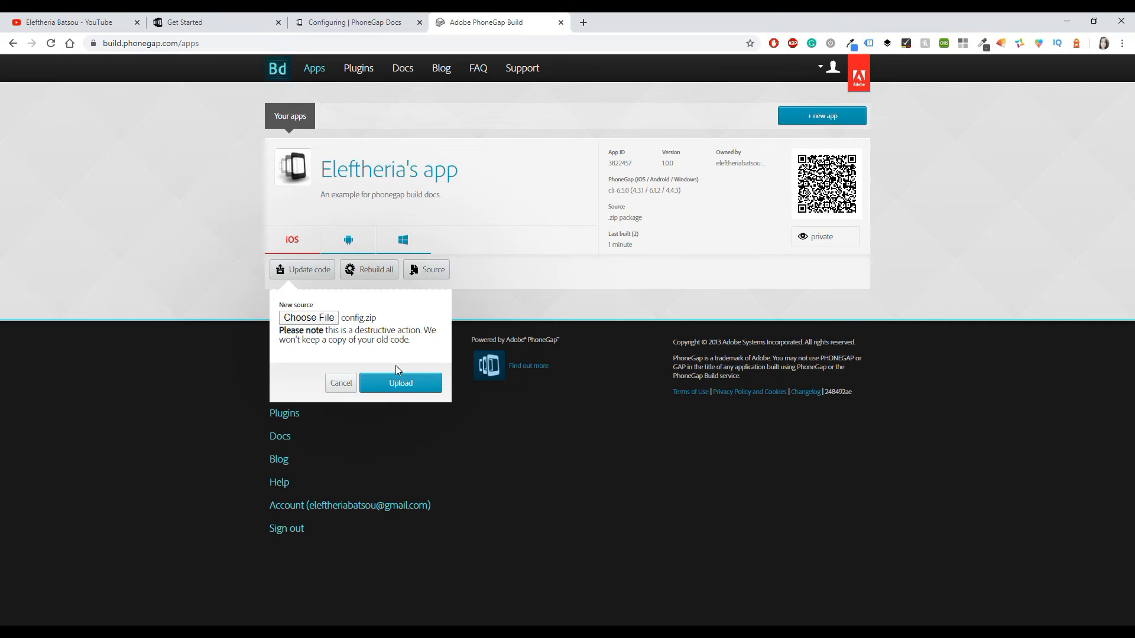
pyautogui.moveTo(400, 383)
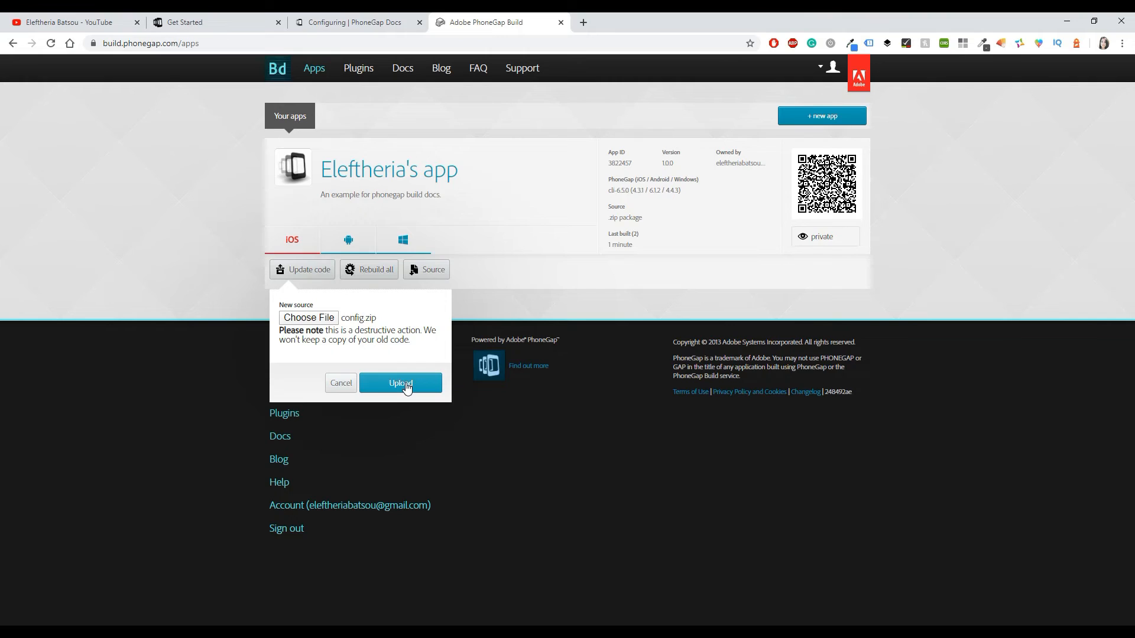
pyautogui.click(400, 383)
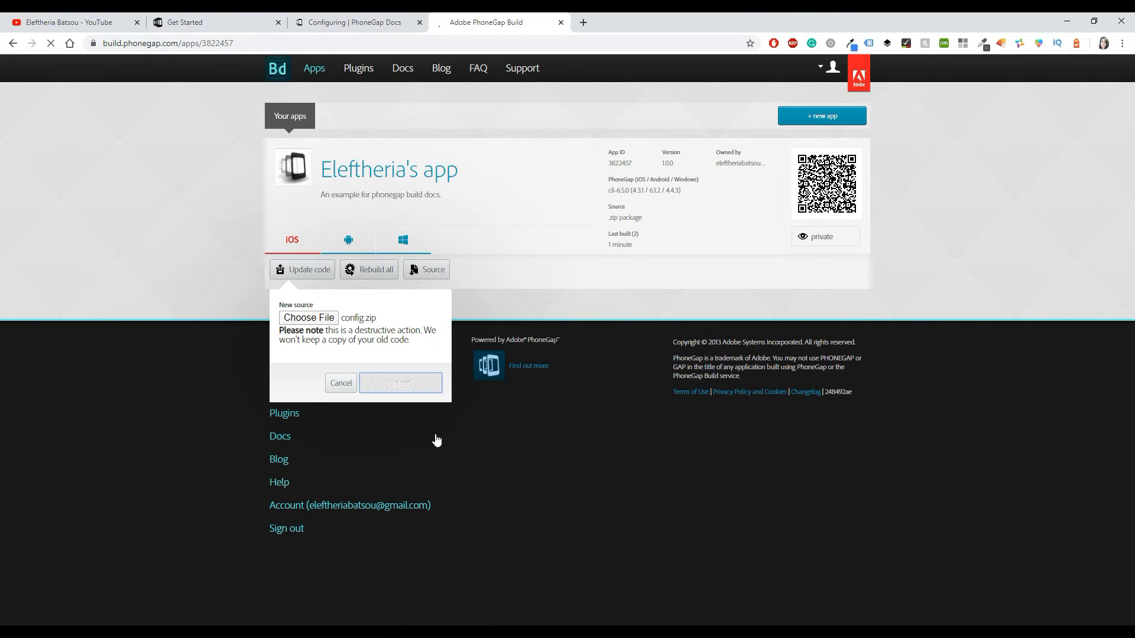
pyautogui.click(400, 383)
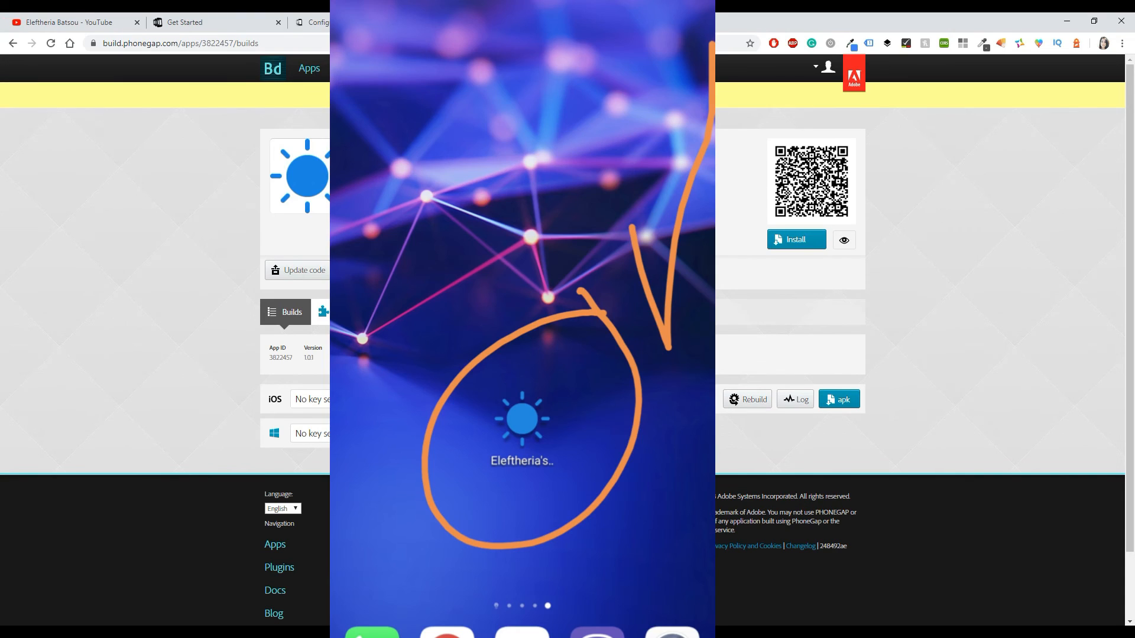
pyautogui.moveTo(186, 425)
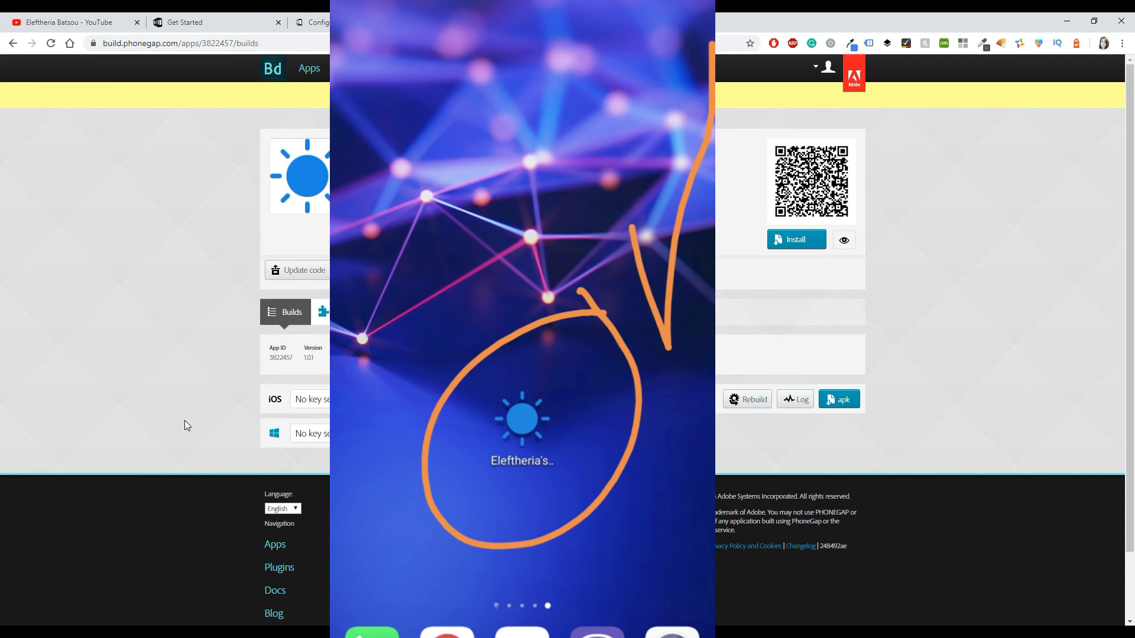